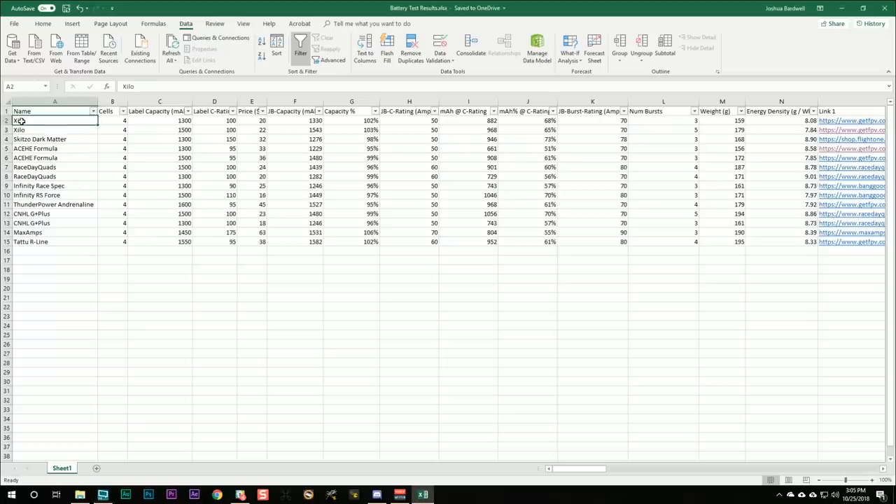
Select the Xilo, ACEHE Formula, Skitzo Dark Matter and Infinity Race Spec discharge curves
{"action": "left_click", "coordinate": [54, 130]}
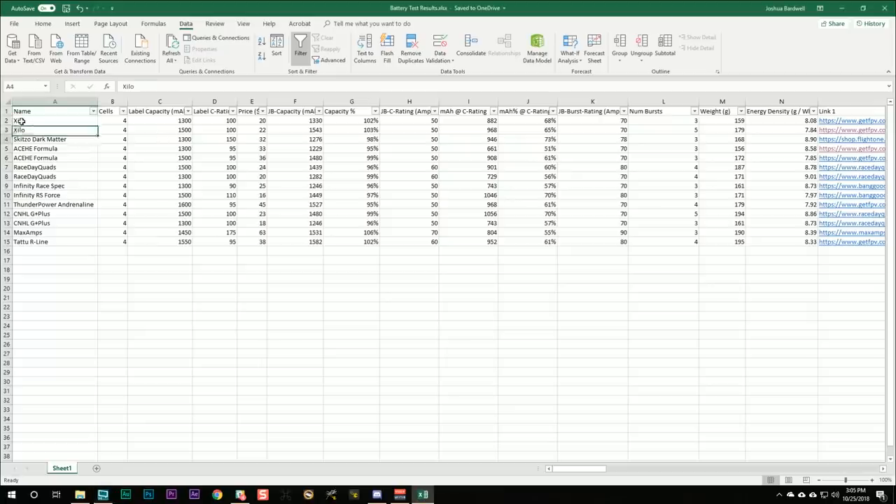
{"action": "left_click", "coordinate": [55, 139]}
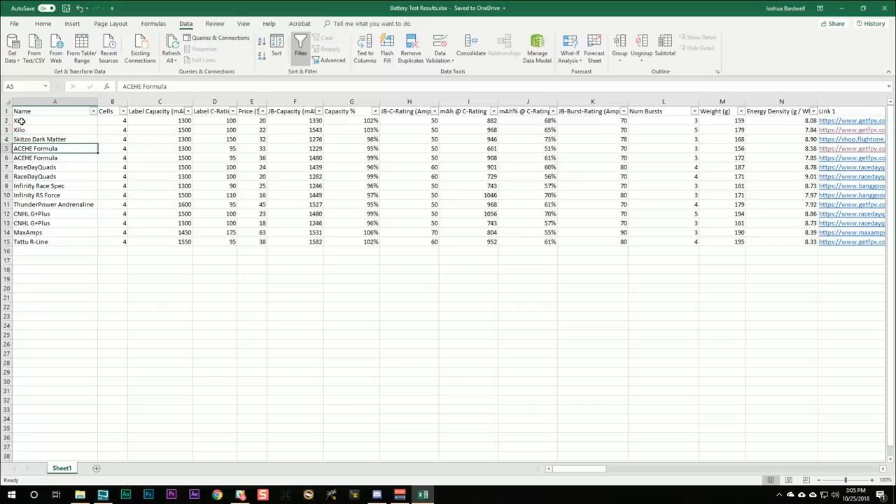
{"action": "left_click", "coordinate": [54, 138]}
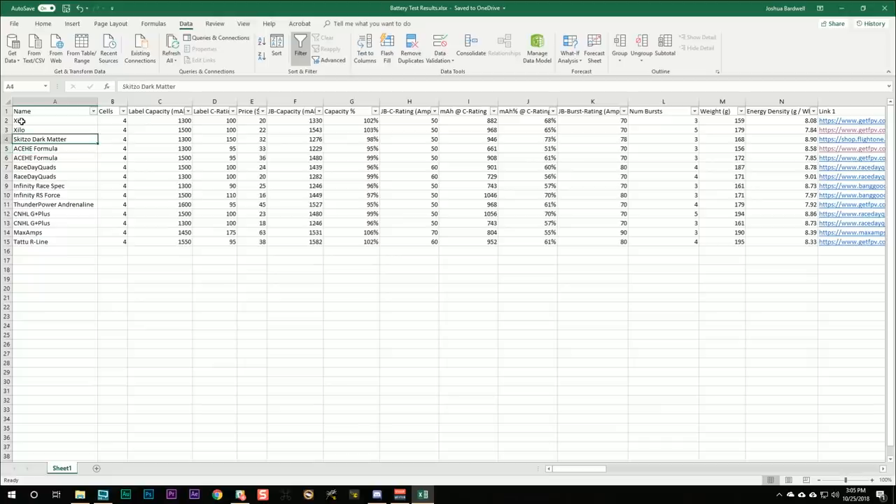
{"action": "left_click", "coordinate": [54, 158]}
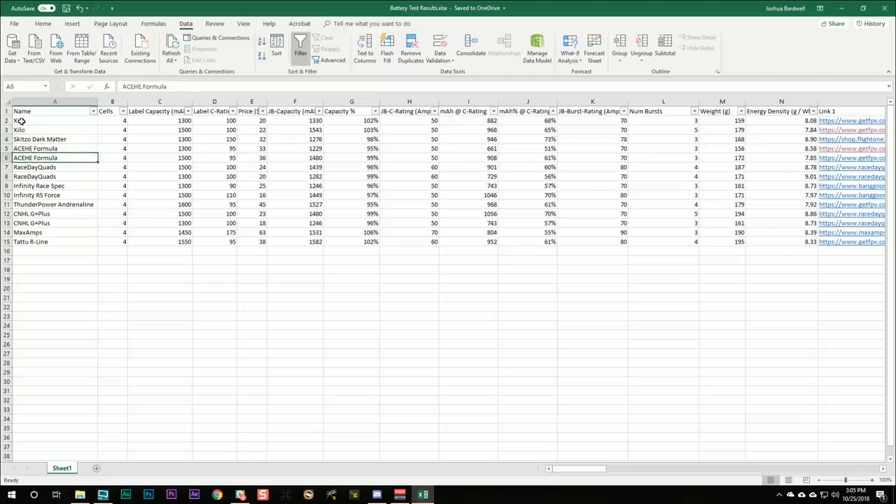
{"action": "left_click", "coordinate": [55, 185]}
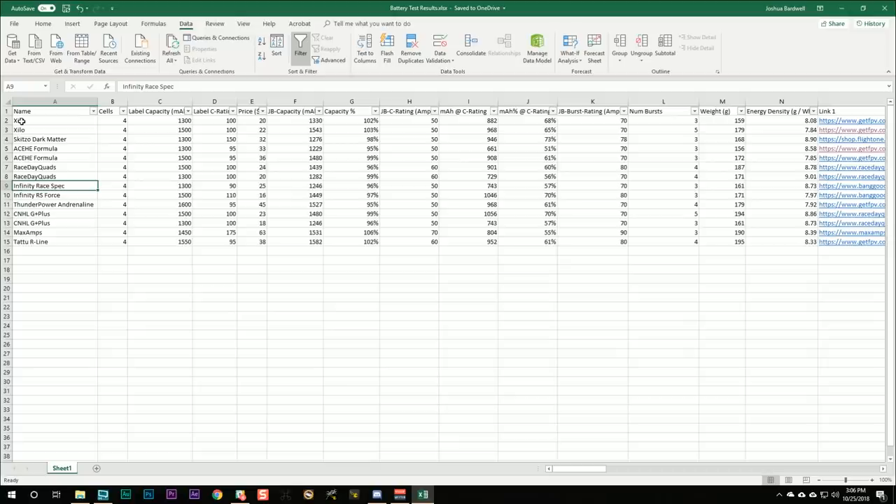
{"action": "left_click", "coordinate": [54, 111]}
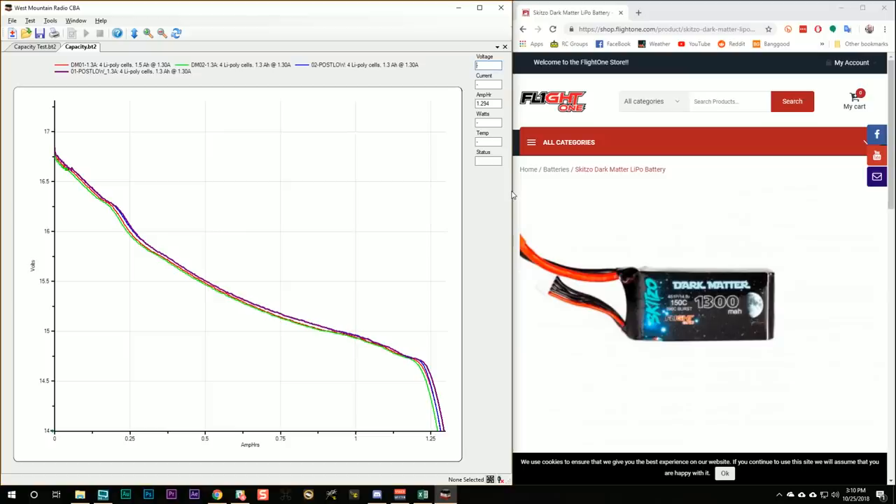
{"action": "mouse_move", "coordinate": [539, 239]}
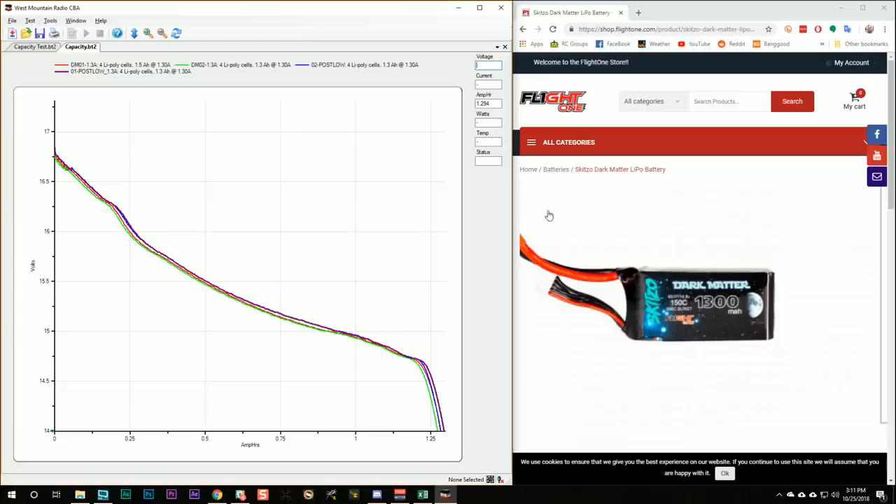
{"action": "mouse_move", "coordinate": [542, 214]}
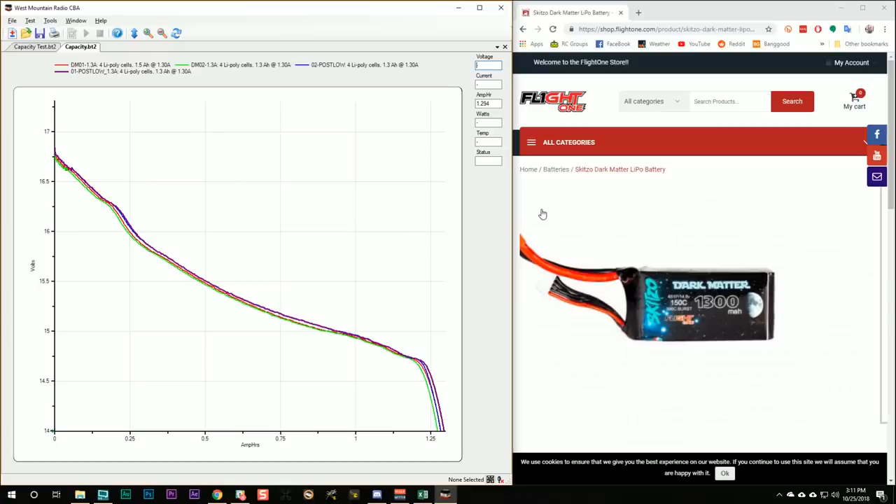
{"action": "mouse_move", "coordinate": [676, 310]}
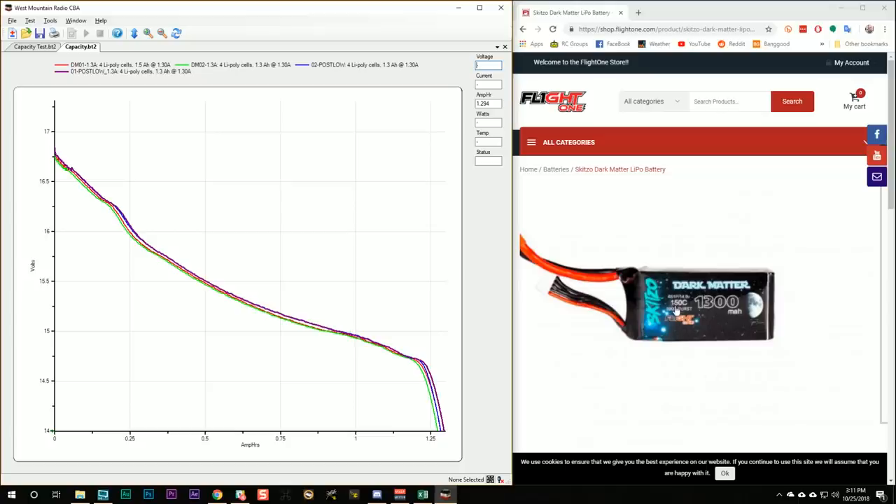
{"action": "mouse_move", "coordinate": [674, 313]}
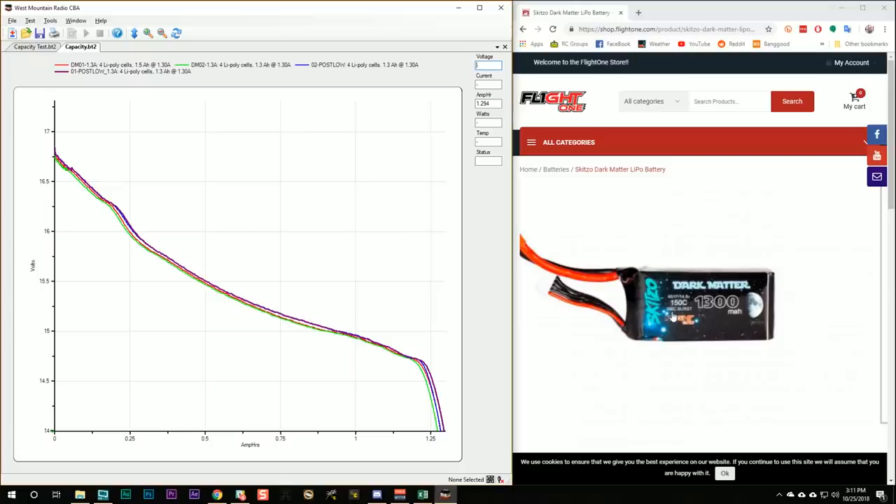
{"action": "mouse_move", "coordinate": [650, 316]}
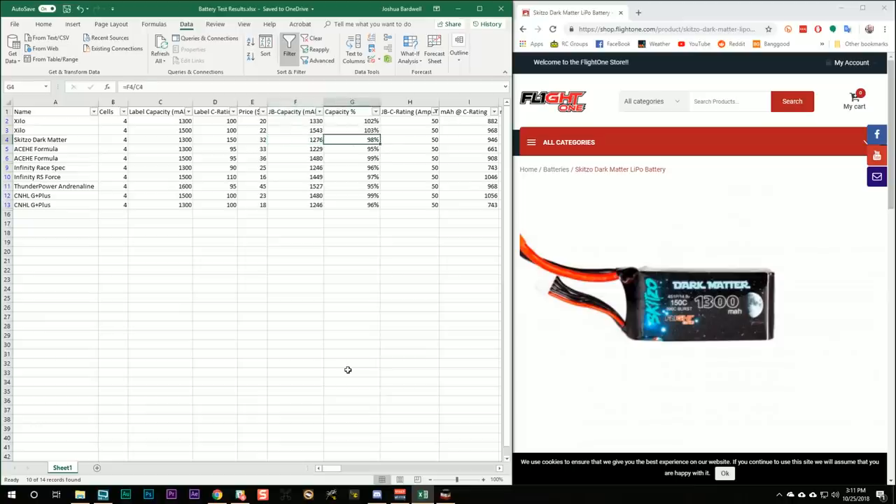
Reset the JB-C-Rating filter to all values and filter Label Capacity to 1300 mAh
{"action": "left_click", "coordinate": [294, 140]}
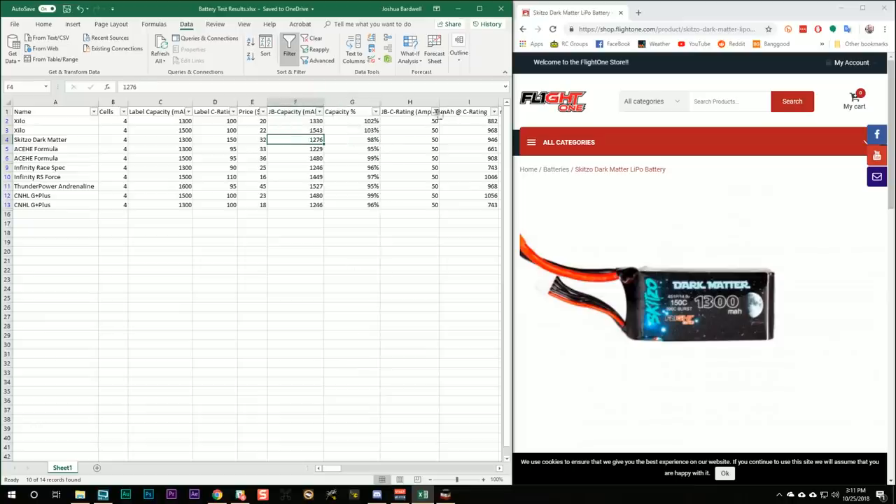
{"action": "left_click", "coordinate": [435, 111]}
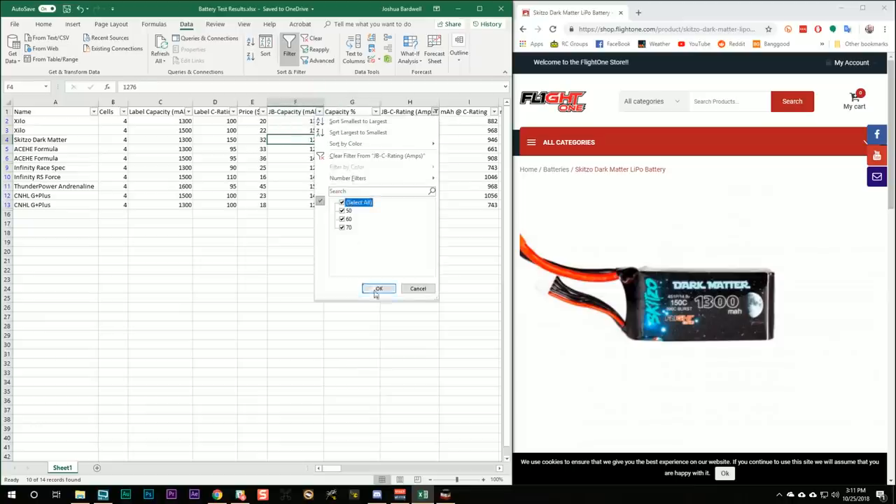
{"action": "left_click", "coordinate": [378, 288]}
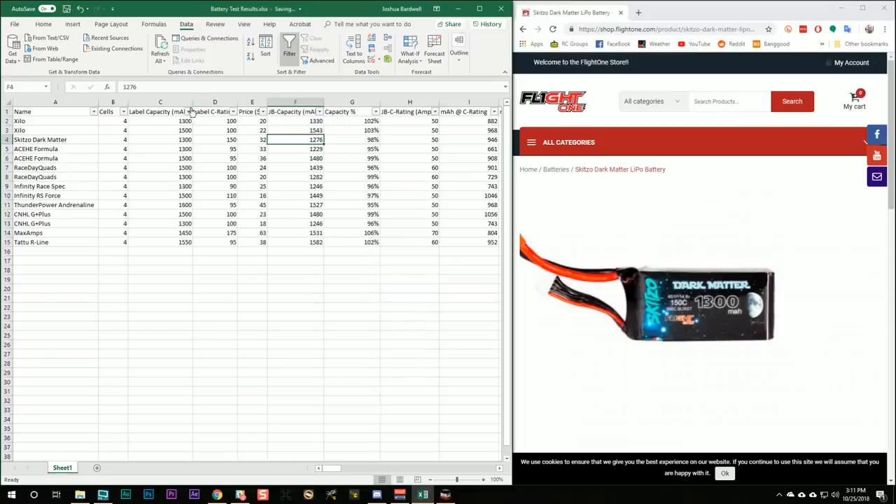
{"action": "left_click", "coordinate": [189, 111]}
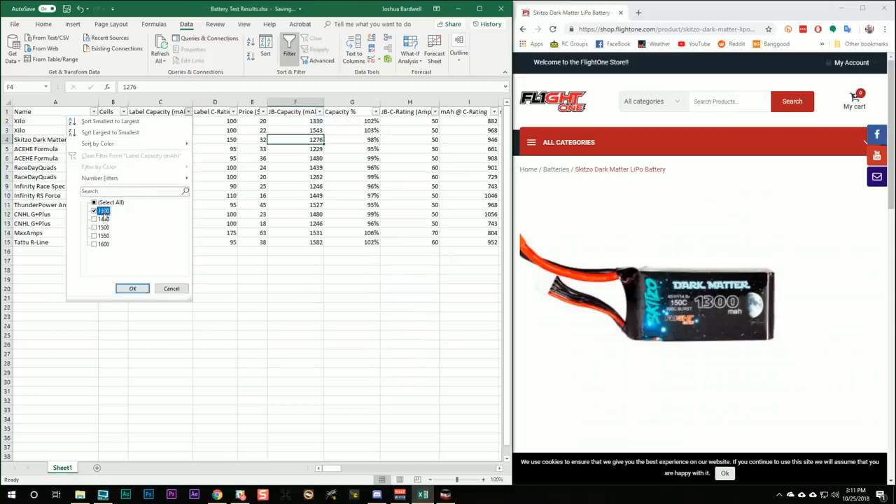
{"action": "left_click", "coordinate": [132, 288]}
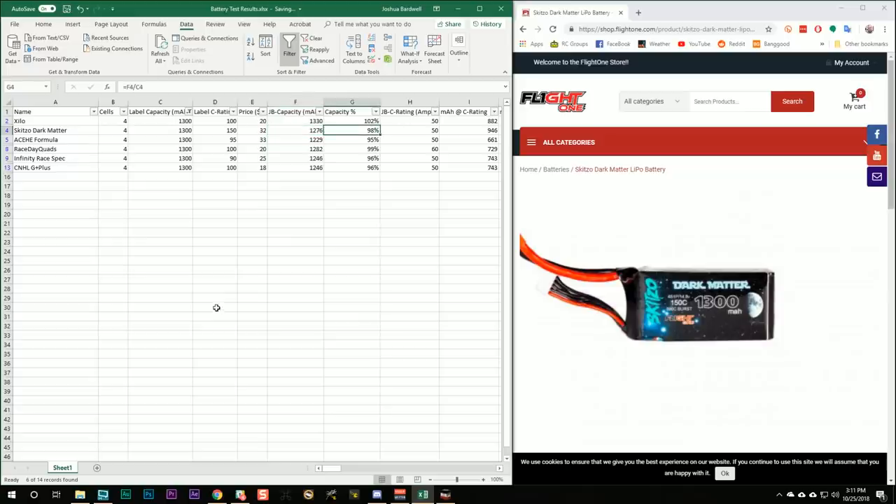
Enter 1276 for Skitzo Dark Matter and review capacity percentages for Xilo, RaceDayQuads, Infinity
{"action": "left_click", "coordinate": [352, 120]}
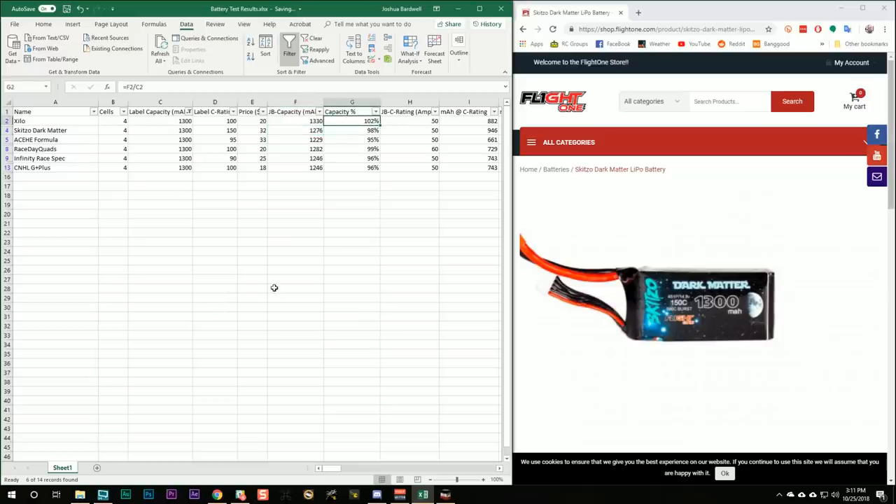
{"action": "left_click", "coordinate": [315, 121]}
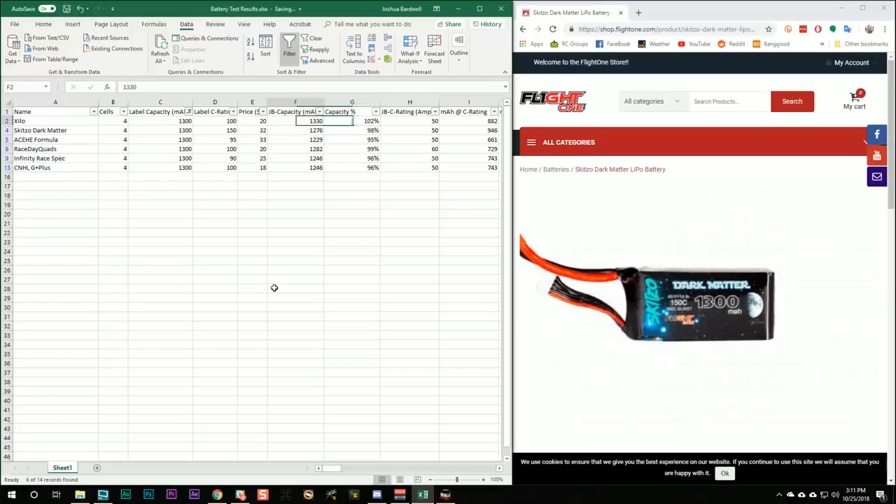
{"action": "left_click", "coordinate": [295, 130]}
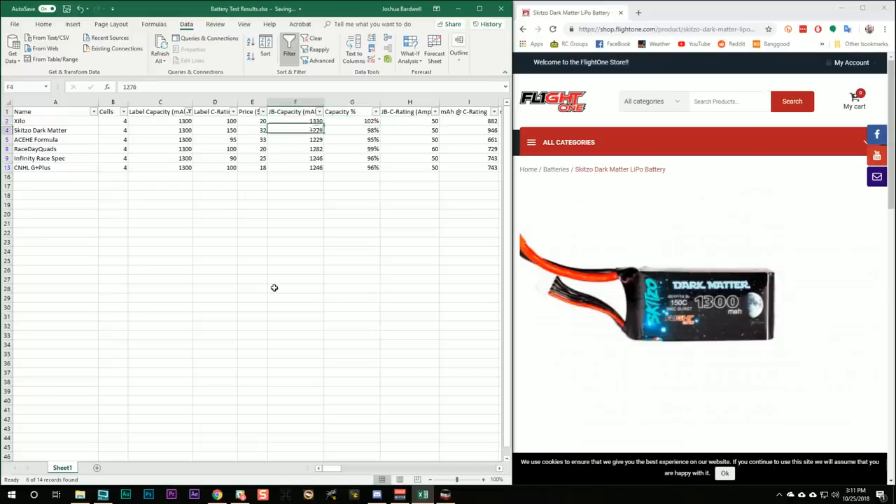
{"action": "type", "text": "1276"}
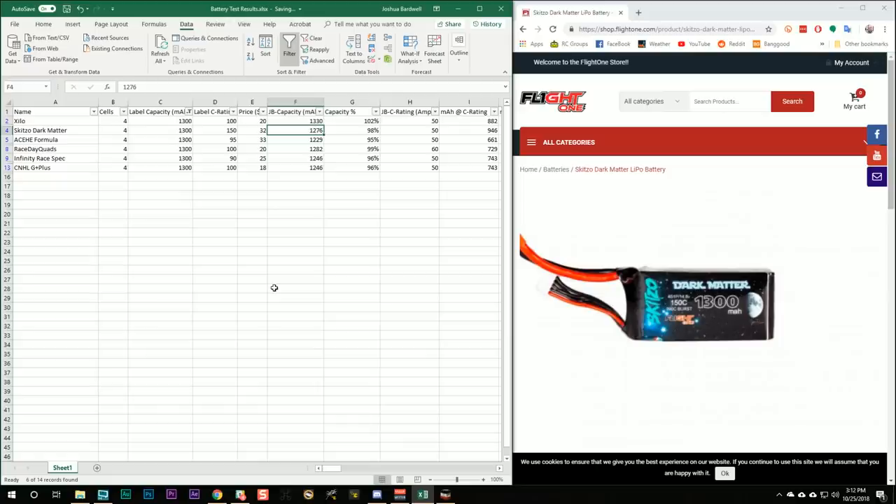
{"action": "left_click", "coordinate": [352, 130]}
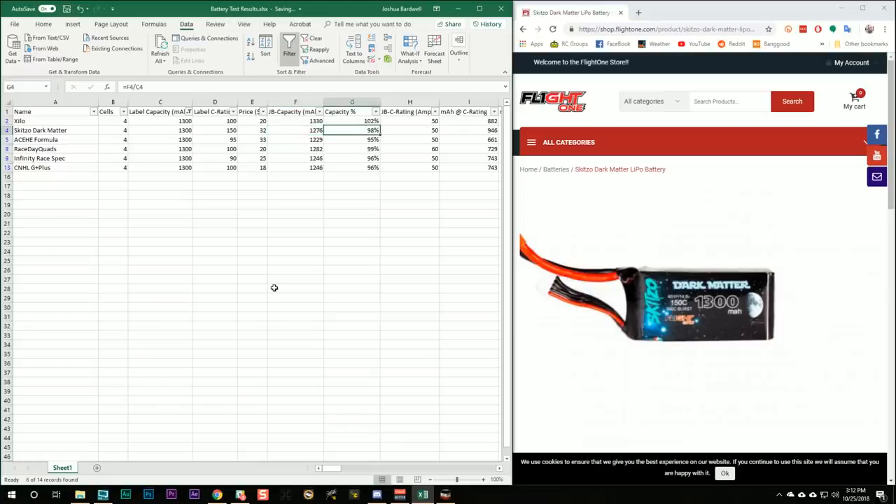
{"action": "left_click", "coordinate": [352, 149]}
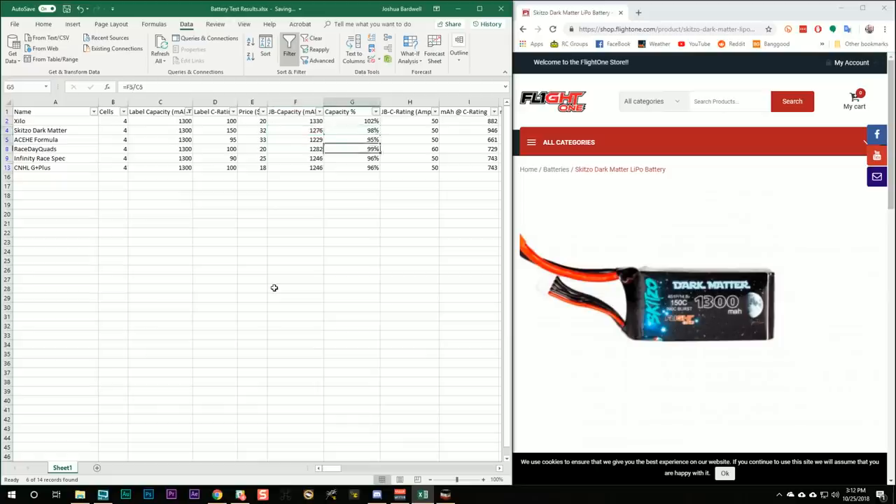
{"action": "left_click", "coordinate": [351, 158]}
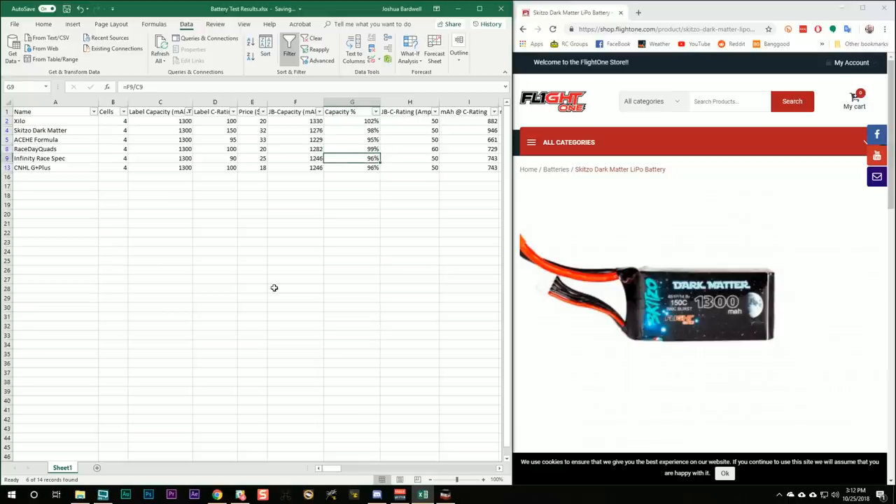
{"action": "left_click", "coordinate": [352, 148]}
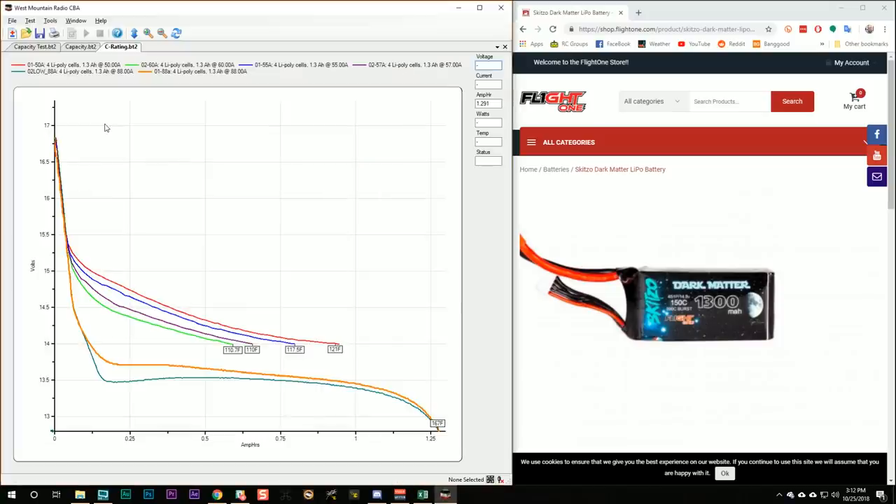
{"action": "mouse_move", "coordinate": [121, 292]}
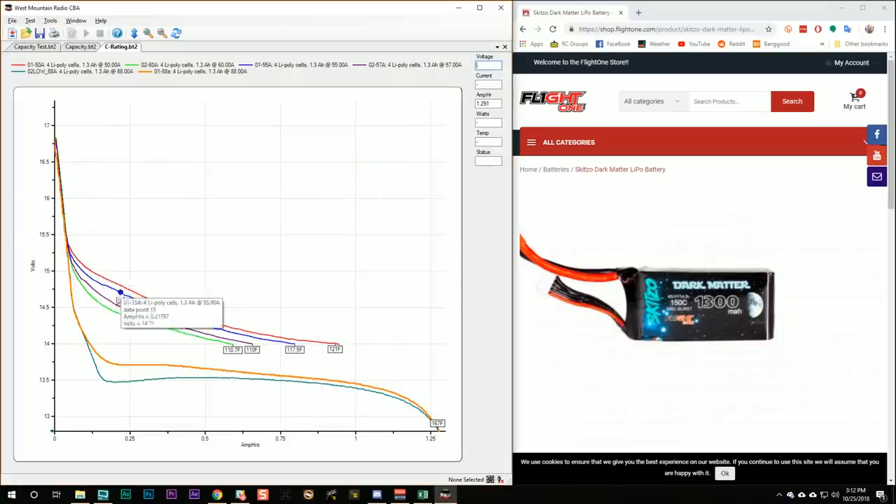
{"action": "mouse_move", "coordinate": [130, 290]}
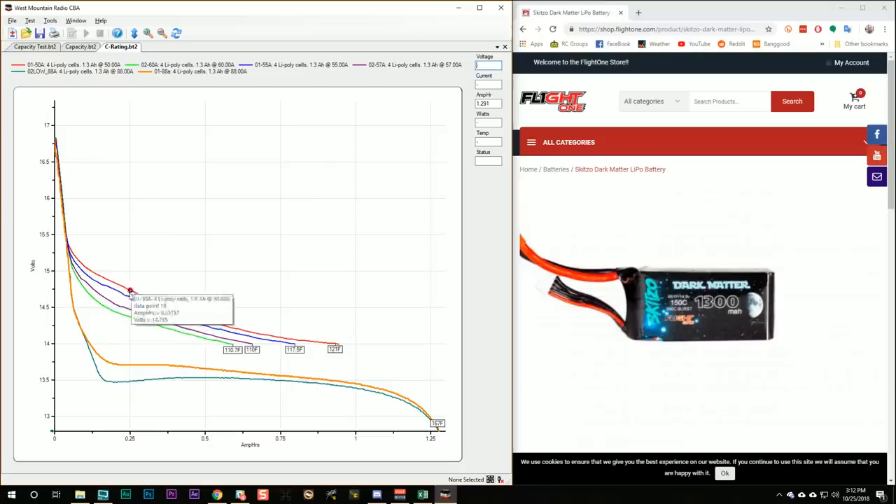
{"action": "mouse_move", "coordinate": [289, 344]}
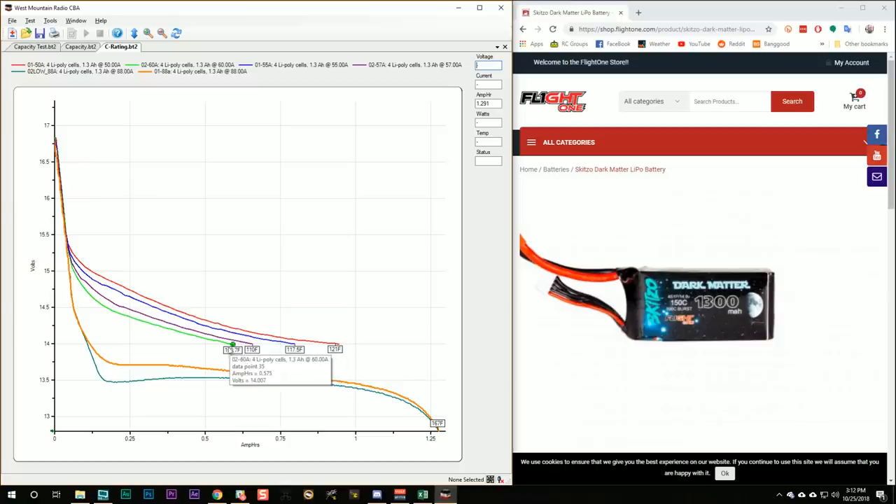
{"action": "mouse_move", "coordinate": [243, 345]}
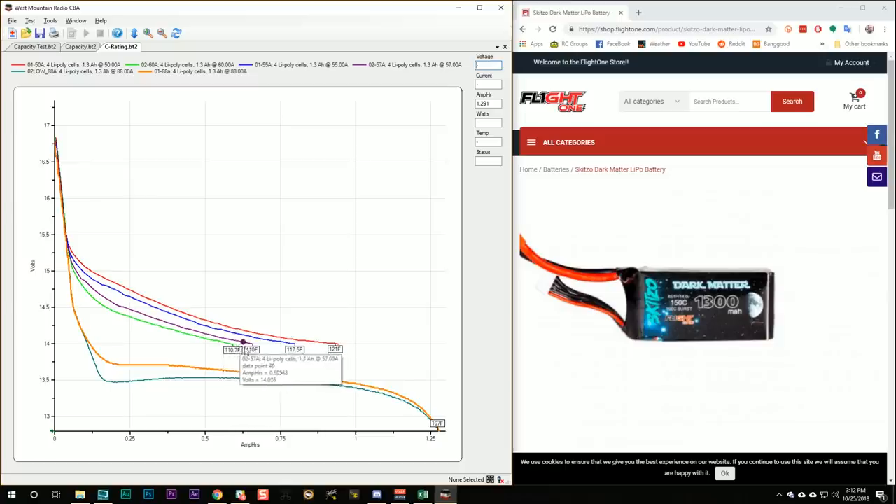
{"action": "mouse_move", "coordinate": [198, 378]}
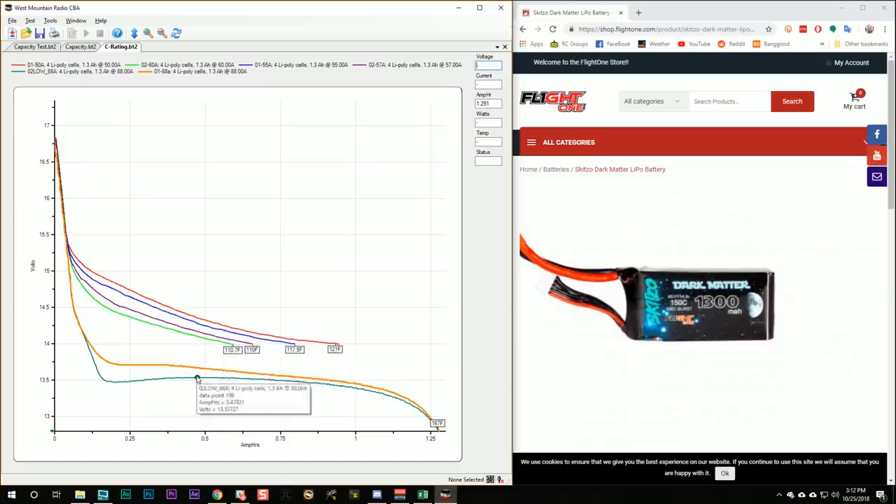
{"action": "mouse_move", "coordinate": [252, 330]}
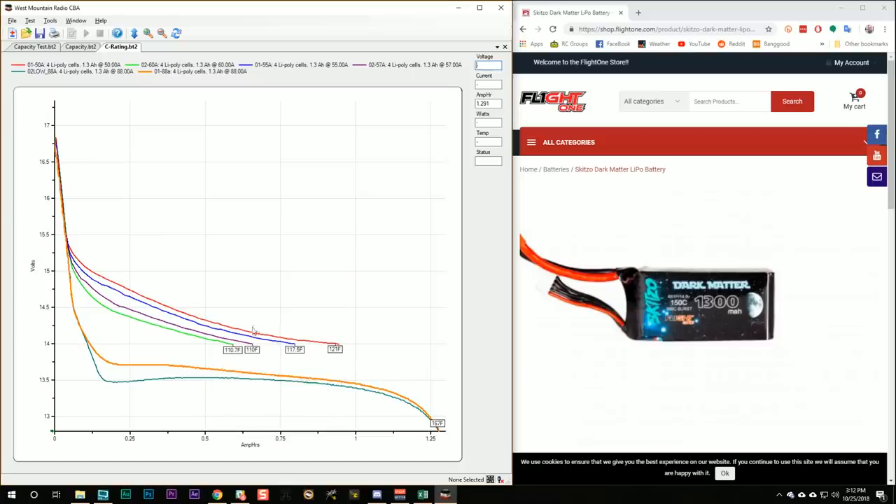
{"action": "mouse_move", "coordinate": [274, 290]}
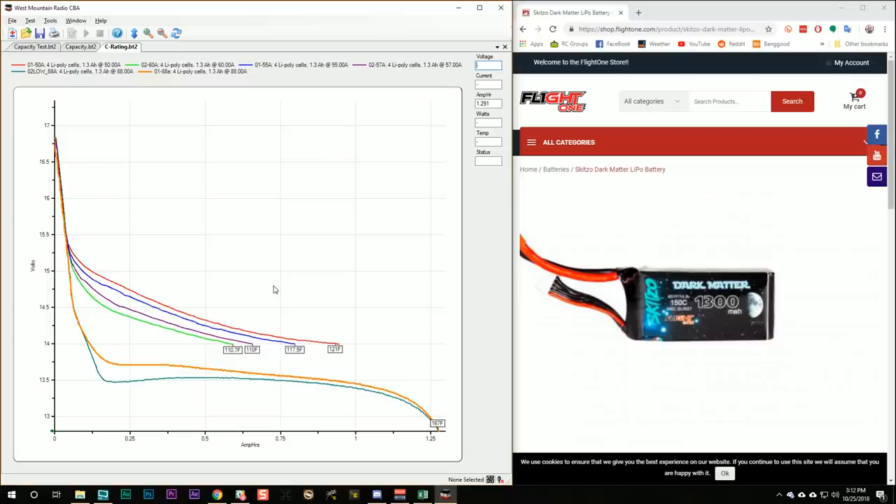
{"action": "mouse_move", "coordinate": [340, 347]}
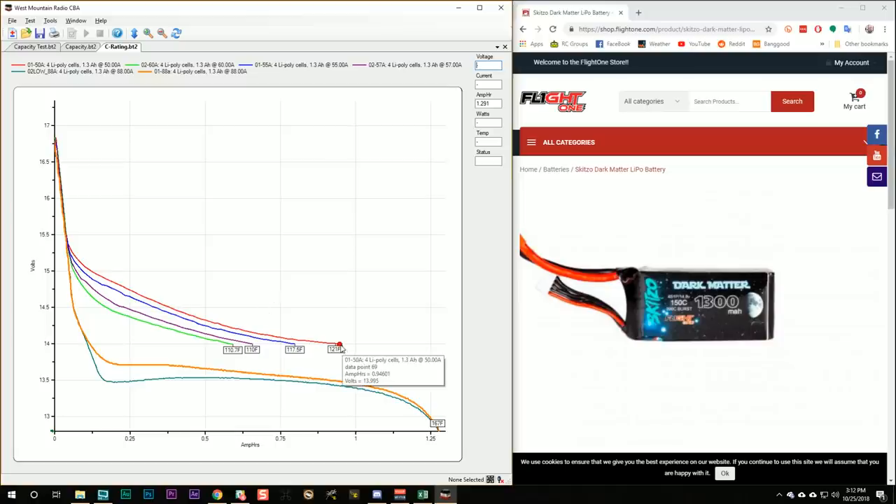
{"action": "mouse_move", "coordinate": [289, 346]}
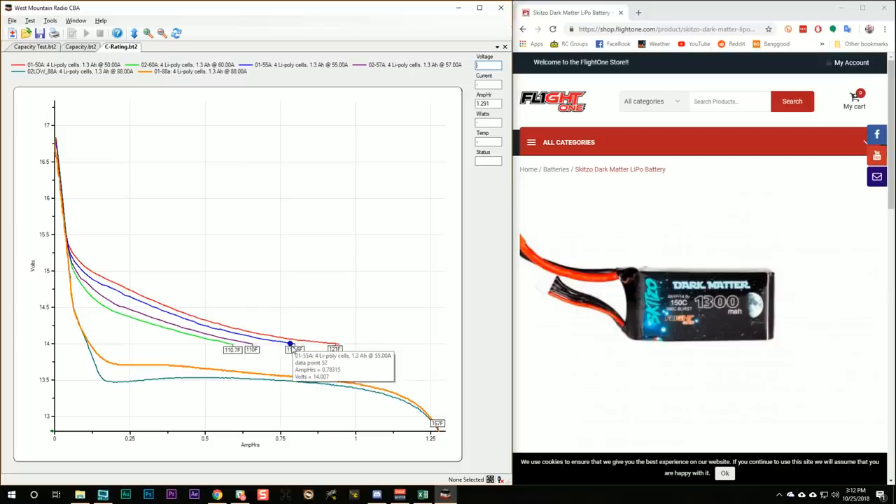
{"action": "mouse_move", "coordinate": [227, 346]}
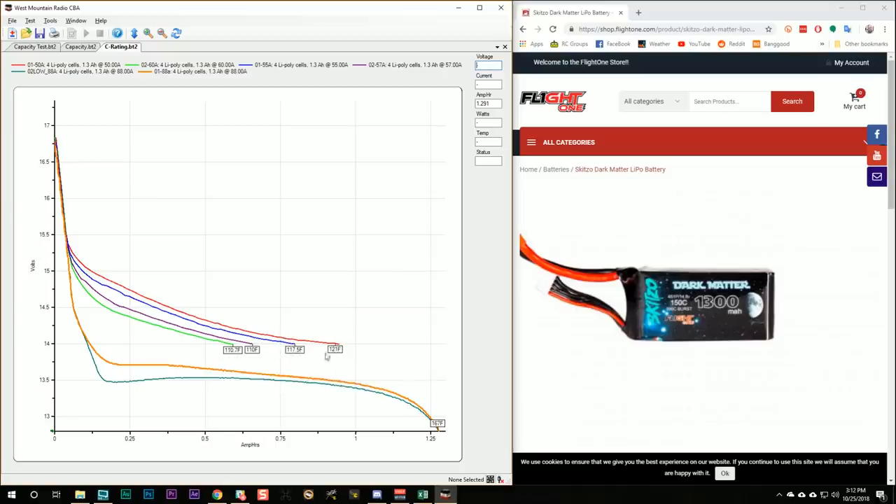
{"action": "mouse_move", "coordinate": [223, 343]}
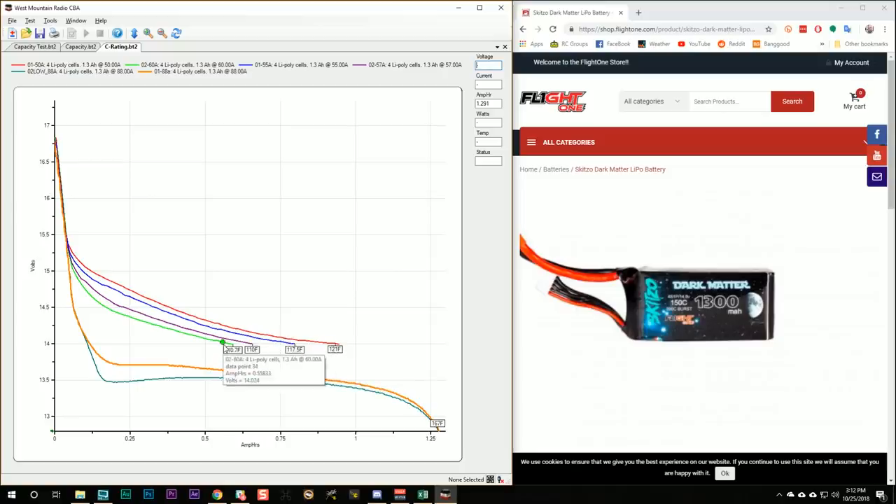
{"action": "mouse_move", "coordinate": [231, 348]}
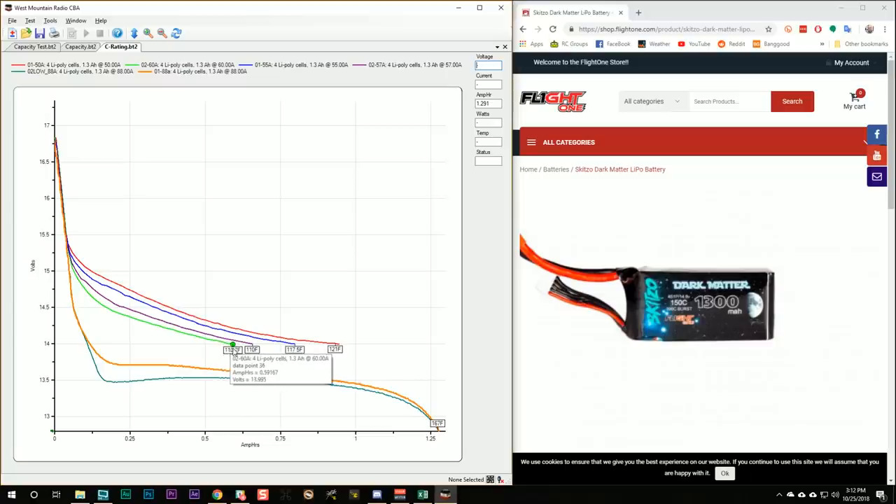
{"action": "mouse_move", "coordinate": [232, 353]}
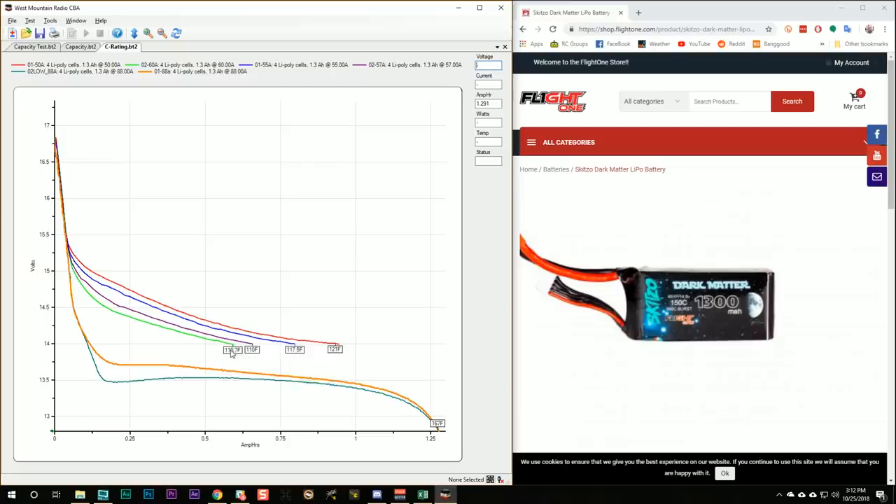
{"action": "mouse_move", "coordinate": [251, 348]}
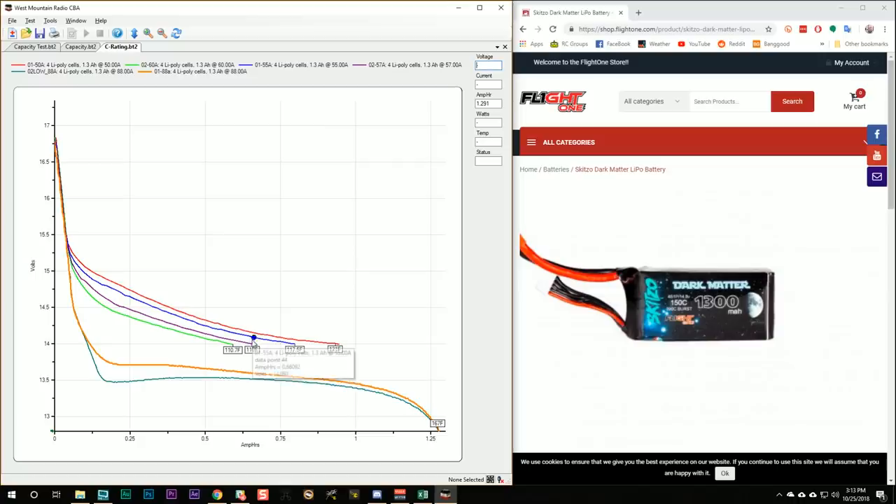
{"action": "mouse_move", "coordinate": [326, 343]}
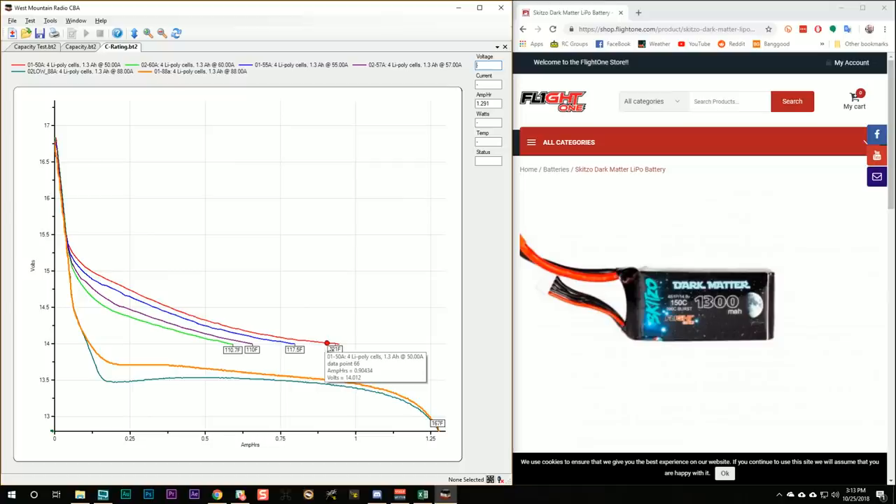
{"action": "mouse_move", "coordinate": [280, 342]}
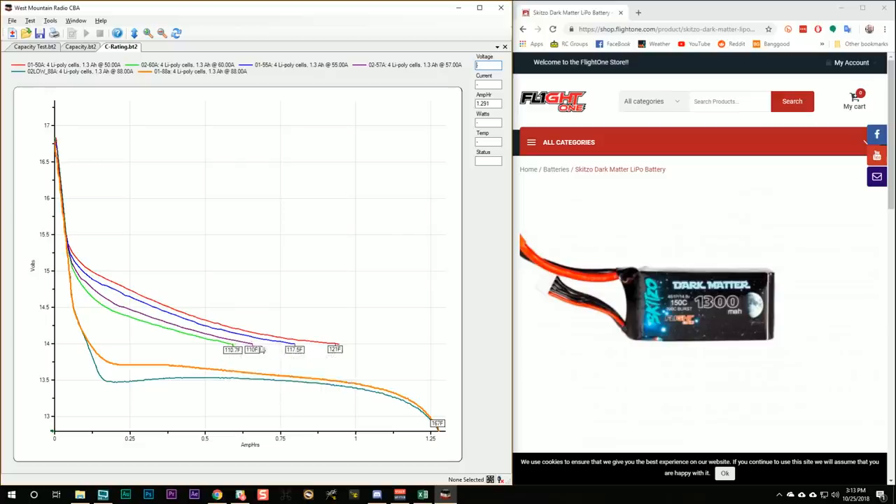
{"action": "mouse_move", "coordinate": [252, 345]}
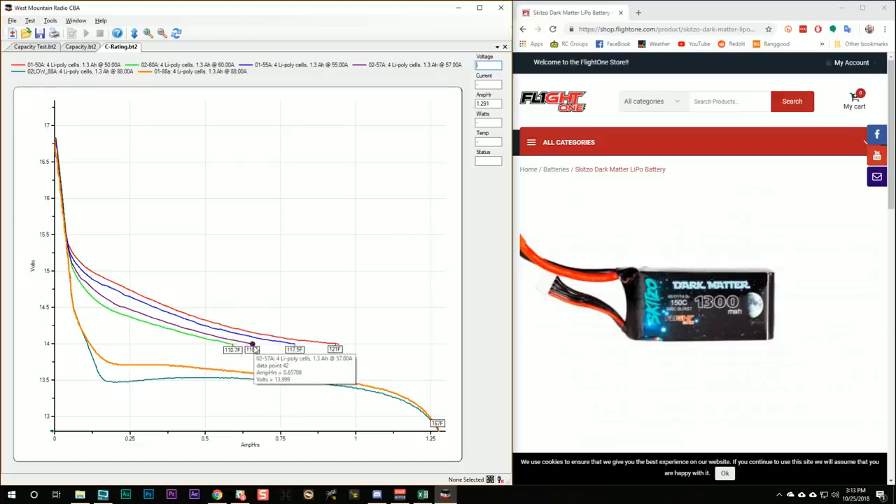
{"action": "mouse_move", "coordinate": [250, 347]}
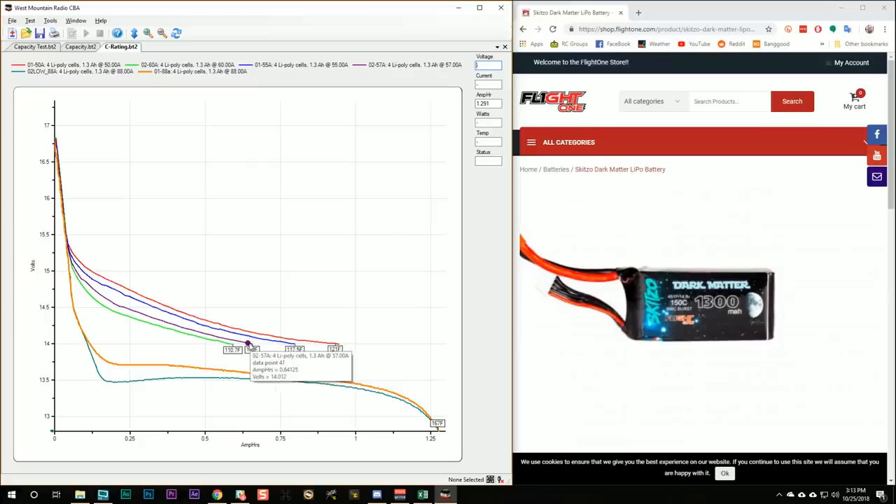
{"action": "mouse_move", "coordinate": [307, 341]}
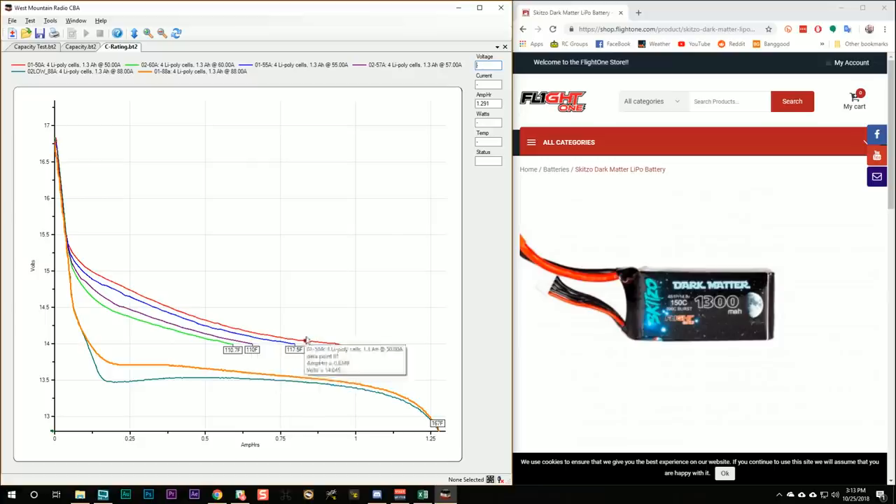
Check RaceDayQuads' 1282 capacity, ACEHE Formula's percentage and Skitzo Dark Matter's mAh @ C-Rating
{"action": "left_click", "coordinate": [422, 494]}
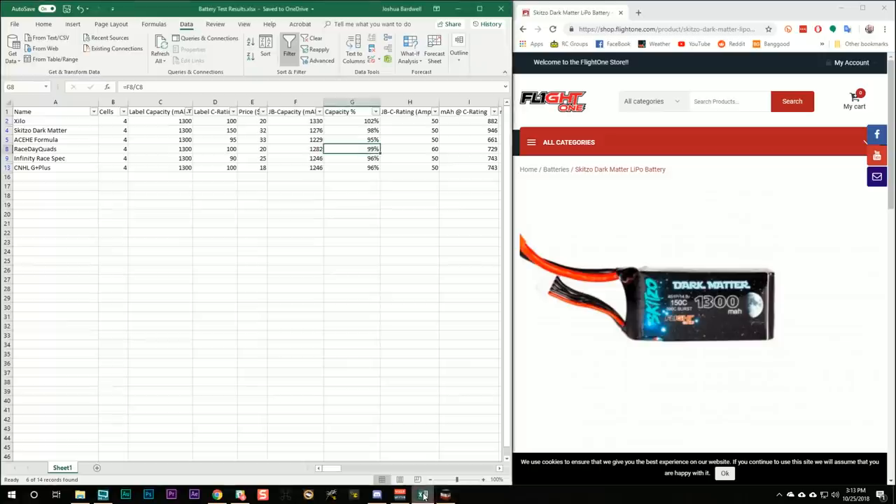
{"action": "left_click", "coordinate": [294, 149]}
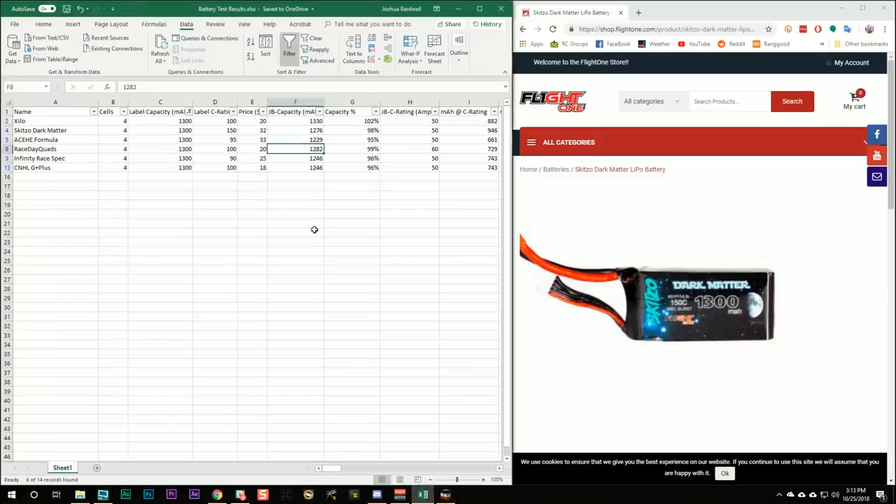
{"action": "left_click", "coordinate": [352, 140]}
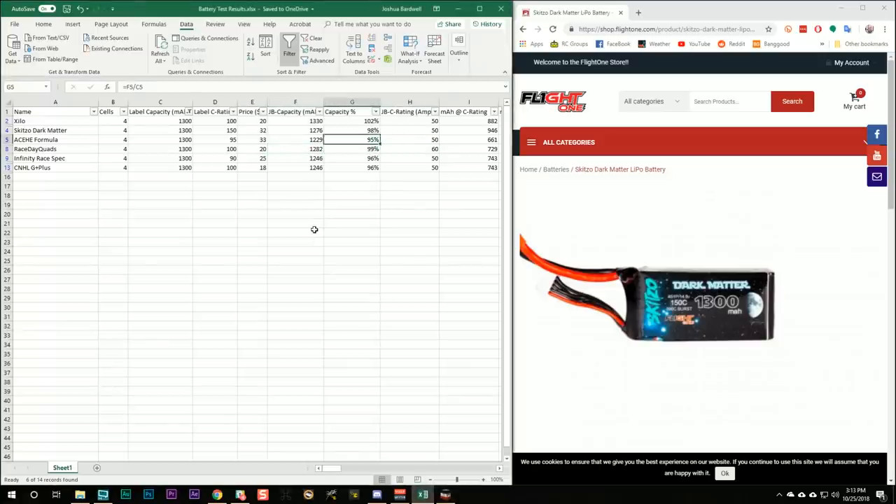
{"action": "left_click", "coordinate": [410, 130]}
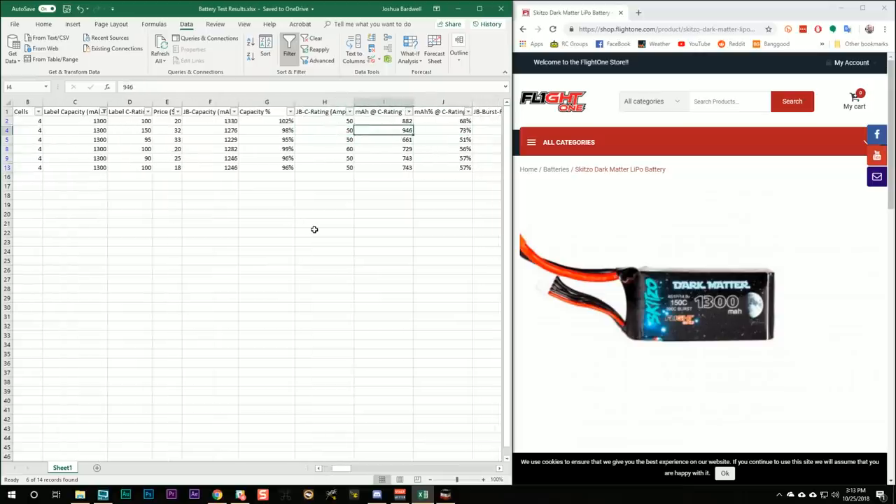
{"action": "mouse_move", "coordinate": [424, 148]}
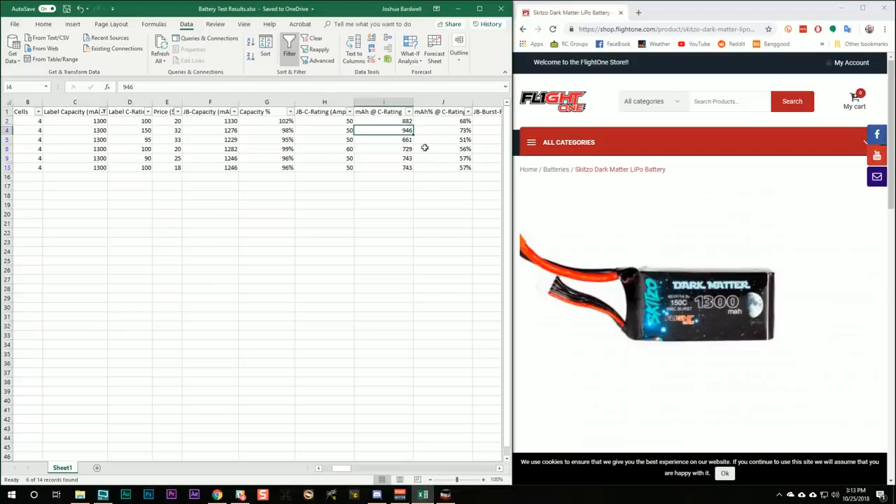
{"action": "mouse_move", "coordinate": [403, 164]}
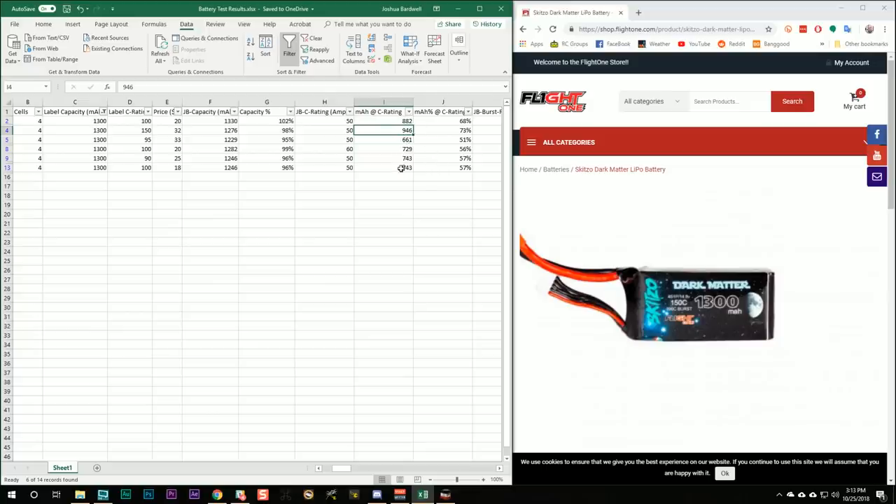
Review RaceDayQuads' label capacity, 60 A C-rating test and 729 mAh @ C-Rating
{"action": "left_click", "coordinate": [266, 148]}
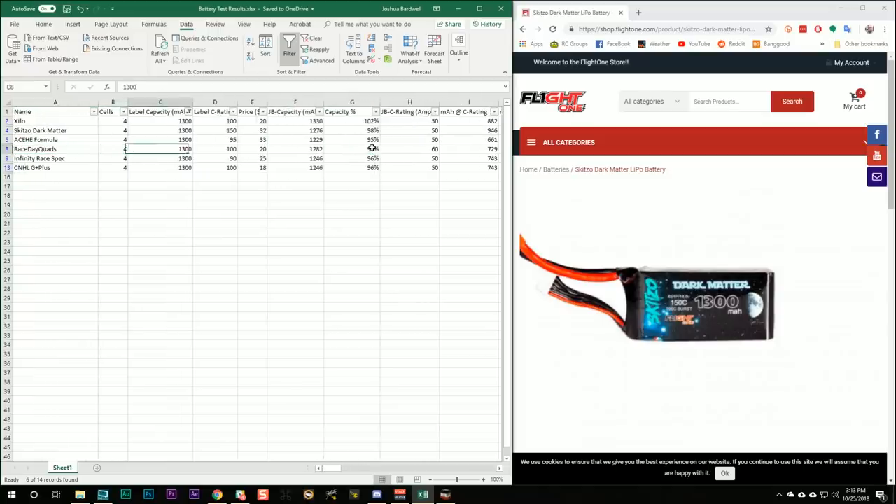
{"action": "left_click", "coordinate": [410, 148]}
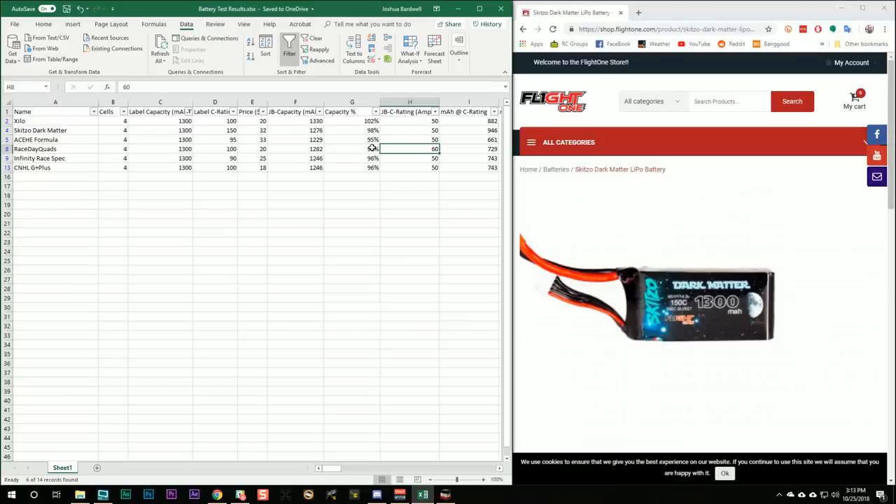
{"action": "left_click", "coordinate": [469, 148]}
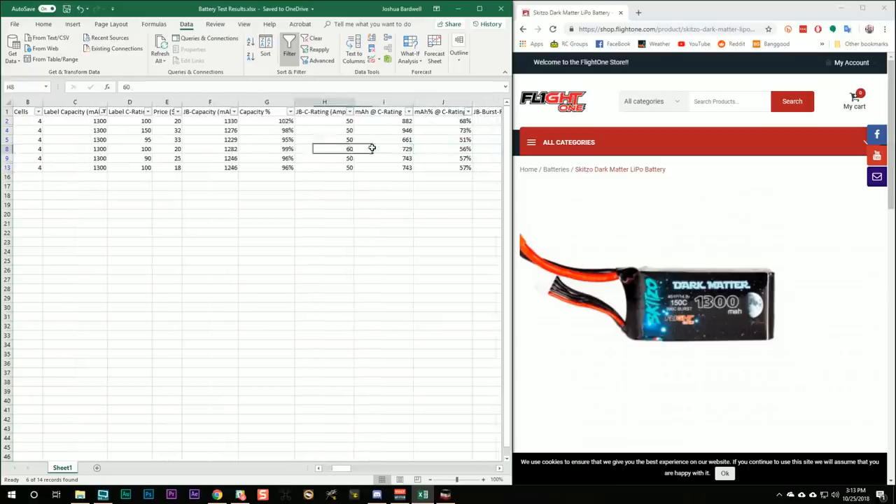
{"action": "left_click", "coordinate": [383, 149]}
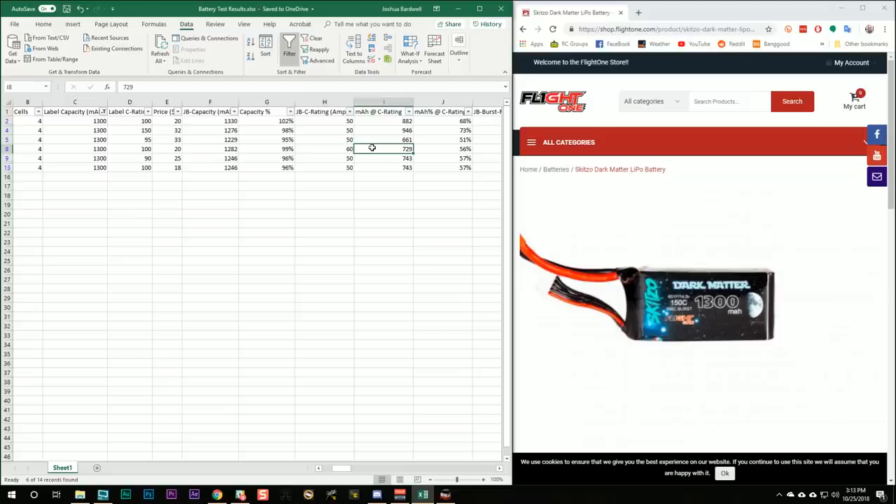
{"action": "left_click", "coordinate": [324, 148]}
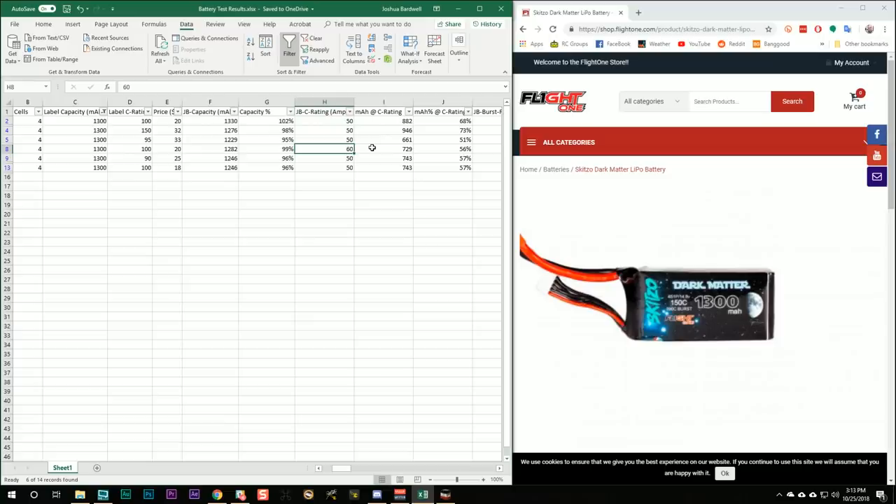
{"action": "left_click", "coordinate": [103, 494]}
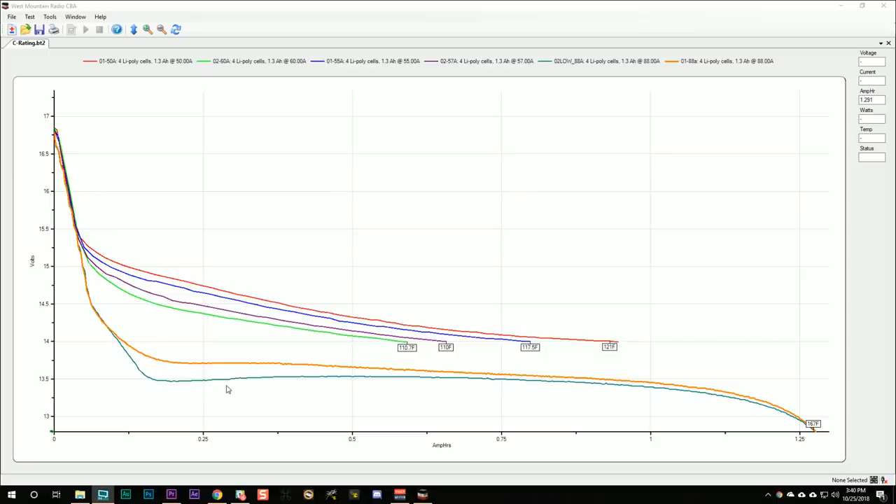
{"action": "mouse_move", "coordinate": [77, 353]}
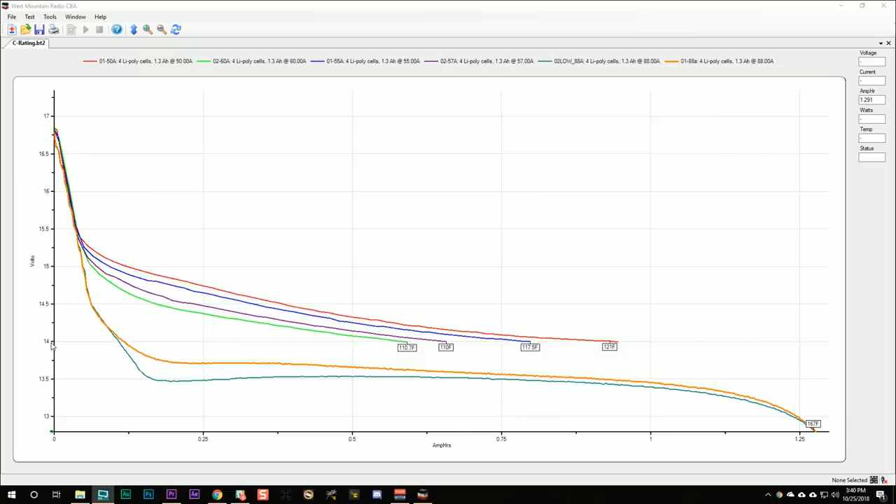
{"action": "mouse_move", "coordinate": [354, 347]}
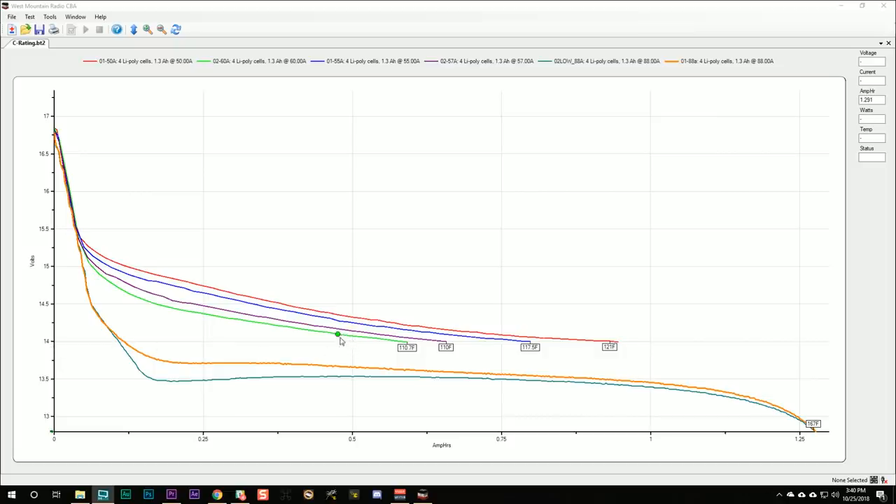
{"action": "mouse_move", "coordinate": [317, 345]}
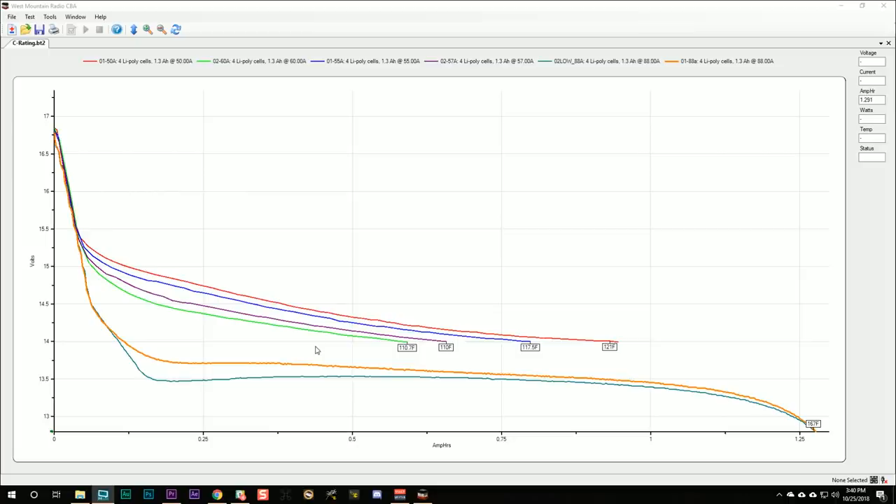
{"action": "mouse_move", "coordinate": [299, 322]}
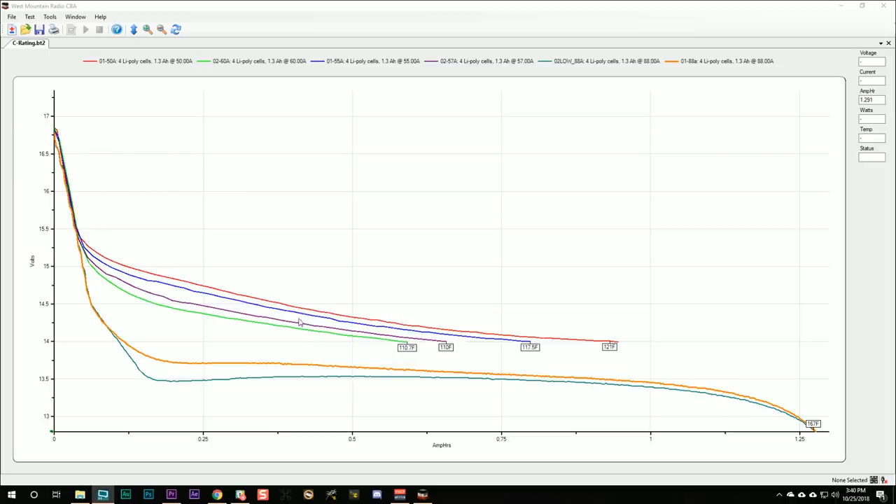
{"action": "mouse_move", "coordinate": [553, 339]}
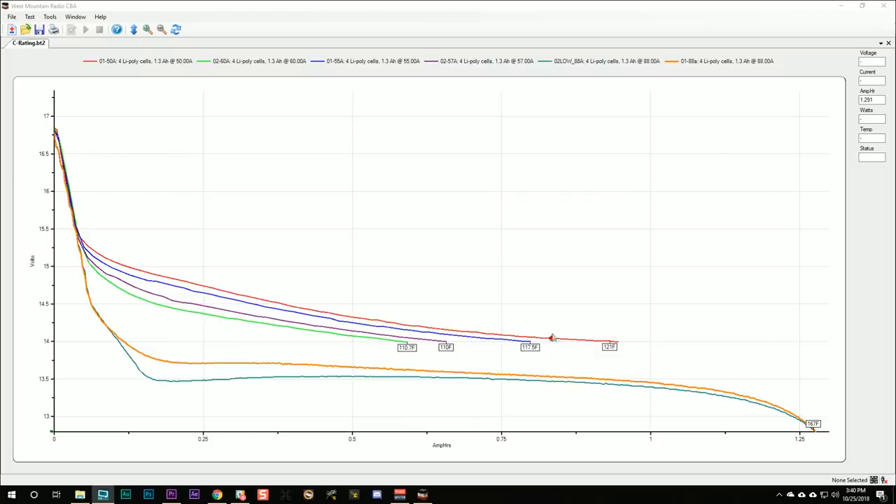
{"action": "mouse_move", "coordinate": [378, 334]}
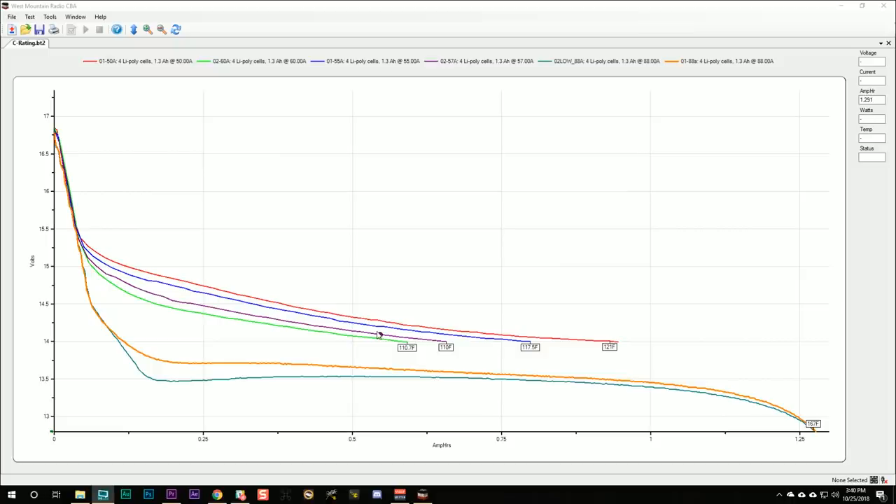
{"action": "mouse_move", "coordinate": [47, 347]}
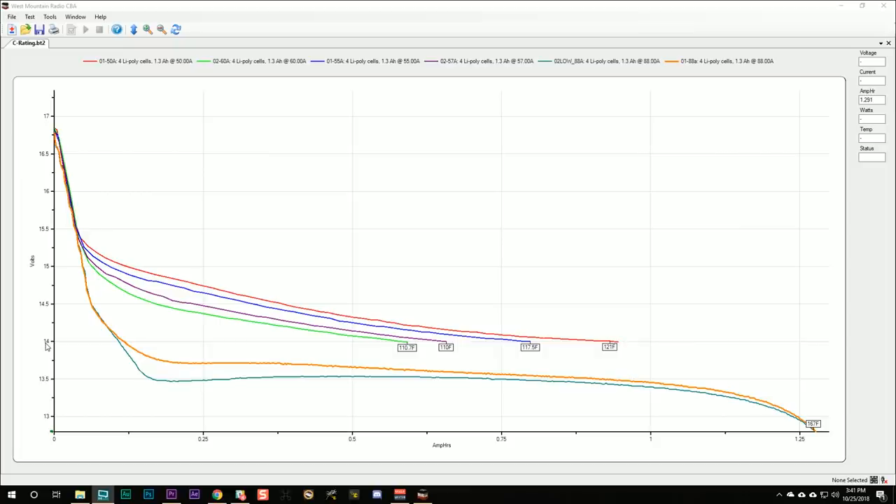
{"action": "mouse_move", "coordinate": [815, 437]}
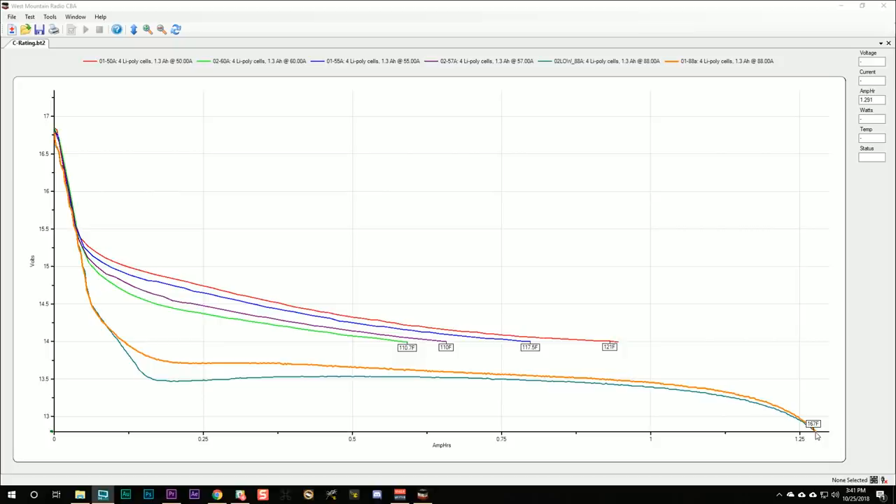
{"action": "mouse_move", "coordinate": [567, 414]}
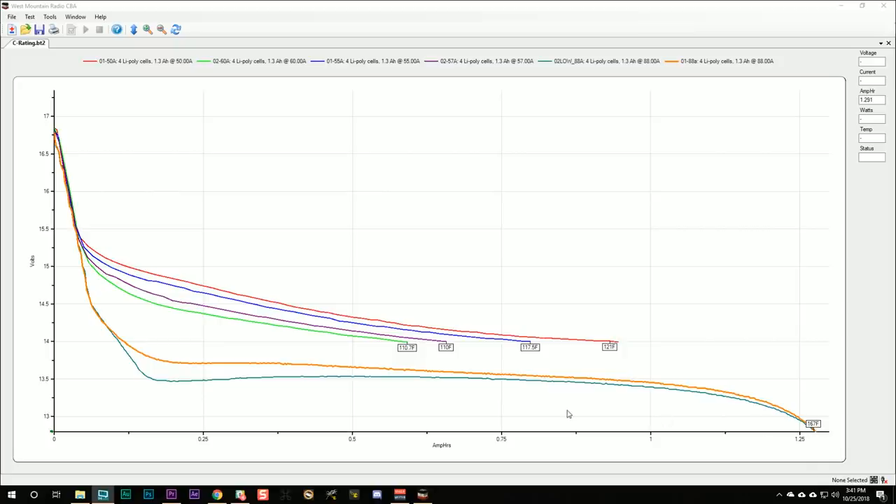
{"action": "mouse_move", "coordinate": [534, 399]}
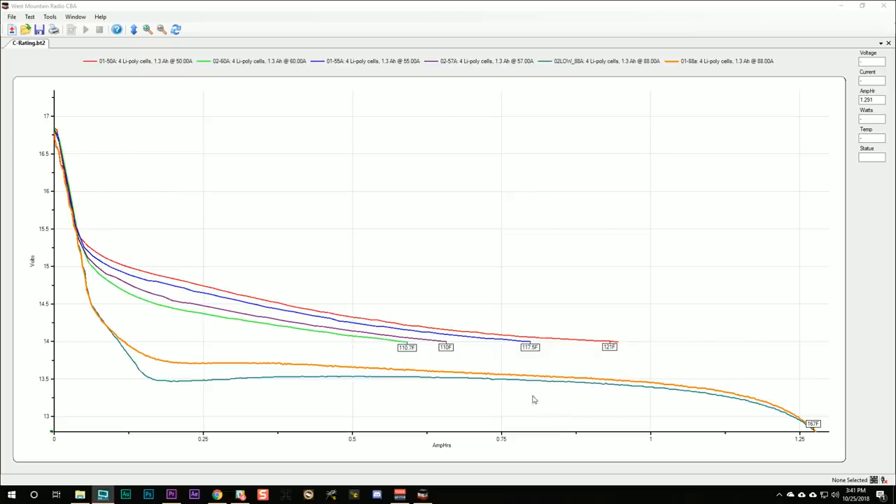
{"action": "mouse_move", "coordinate": [534, 393]}
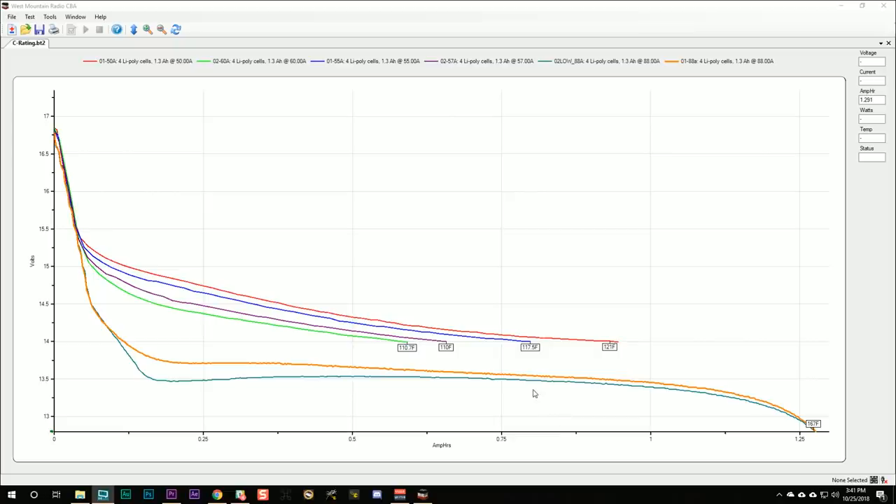
{"action": "mouse_move", "coordinate": [501, 412]}
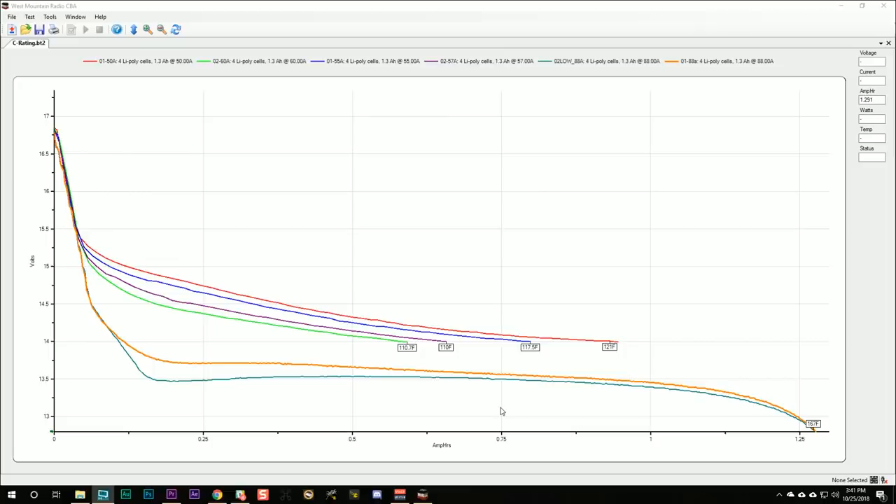
{"action": "mouse_move", "coordinate": [498, 430]}
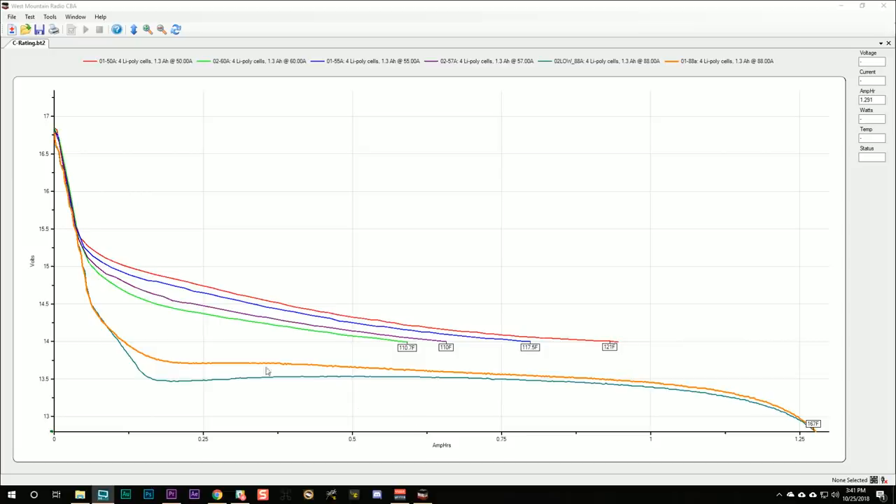
{"action": "mouse_move", "coordinate": [74, 265]}
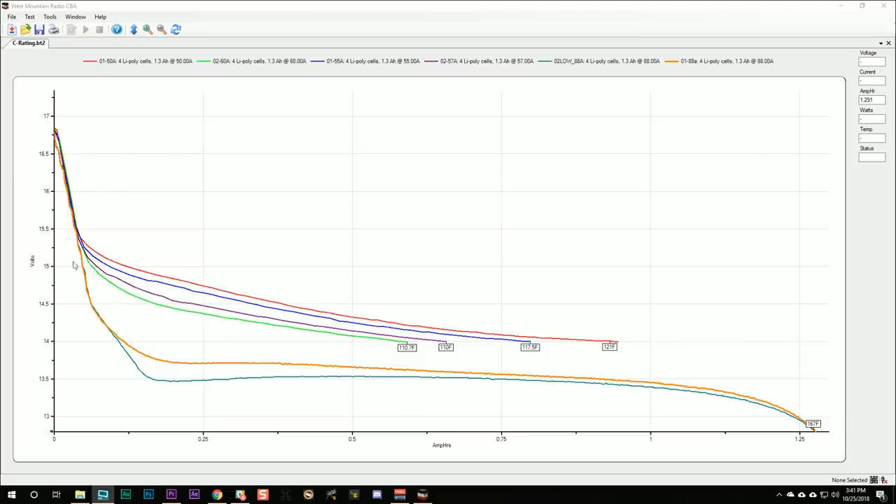
{"action": "mouse_move", "coordinate": [104, 370]}
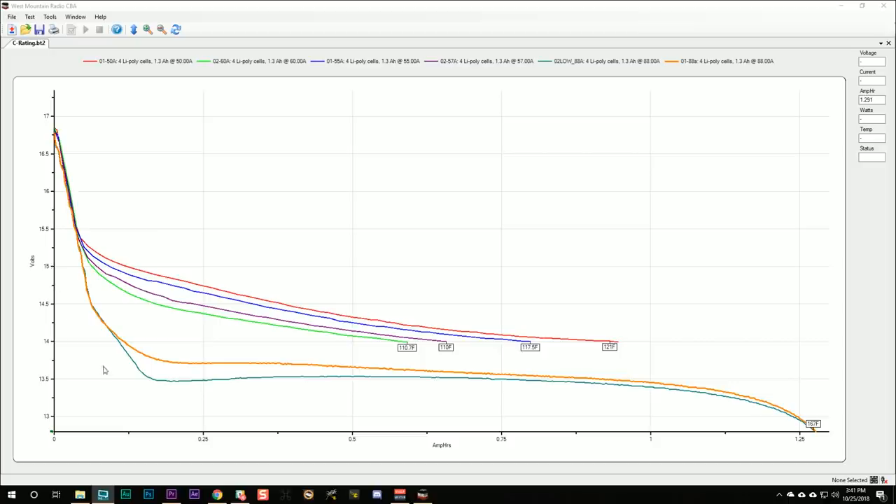
{"action": "mouse_move", "coordinate": [91, 306]}
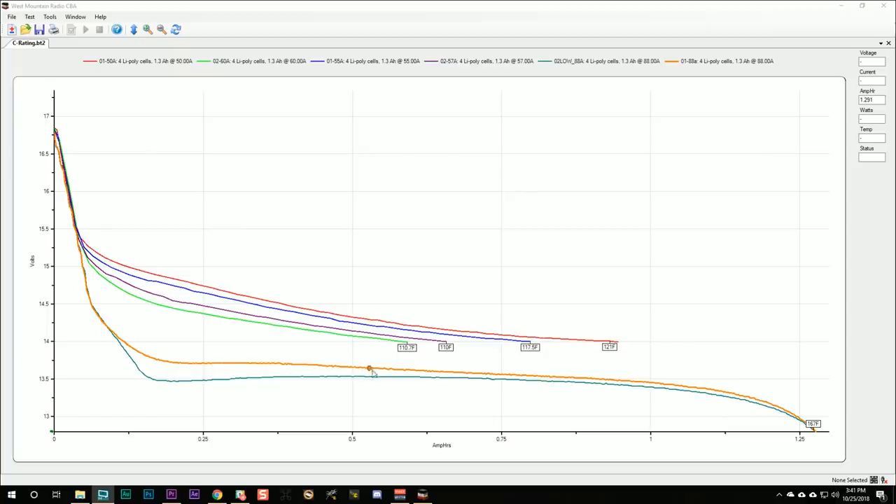
{"action": "mouse_move", "coordinate": [717, 396]}
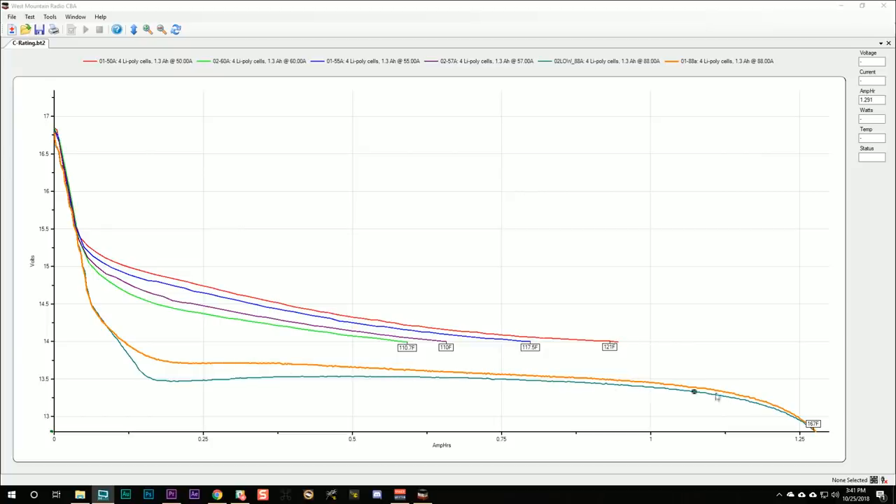
{"action": "mouse_move", "coordinate": [768, 408]}
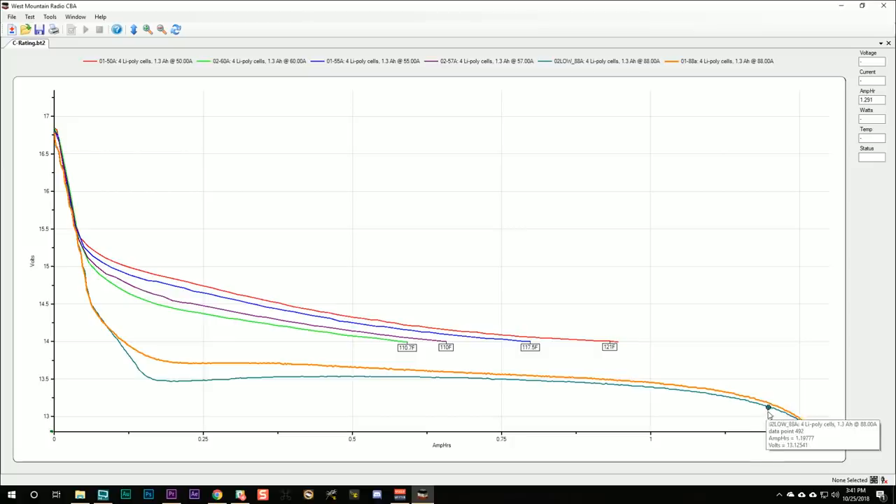
{"action": "mouse_move", "coordinate": [772, 408]}
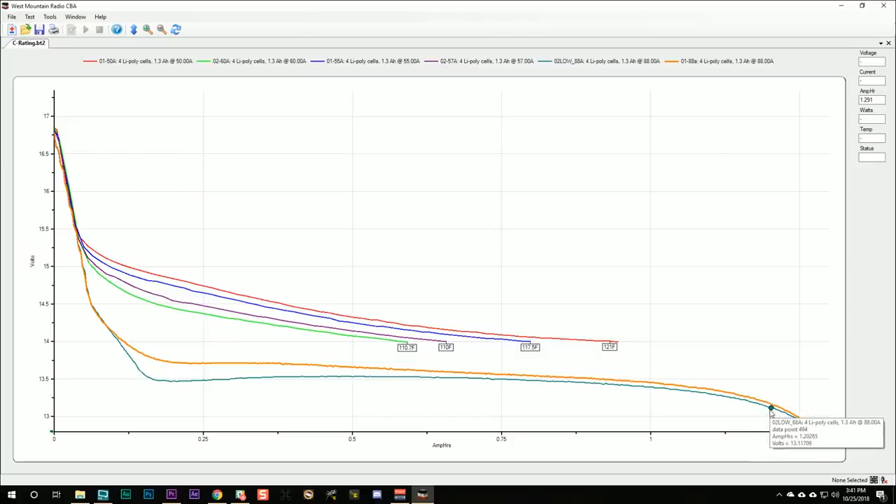
{"action": "mouse_move", "coordinate": [770, 408]}
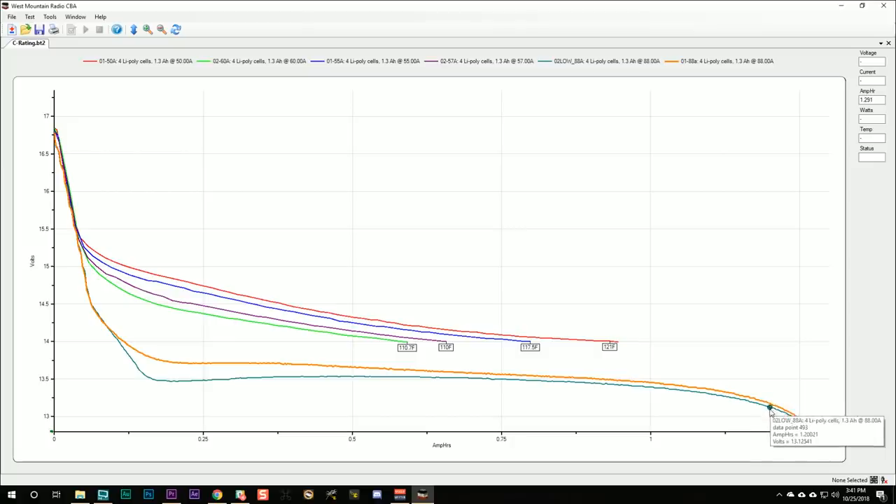
{"action": "mouse_move", "coordinate": [464, 373]}
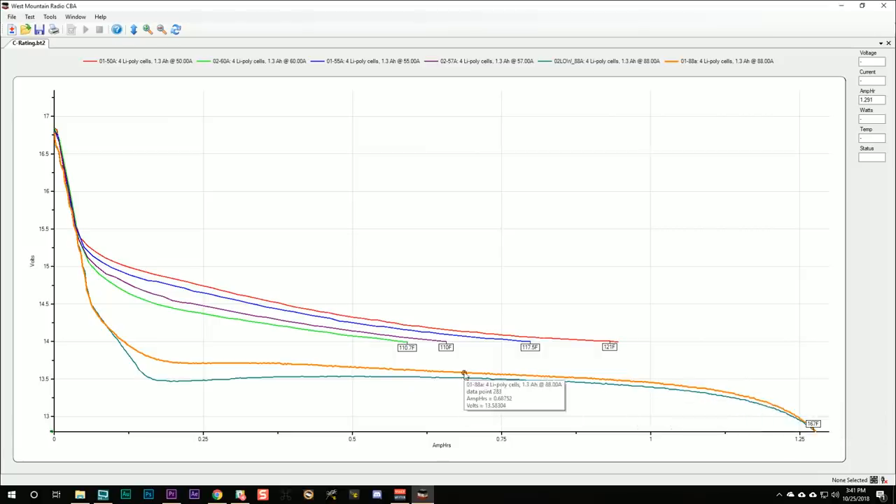
{"action": "mouse_move", "coordinate": [420, 378]}
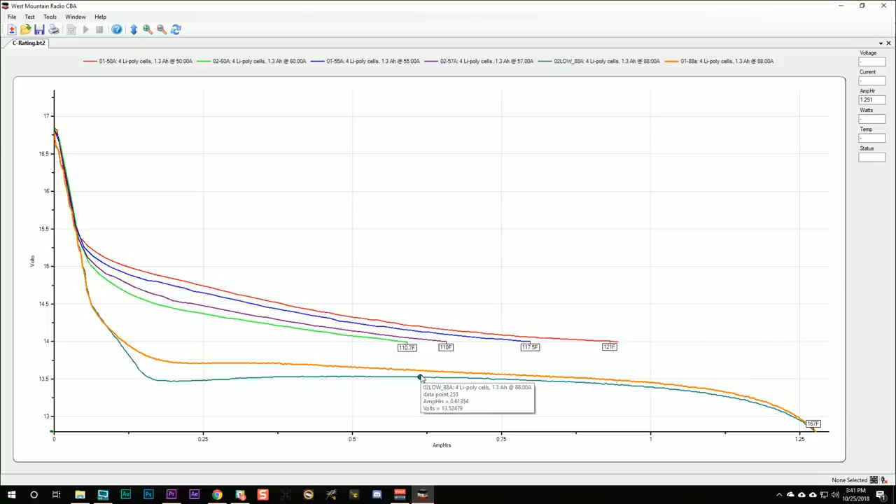
{"action": "mouse_move", "coordinate": [47, 383]}
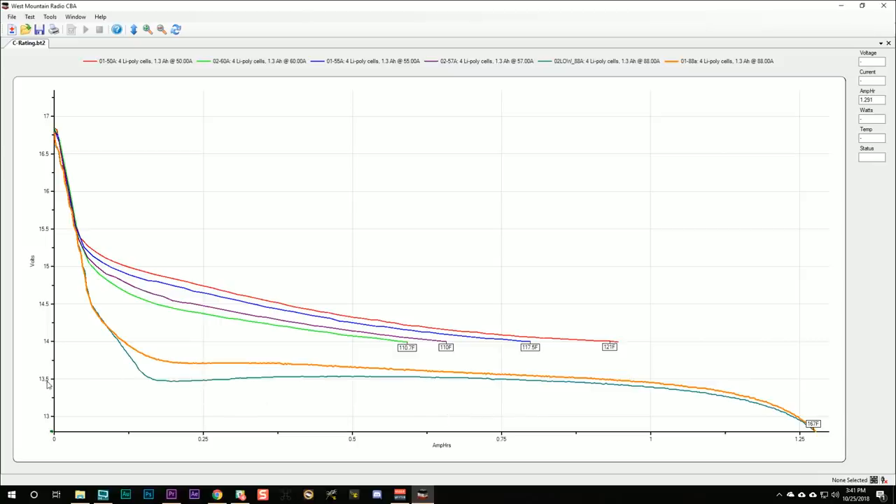
{"action": "mouse_move", "coordinate": [306, 386]}
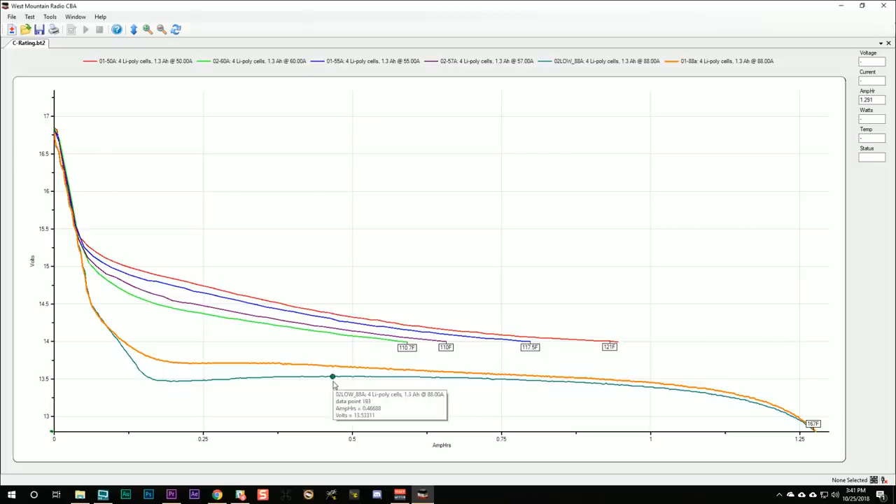
{"action": "mouse_move", "coordinate": [334, 386]}
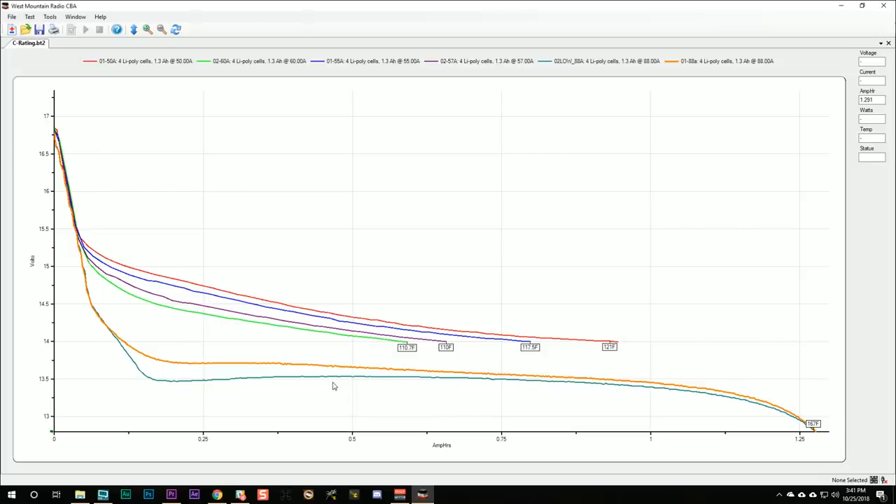
{"action": "mouse_move", "coordinate": [60, 354]}
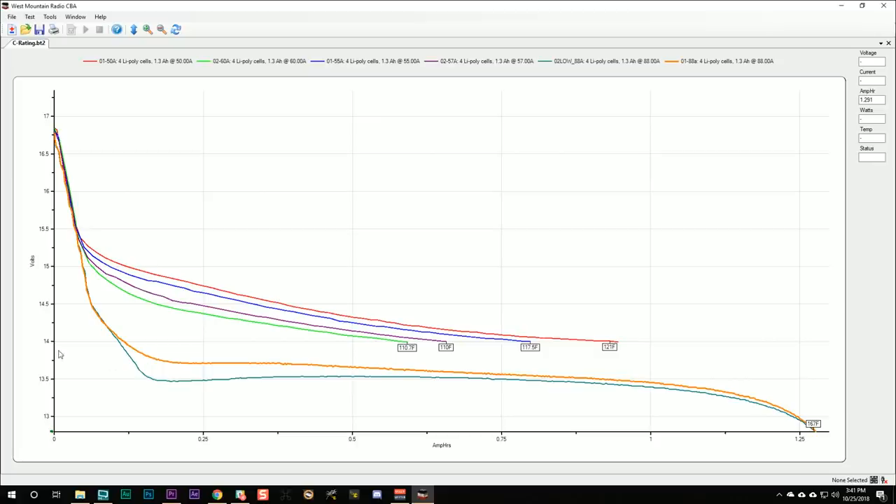
{"action": "mouse_move", "coordinate": [133, 388]}
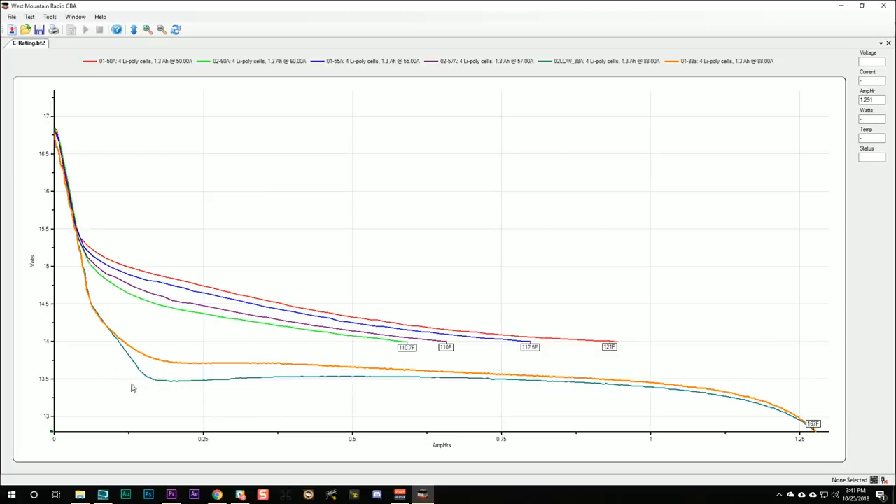
{"action": "mouse_move", "coordinate": [495, 408]}
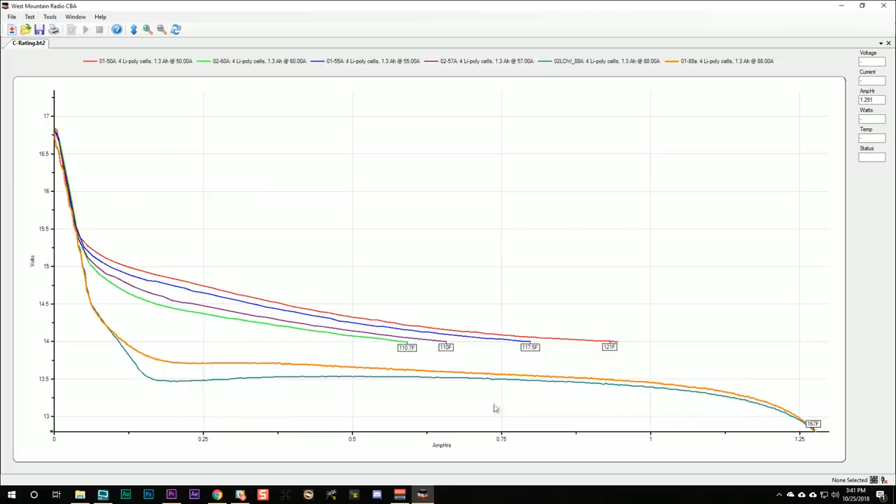
{"action": "mouse_move", "coordinate": [385, 358]}
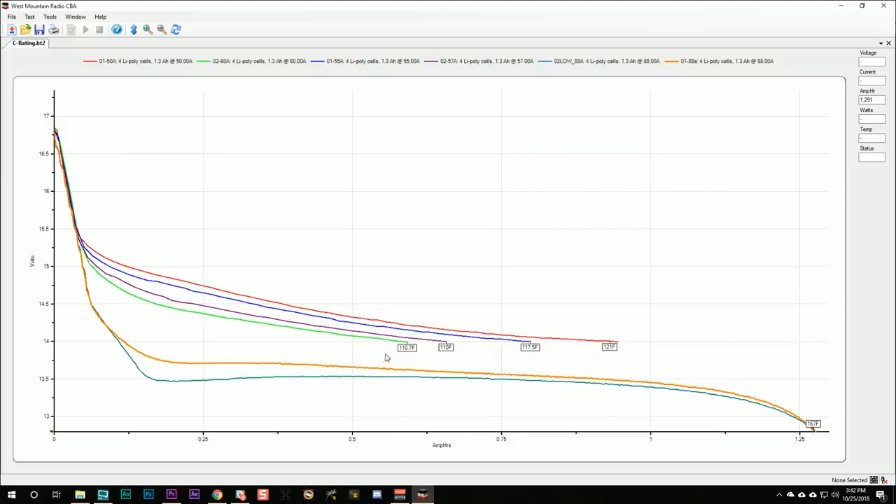
{"action": "mouse_move", "coordinate": [62, 343]}
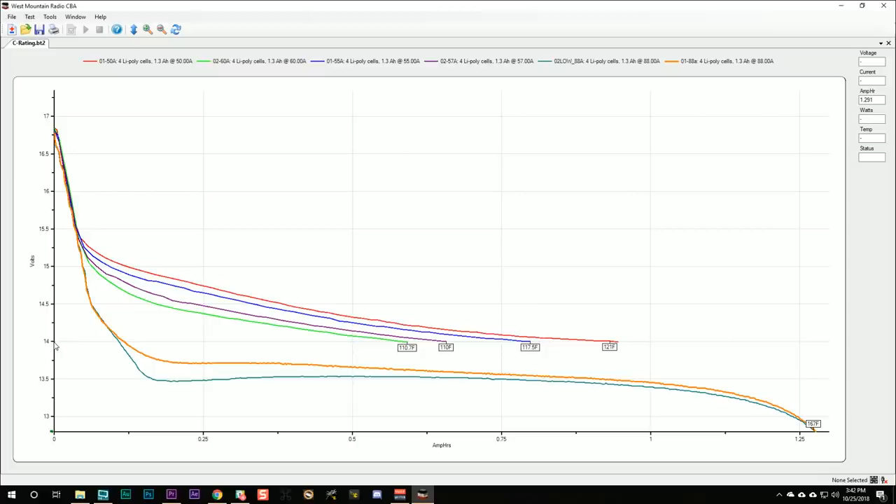
{"action": "mouse_move", "coordinate": [49, 374]}
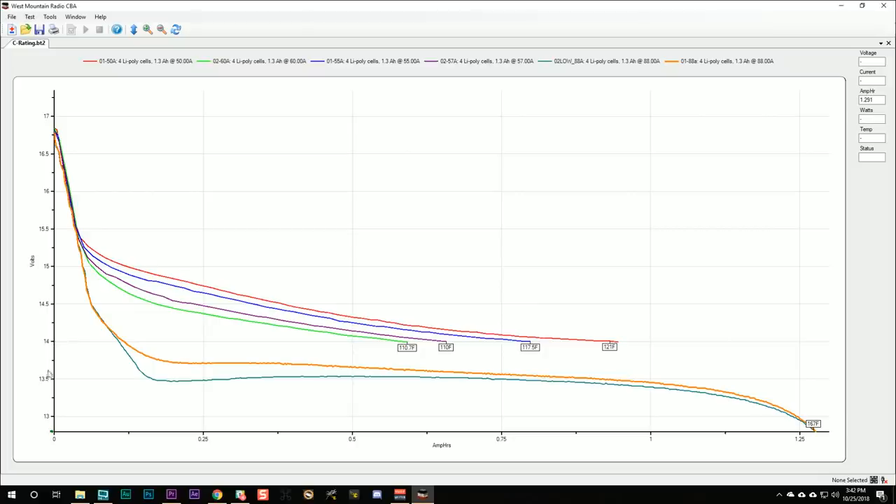
{"action": "mouse_move", "coordinate": [166, 343]}
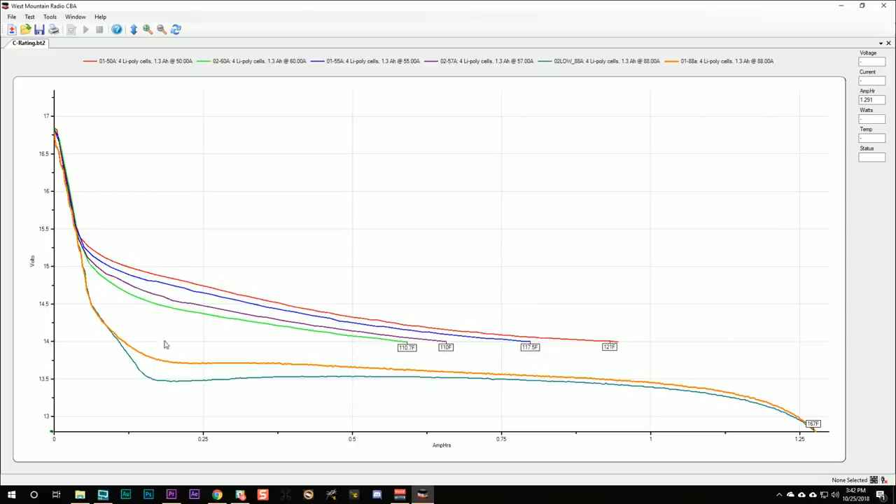
{"action": "mouse_move", "coordinate": [95, 362]}
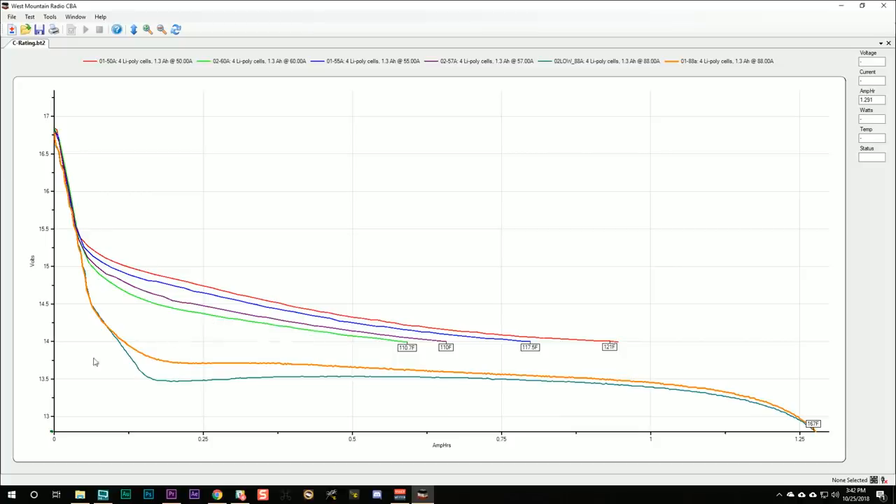
{"action": "mouse_move", "coordinate": [77, 392]}
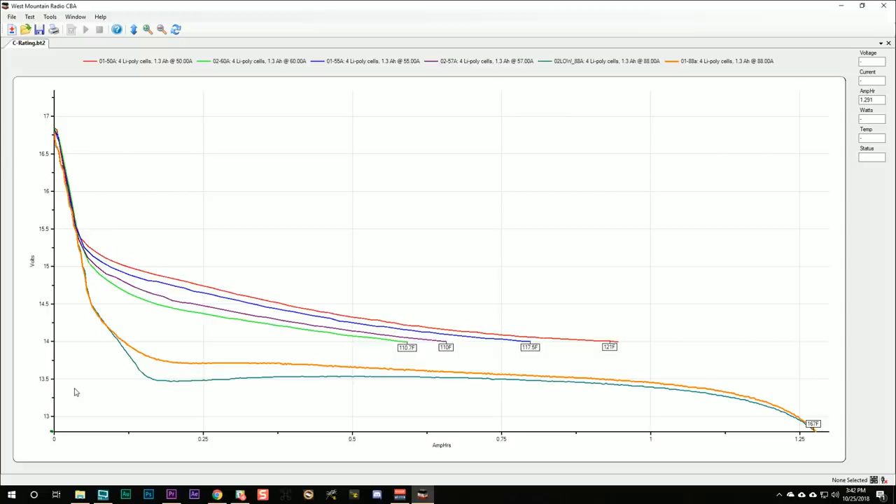
{"action": "mouse_move", "coordinate": [138, 389]}
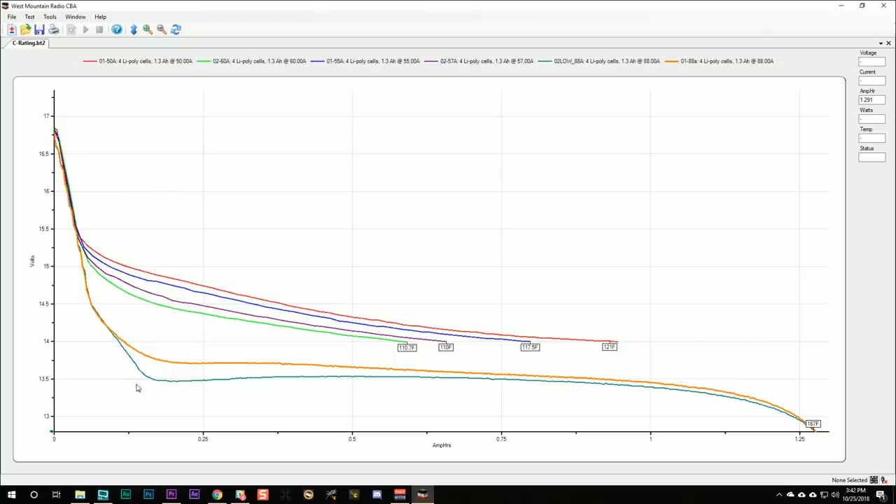
{"action": "mouse_move", "coordinate": [166, 381]}
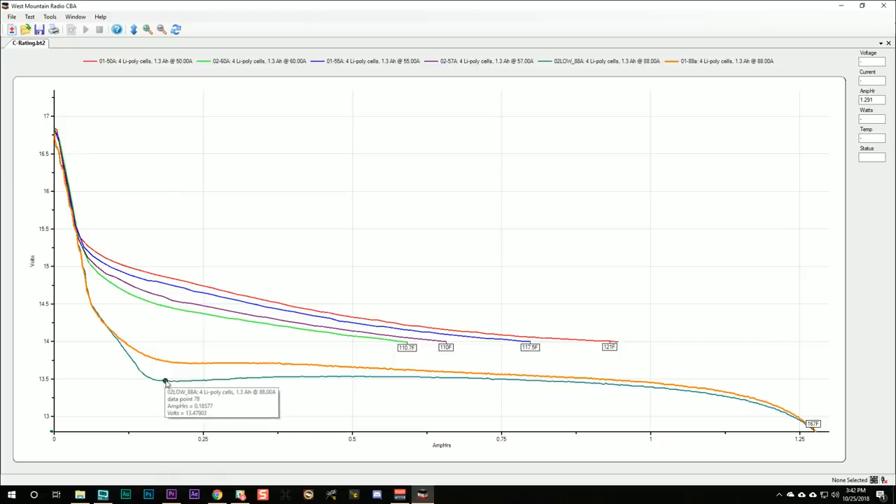
{"action": "mouse_move", "coordinate": [170, 383]}
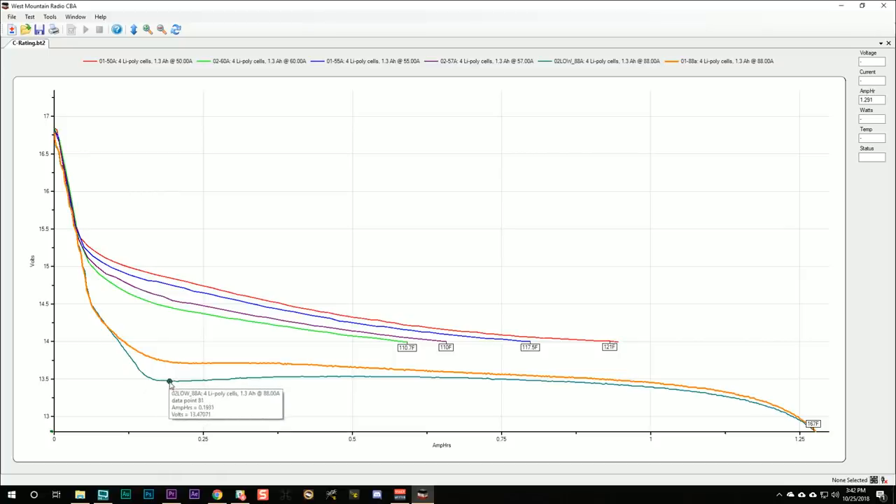
{"action": "mouse_move", "coordinate": [252, 380]}
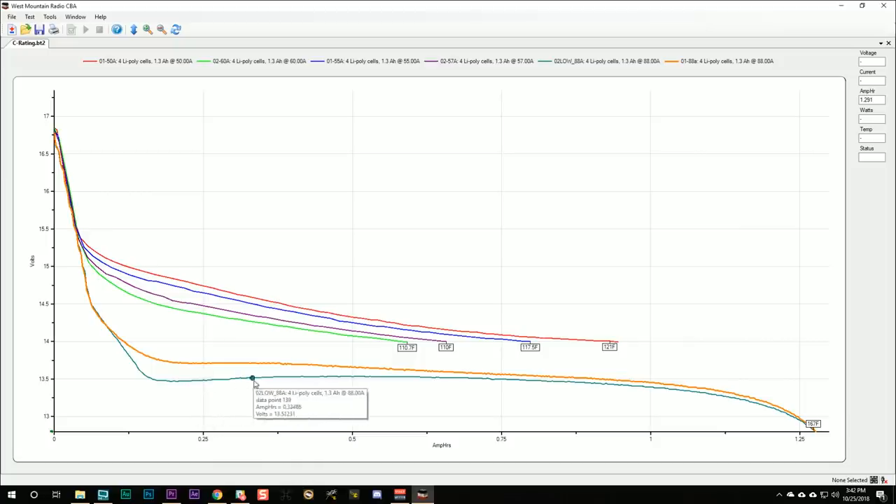
{"action": "mouse_move", "coordinate": [510, 380]}
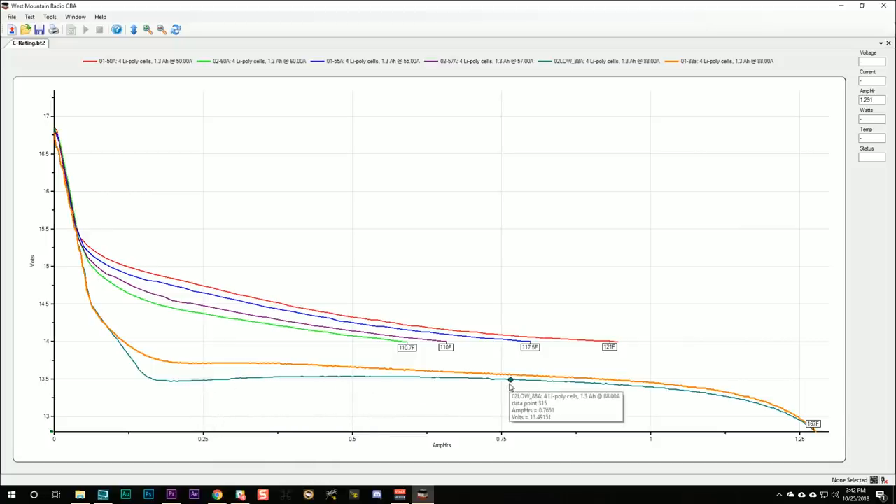
{"action": "mouse_move", "coordinate": [226, 379]}
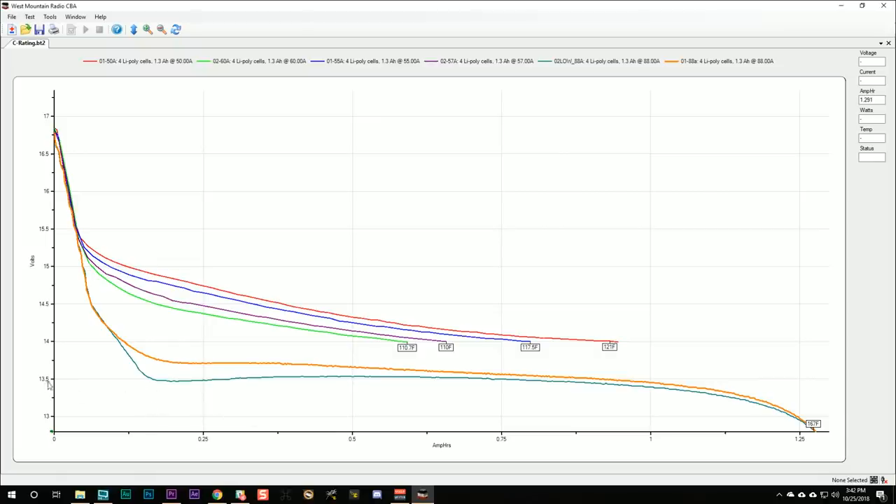
{"action": "mouse_move", "coordinate": [100, 388]}
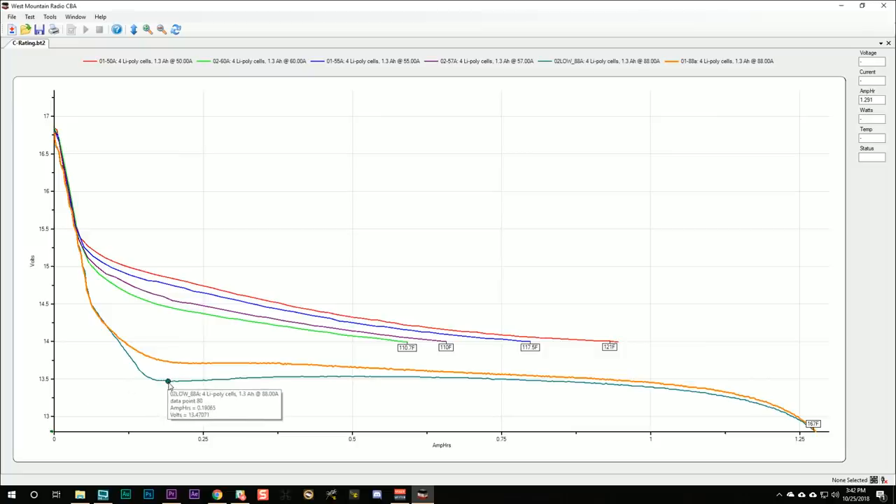
{"action": "mouse_move", "coordinate": [320, 378]}
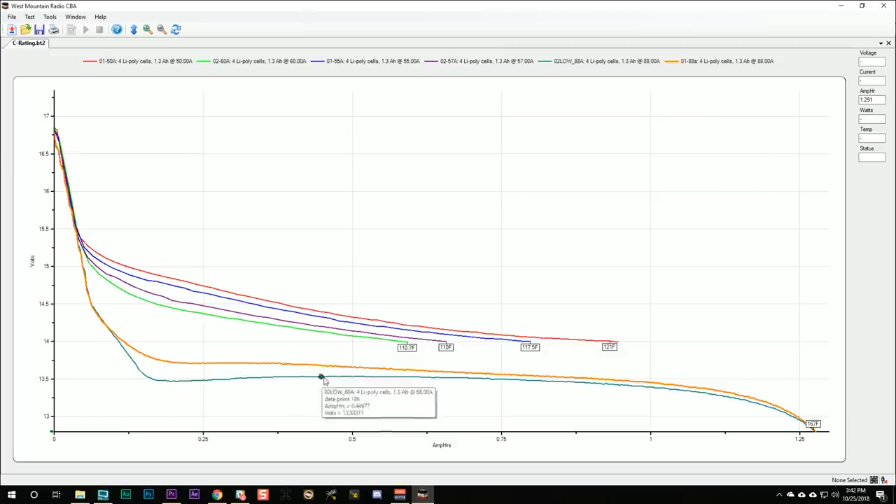
{"action": "mouse_move", "coordinate": [357, 349]}
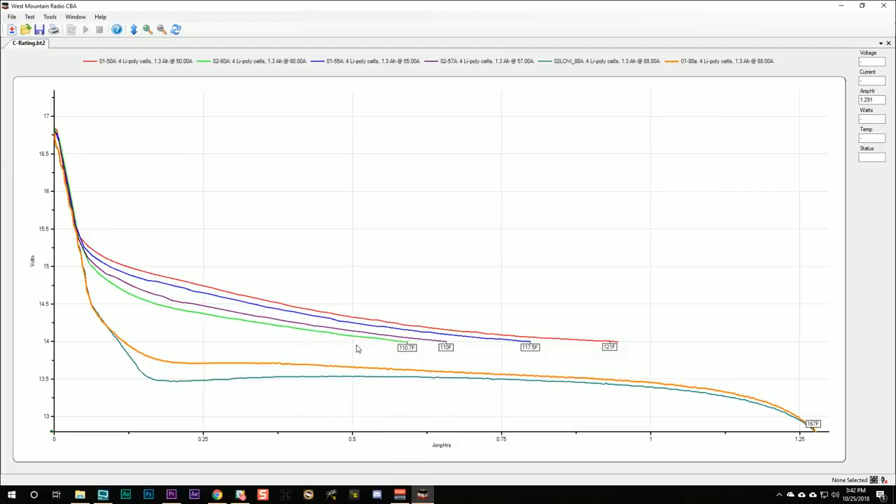
{"action": "mouse_move", "coordinate": [580, 383]}
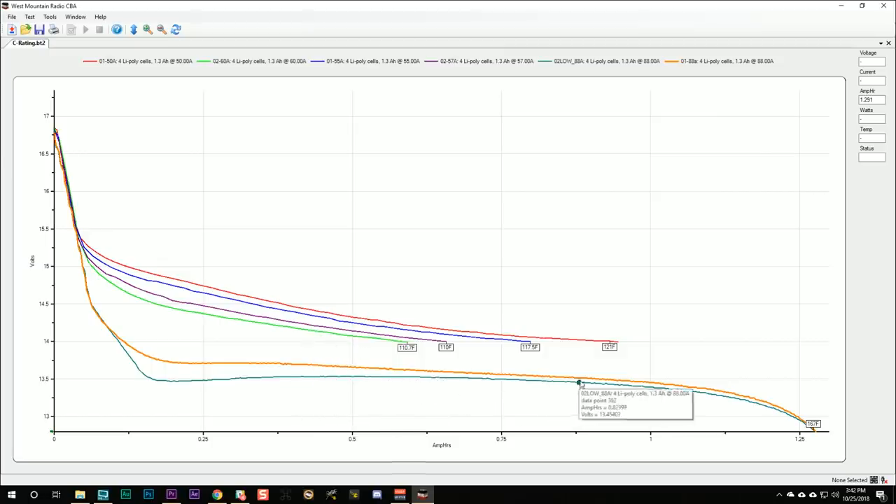
{"action": "mouse_move", "coordinate": [574, 378]}
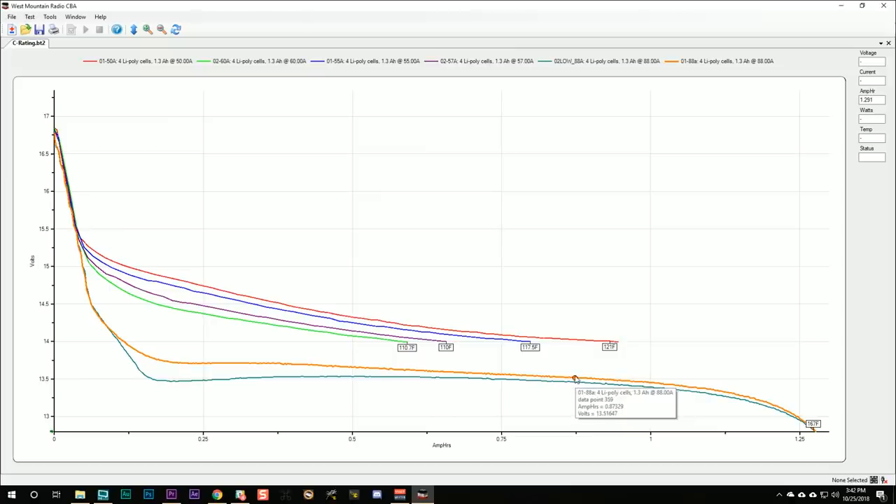
{"action": "mouse_move", "coordinate": [578, 371]}
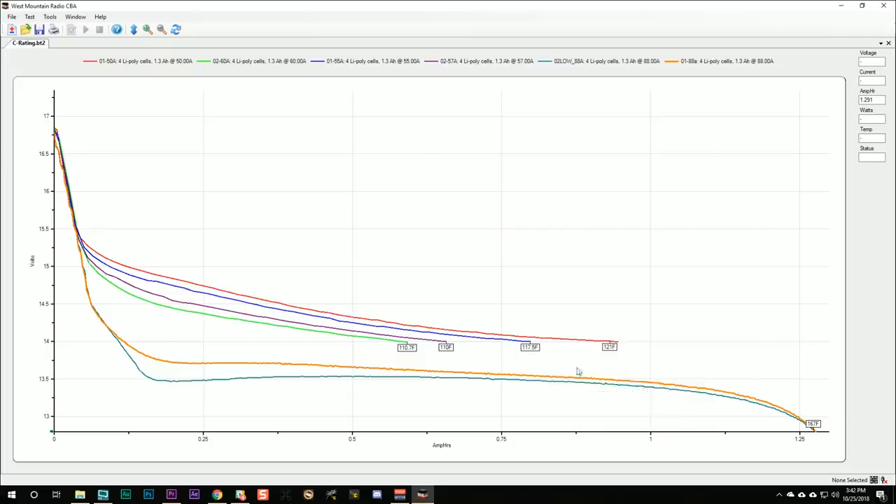
{"action": "mouse_move", "coordinate": [158, 412]}
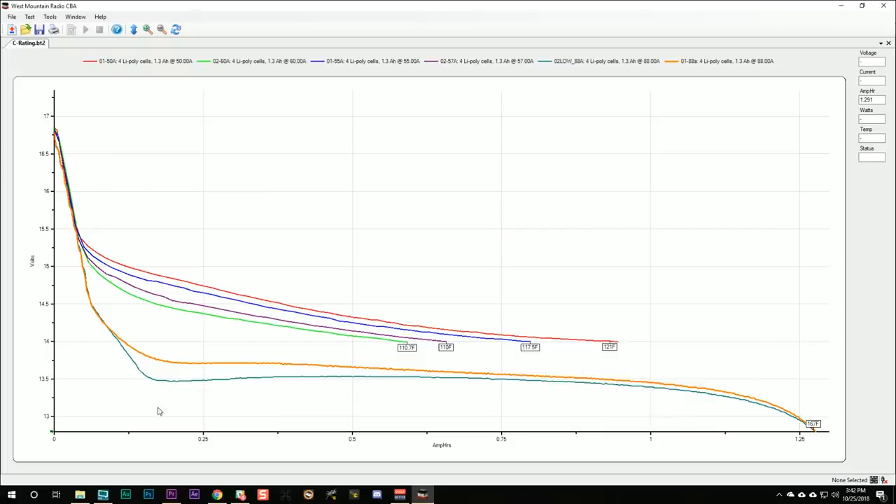
{"action": "mouse_move", "coordinate": [158, 410]}
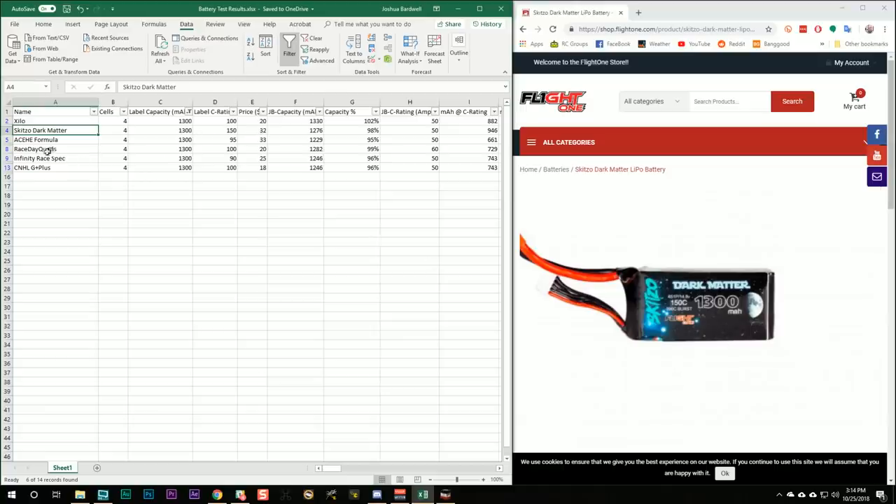
{"action": "mouse_move", "coordinate": [256, 156]}
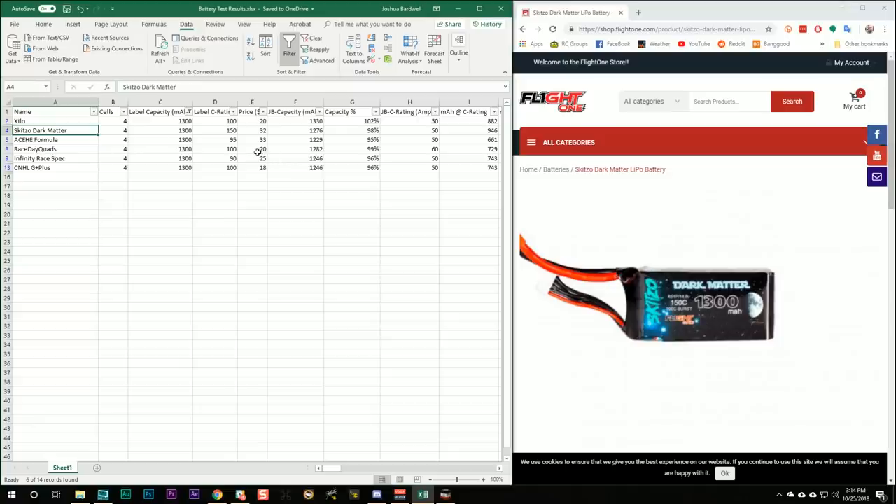
Clear the 1300 mAh filter via Data > Sort & Filter so all 14 packs show
{"action": "left_click", "coordinate": [55, 157]}
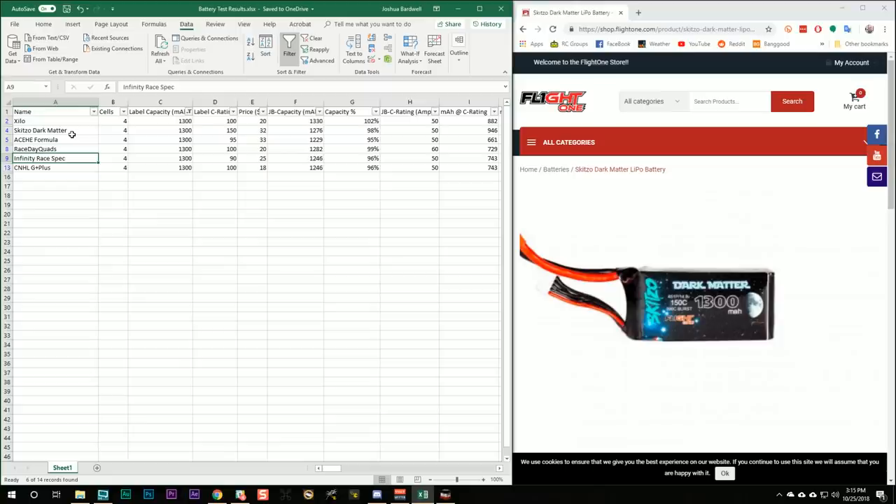
{"action": "left_click", "coordinate": [315, 38]}
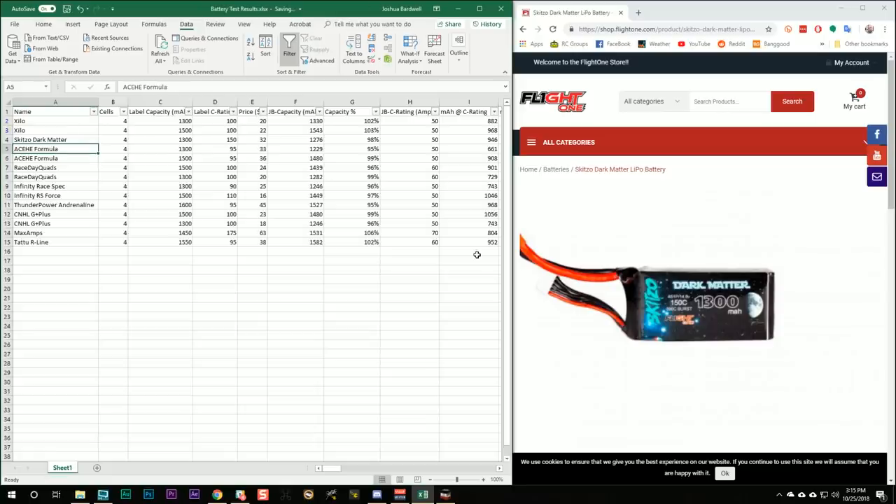
{"action": "left_click", "coordinate": [160, 148]}
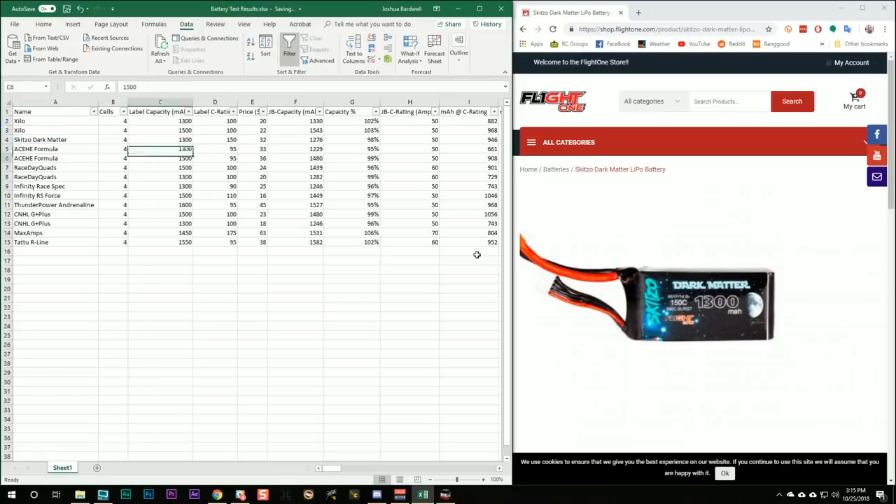
{"action": "left_click", "coordinate": [113, 159]}
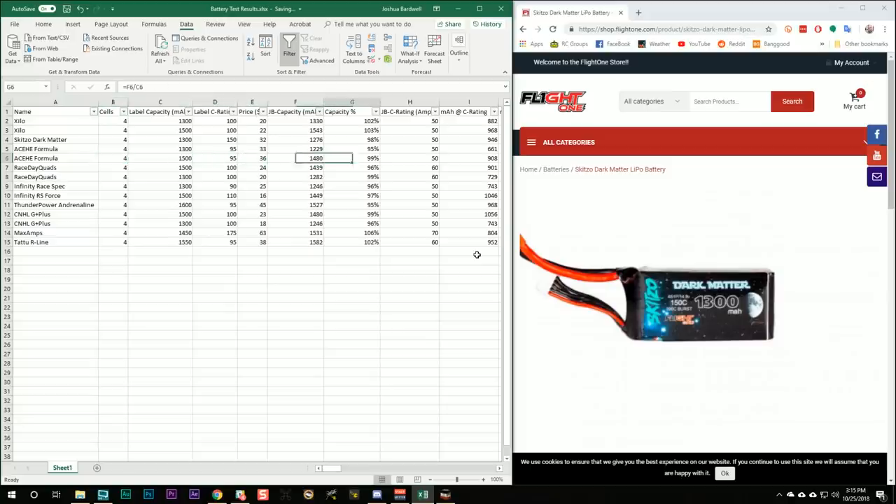
{"action": "left_click", "coordinate": [352, 149]}
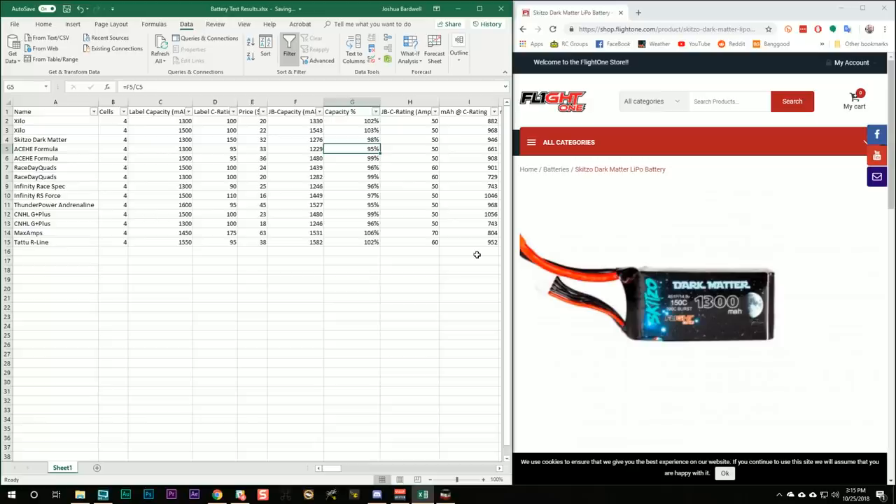
{"action": "left_click", "coordinate": [409, 149]}
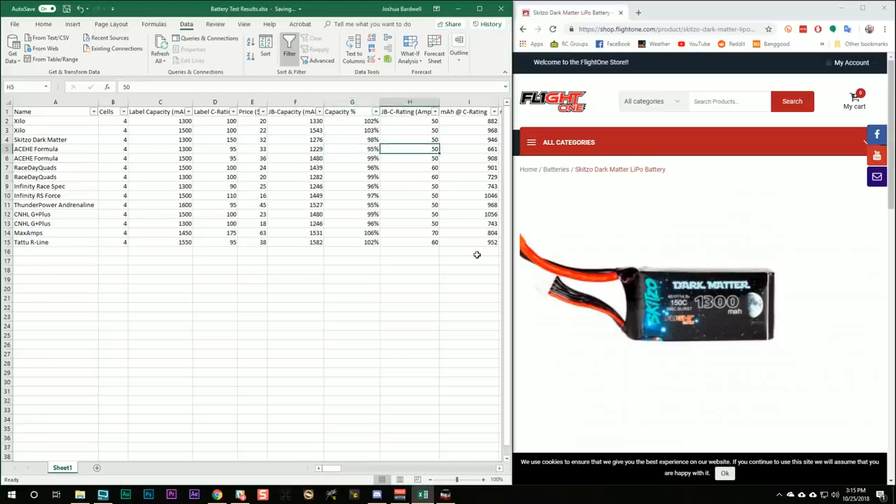
{"action": "left_click", "coordinate": [352, 148]}
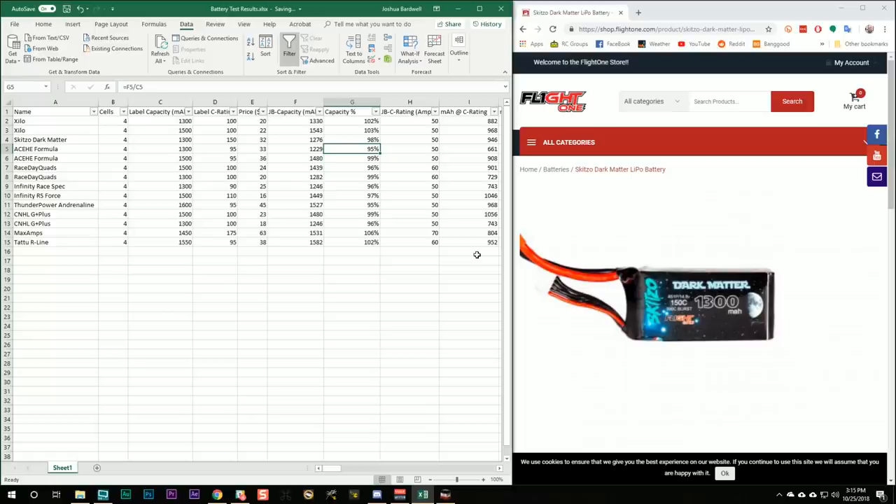
{"action": "left_click", "coordinate": [410, 149]}
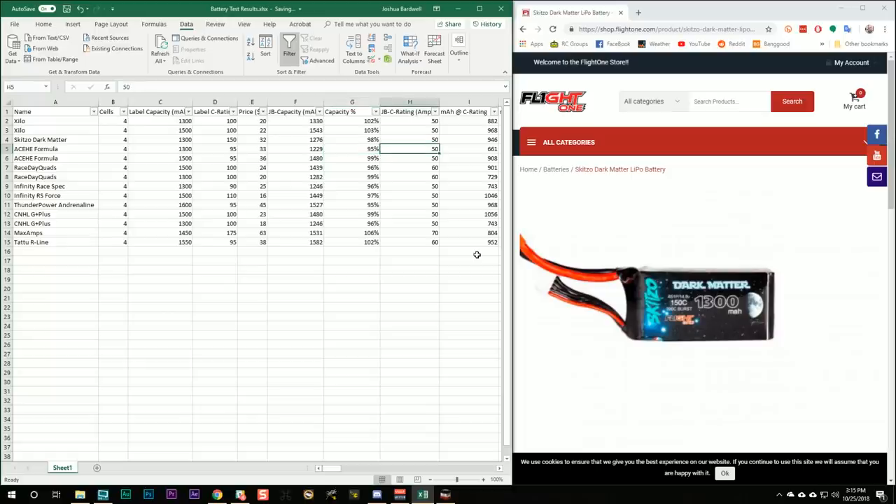
{"action": "left_click", "coordinate": [468, 148]}
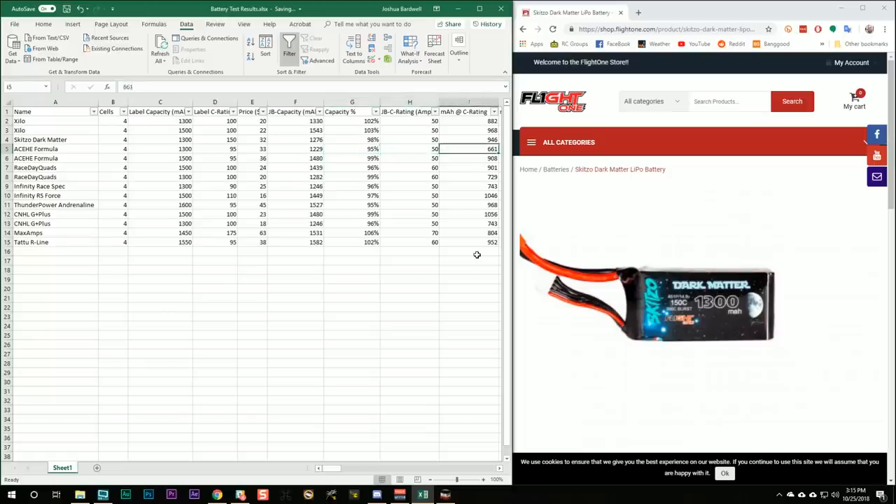
{"action": "left_click", "coordinate": [410, 149]}
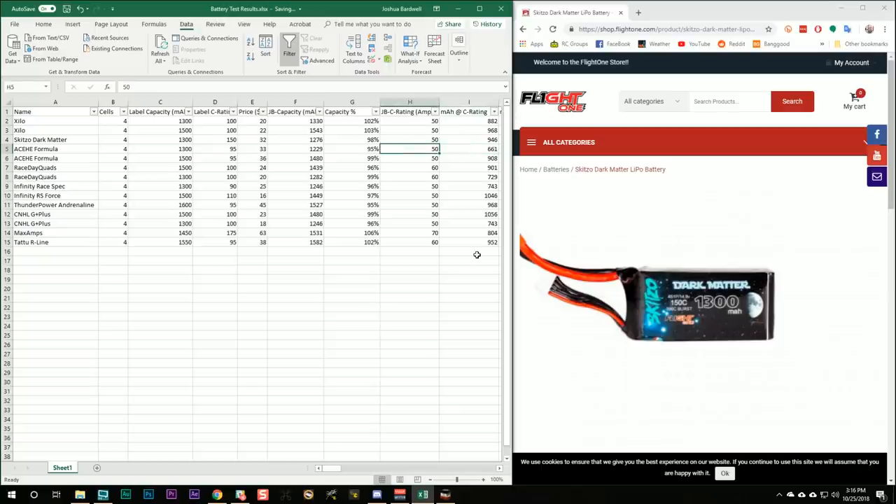
{"action": "left_click", "coordinate": [409, 157]}
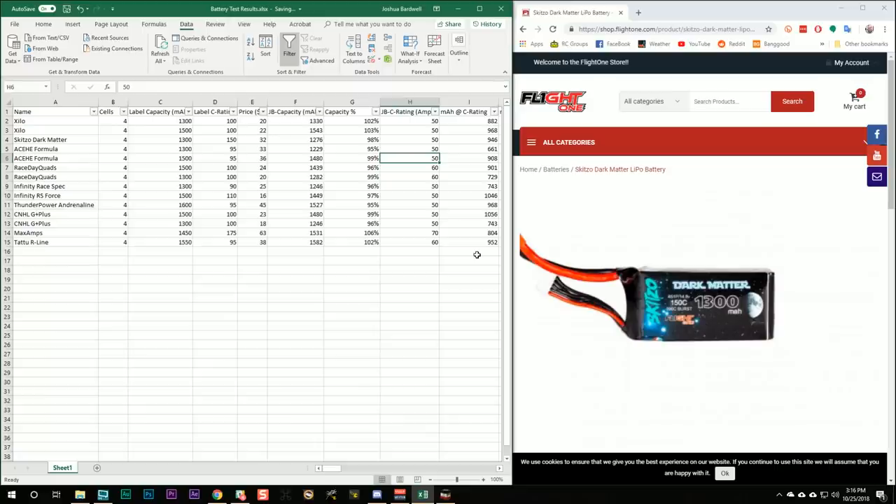
{"action": "left_click", "coordinate": [467, 149]}
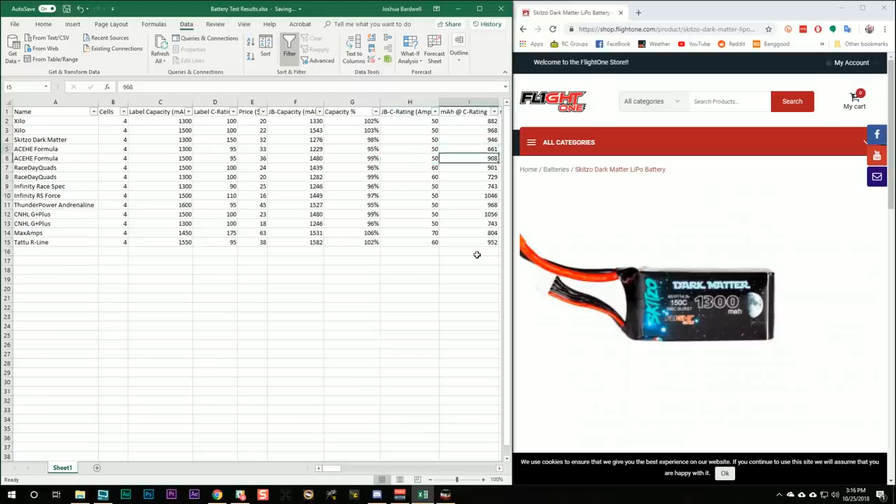
{"action": "left_click", "coordinate": [468, 157]}
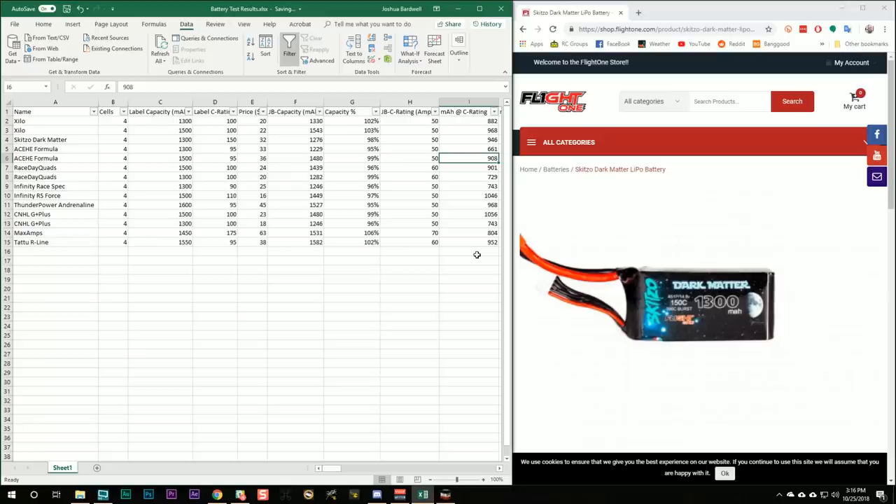
{"action": "left_click", "coordinate": [410, 157]}
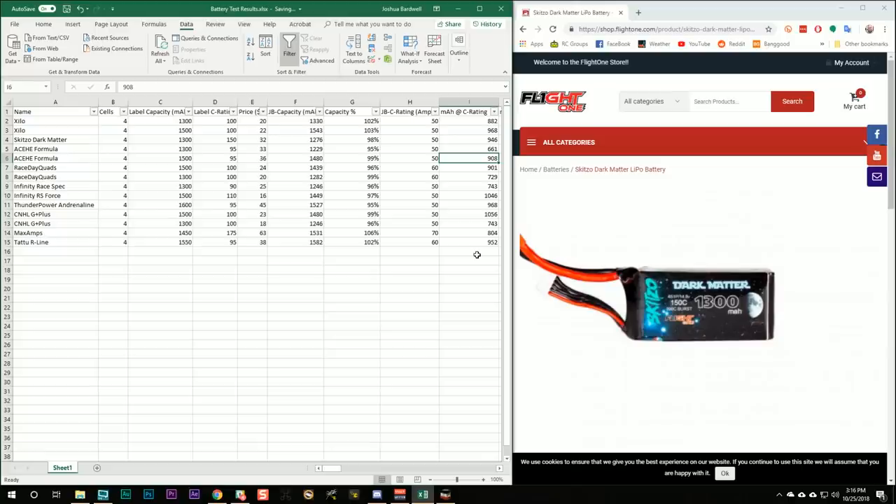
{"action": "mouse_move", "coordinate": [320, 228]}
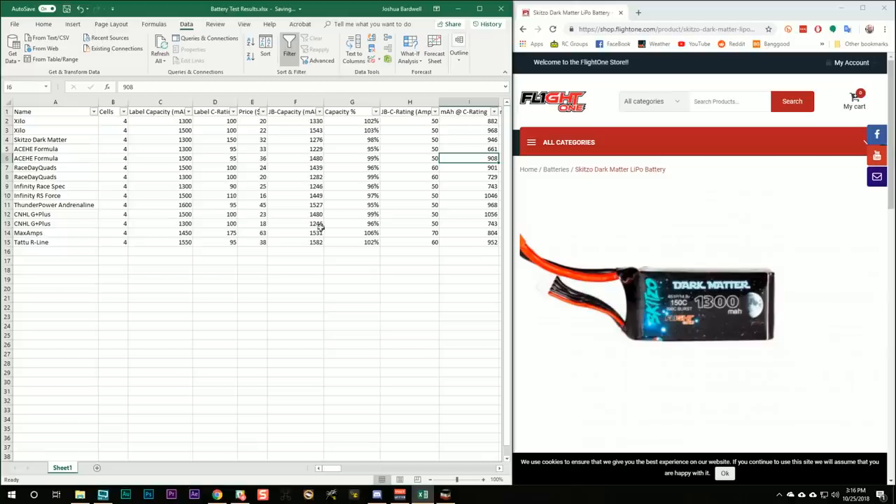
Filter JB-C-Rating to 50 and check mAh @ C-Rating for CNHL G+Plus and ACEHE 1500 packs
{"action": "left_click", "coordinate": [433, 111]}
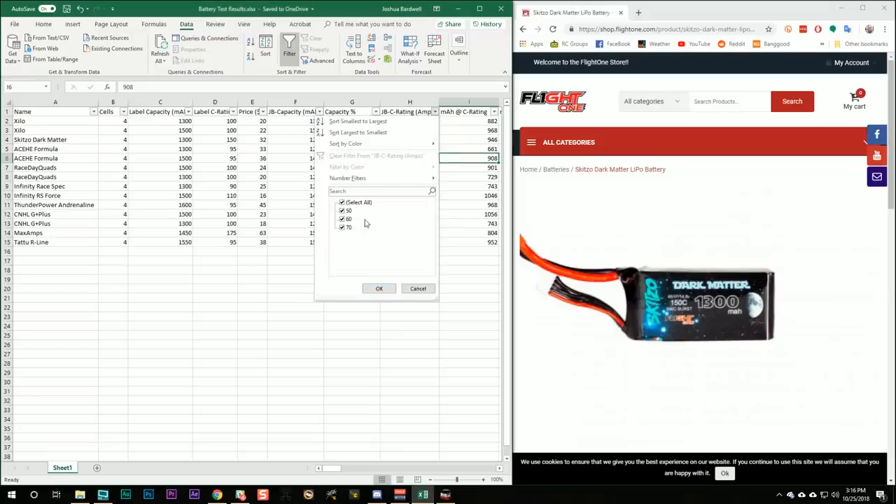
{"action": "left_click", "coordinate": [378, 289]}
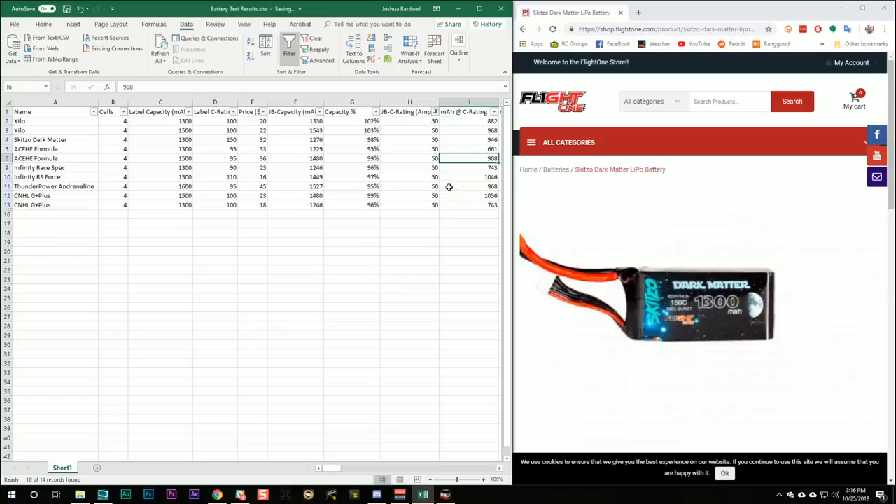
{"action": "mouse_move", "coordinate": [463, 200]}
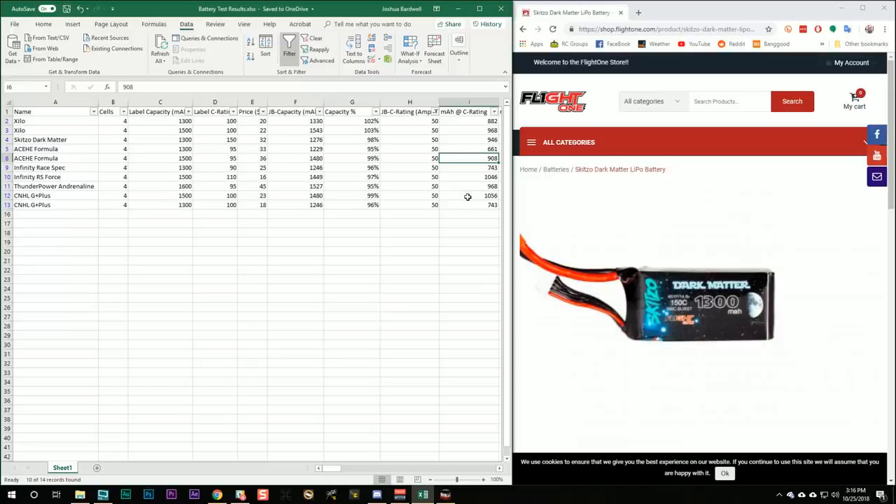
{"action": "left_click", "coordinate": [468, 195]}
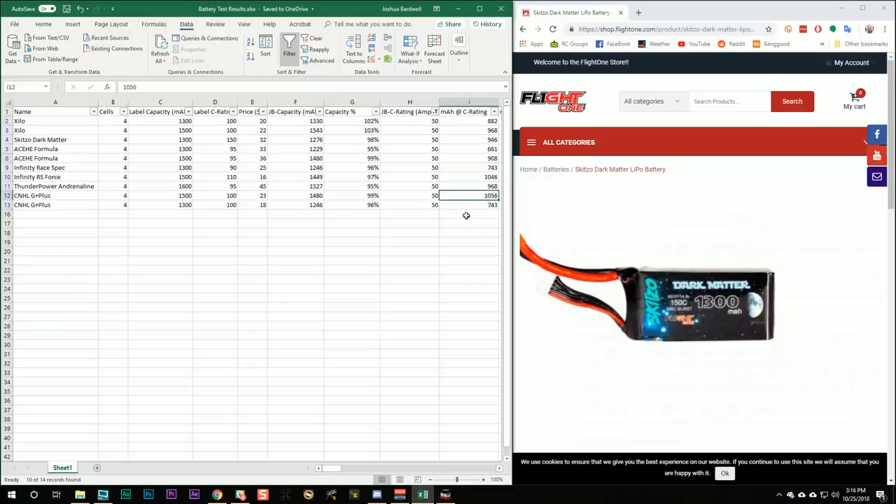
{"action": "left_click", "coordinate": [469, 205]}
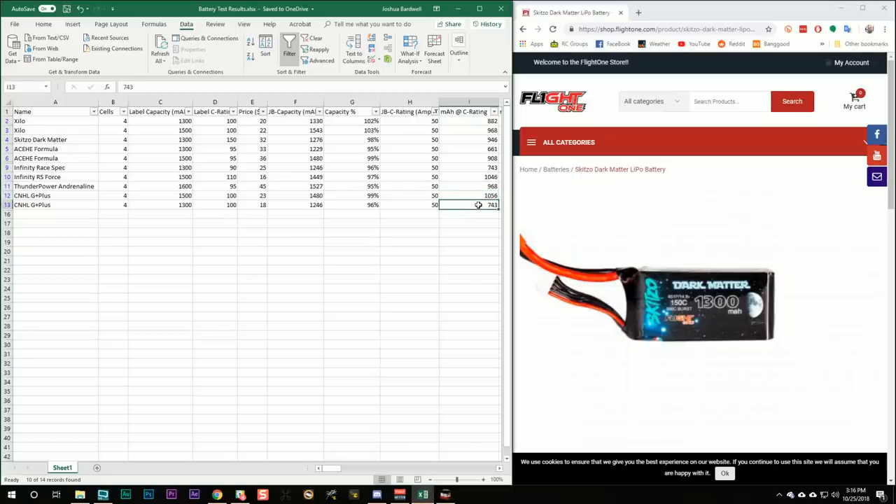
{"action": "left_click", "coordinate": [469, 158]}
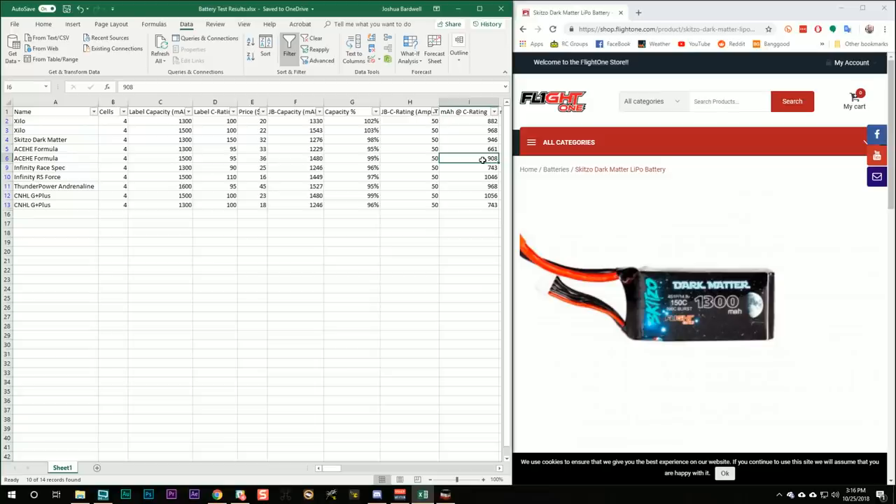
{"action": "left_click", "coordinate": [493, 111]}
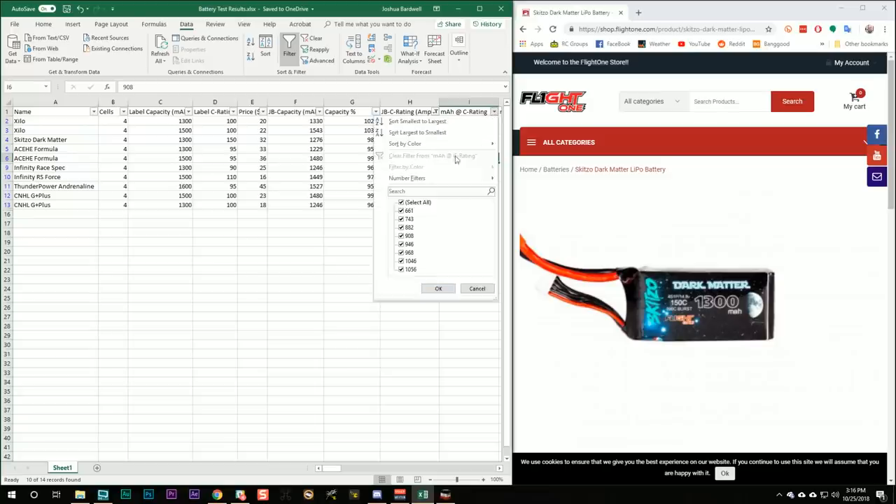
{"action": "left_click", "coordinate": [438, 288]}
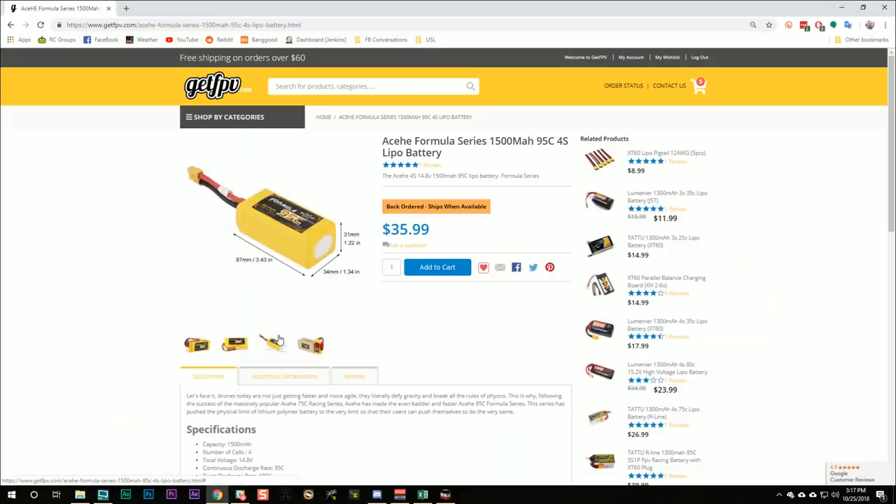
Browse the photo thumbnails of the Acehe Formula 1500mAh 95C 4S battery
{"action": "left_click", "coordinate": [272, 343]}
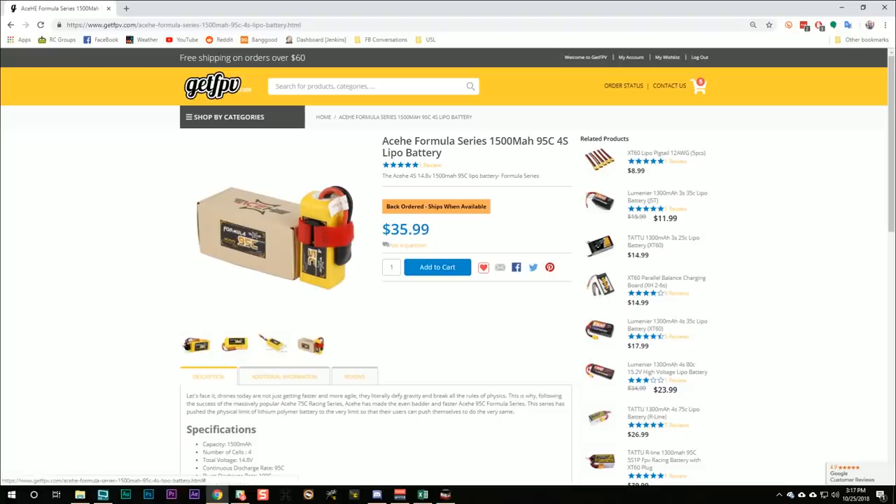
{"action": "left_click", "coordinate": [197, 344]}
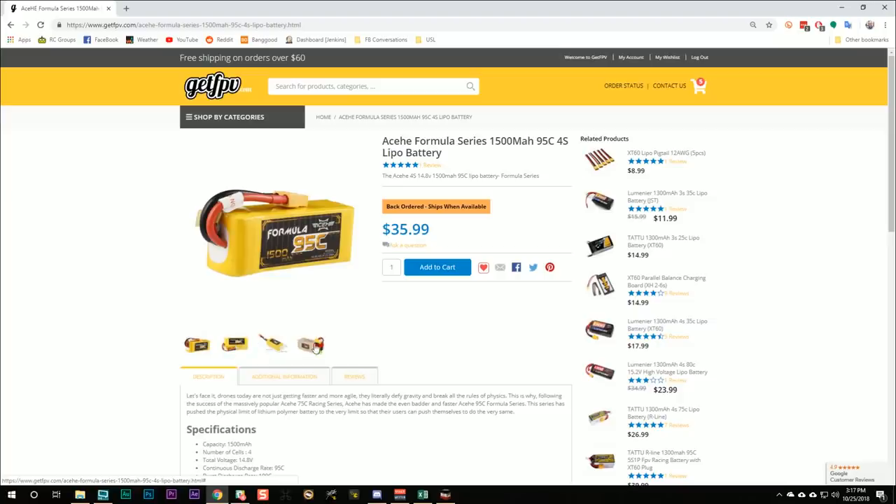
{"action": "left_click", "coordinate": [273, 343]}
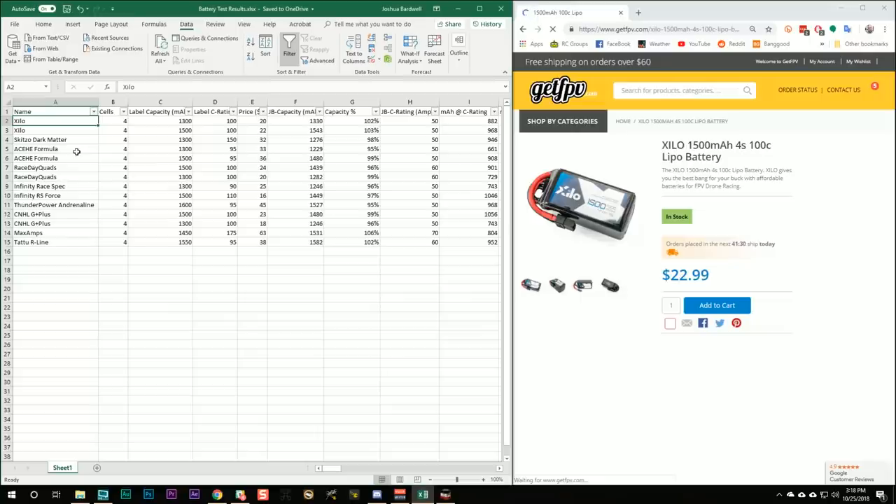
{"action": "left_click", "coordinate": [160, 121]}
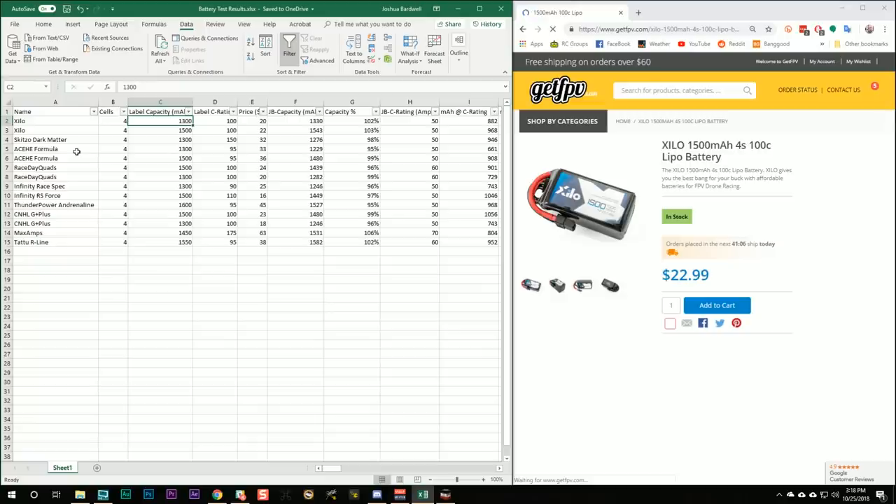
{"action": "left_click", "coordinate": [352, 120]}
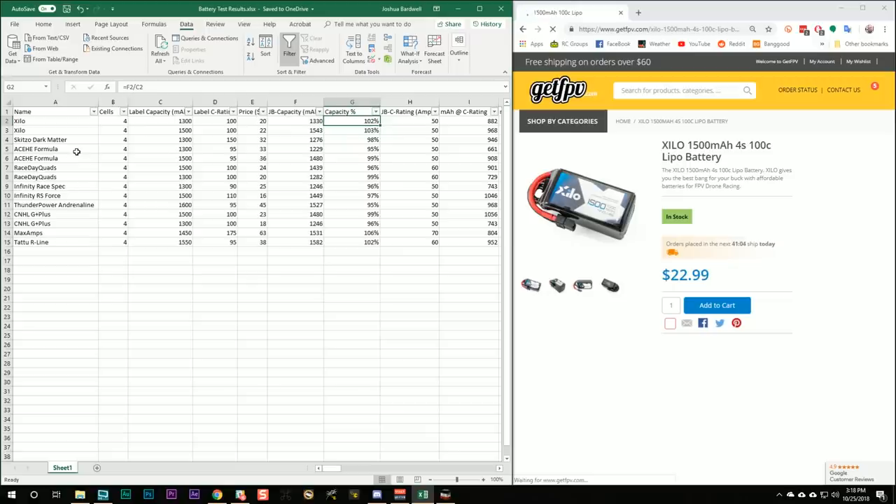
{"action": "left_click", "coordinate": [351, 130]}
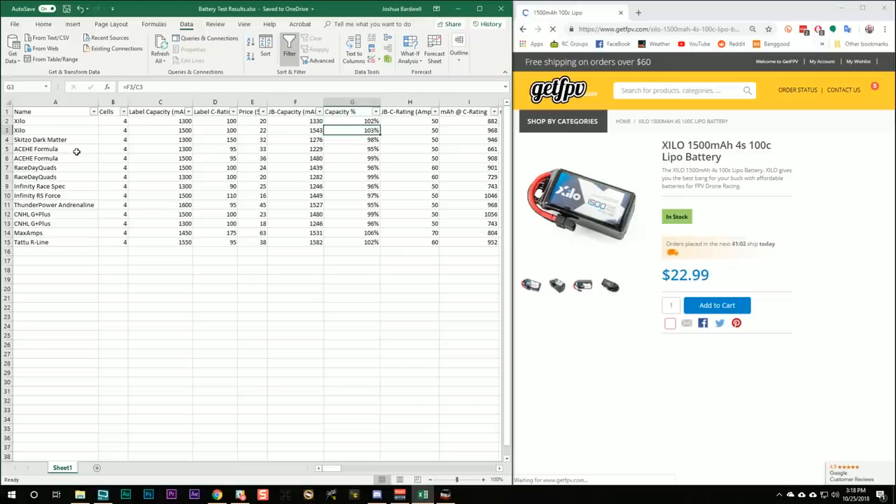
{"action": "left_click", "coordinate": [353, 186]}
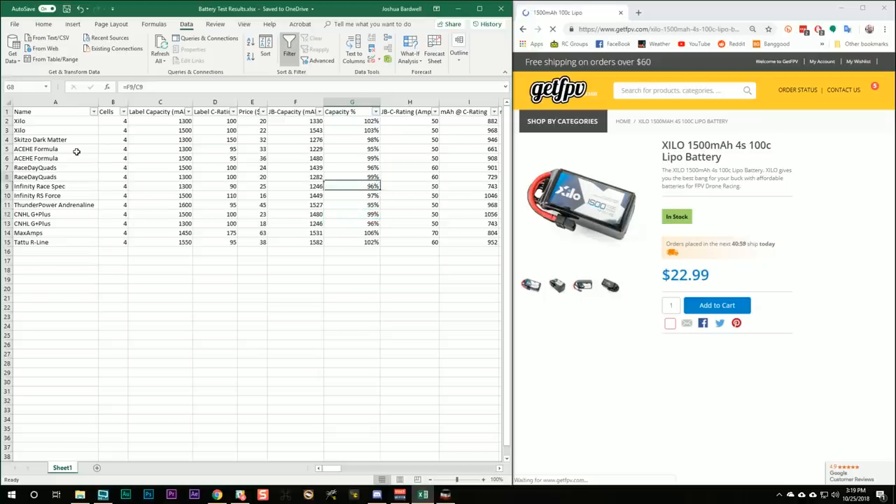
{"action": "left_click", "coordinate": [352, 139]}
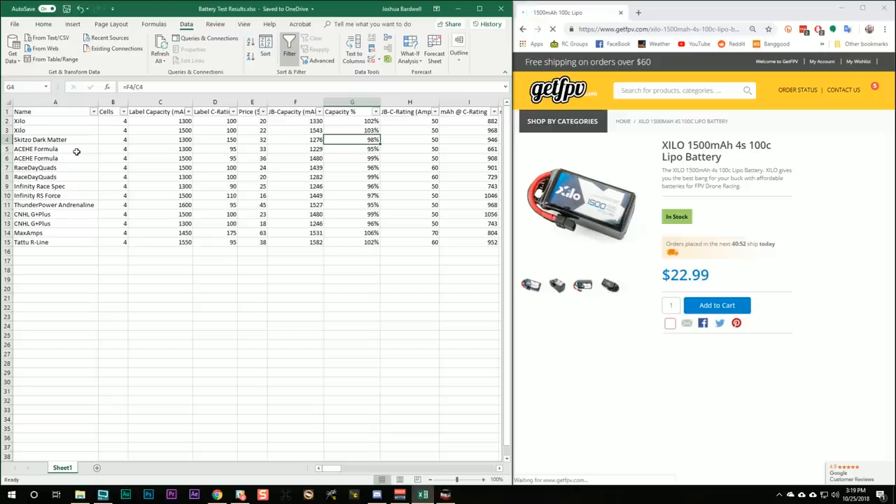
{"action": "left_click", "coordinate": [410, 130]}
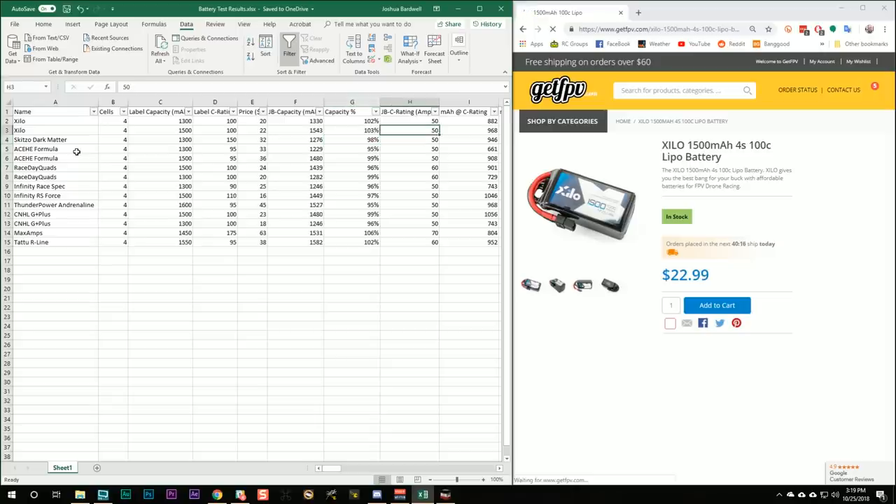
{"action": "scroll", "scroll_direction": "right", "scroll_amount": 3}
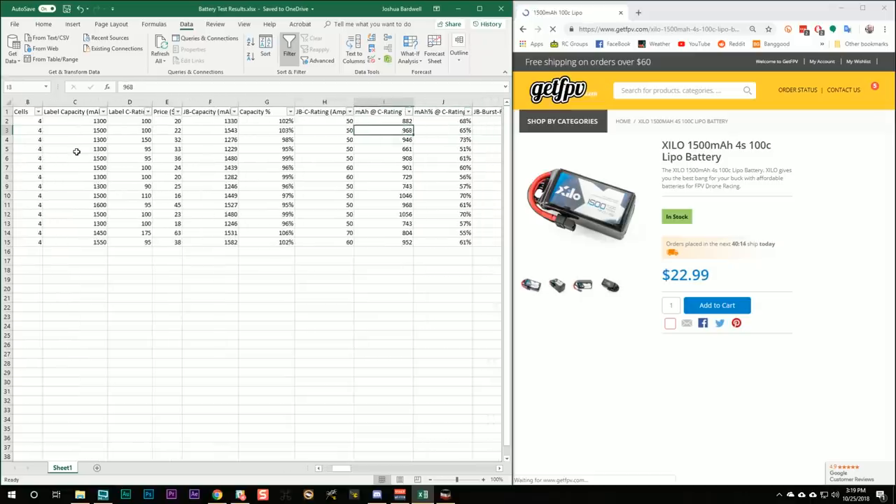
{"action": "left_click", "coordinate": [324, 130]}
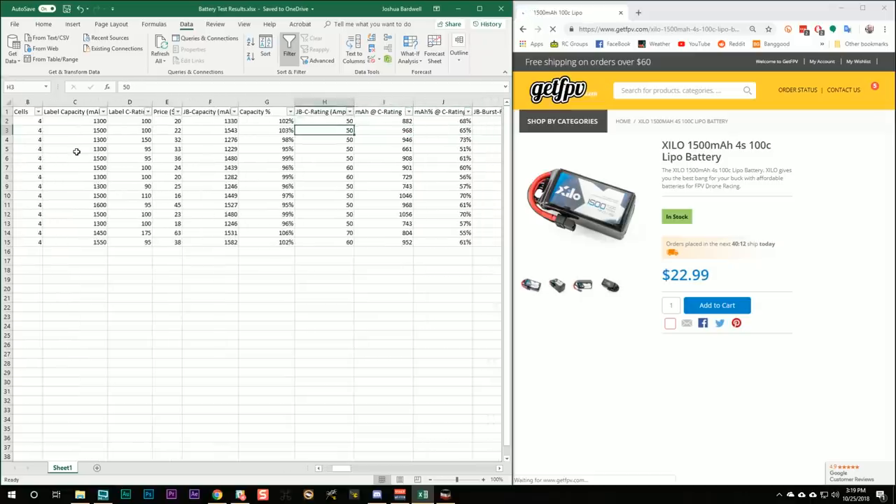
{"action": "left_click", "coordinate": [324, 120]}
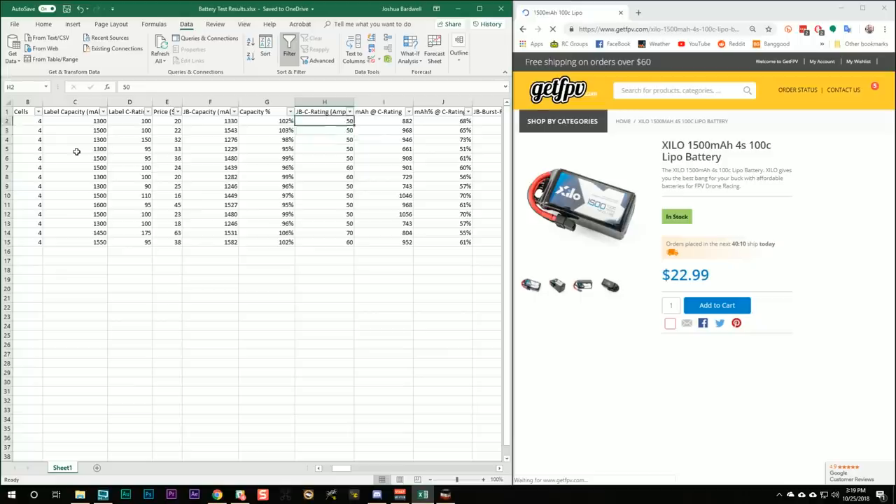
{"action": "left_click", "coordinate": [383, 121]}
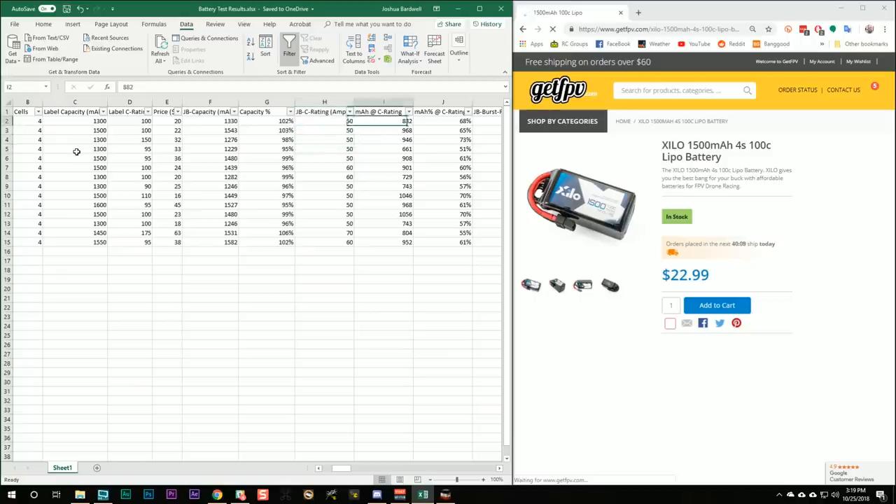
{"action": "left_click", "coordinate": [443, 121]}
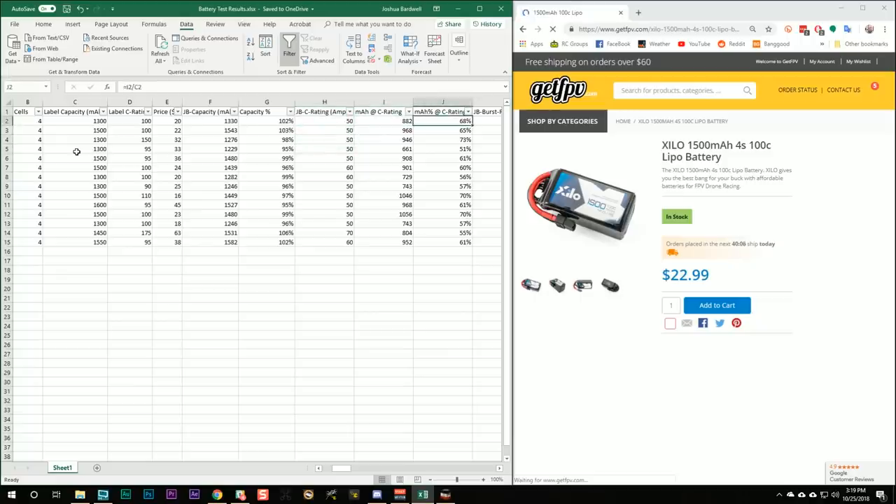
{"action": "left_click", "coordinate": [442, 131]}
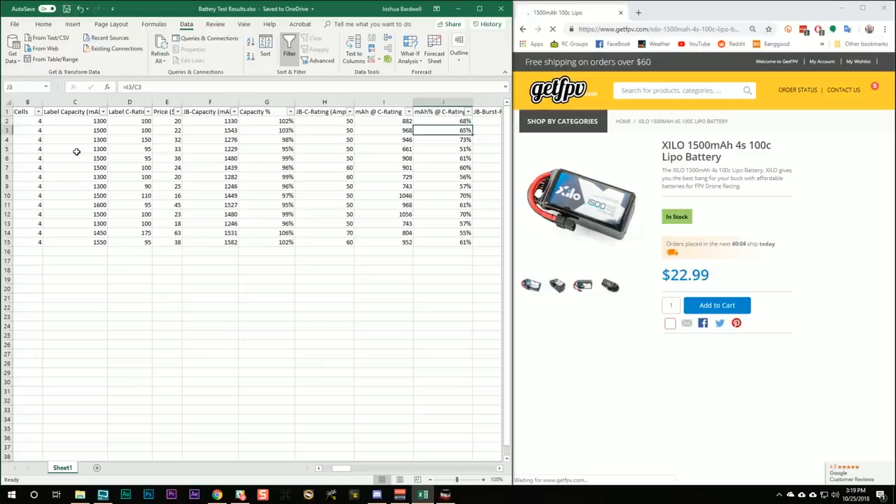
{"action": "left_click", "coordinate": [383, 121]}
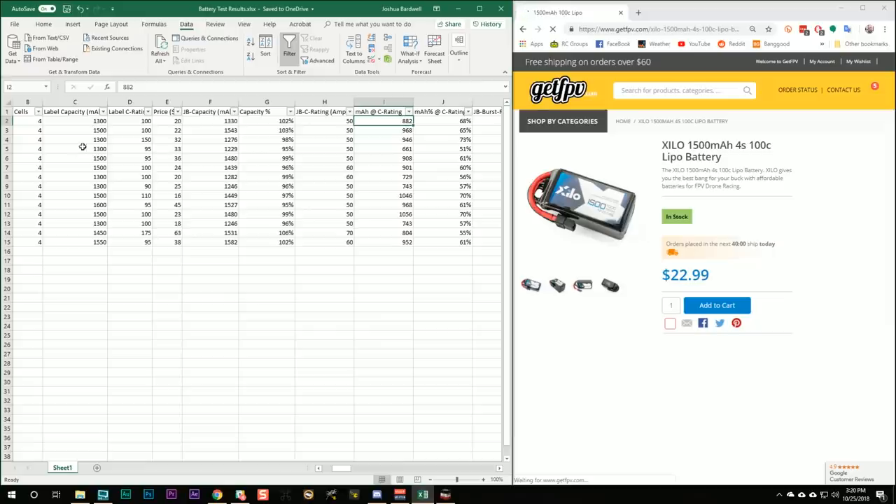
{"action": "left_click", "coordinate": [104, 112]}
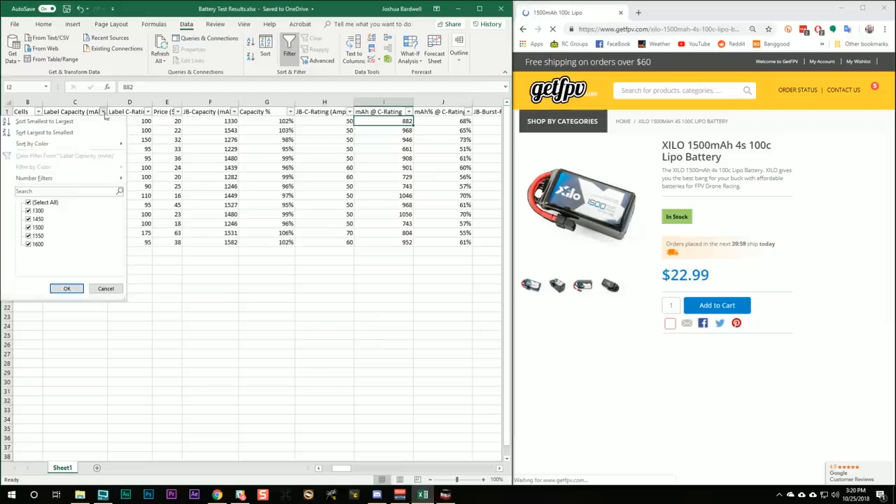
{"action": "left_click", "coordinate": [38, 209]}
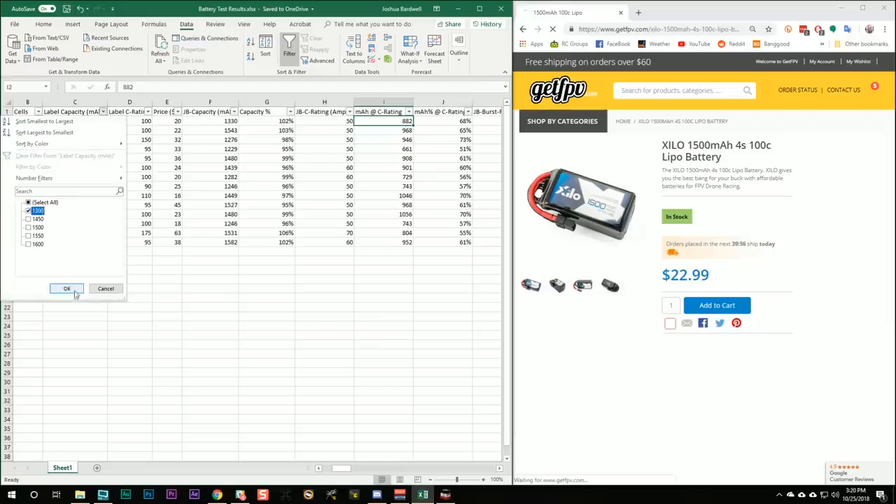
{"action": "left_click", "coordinate": [67, 288]}
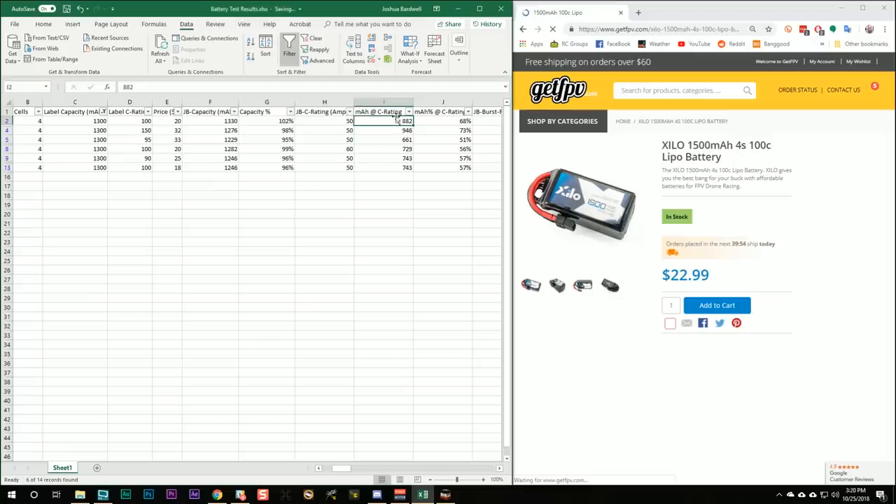
{"action": "left_click", "coordinate": [409, 111]}
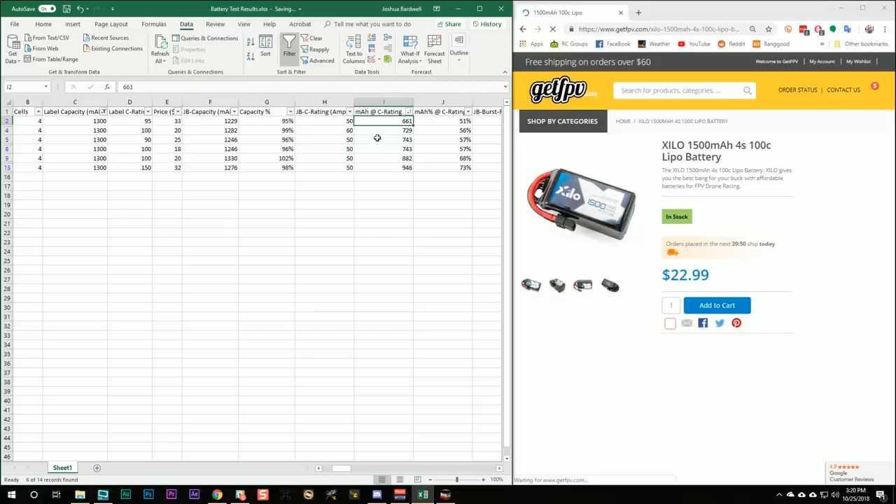
{"action": "left_click", "coordinate": [383, 130]}
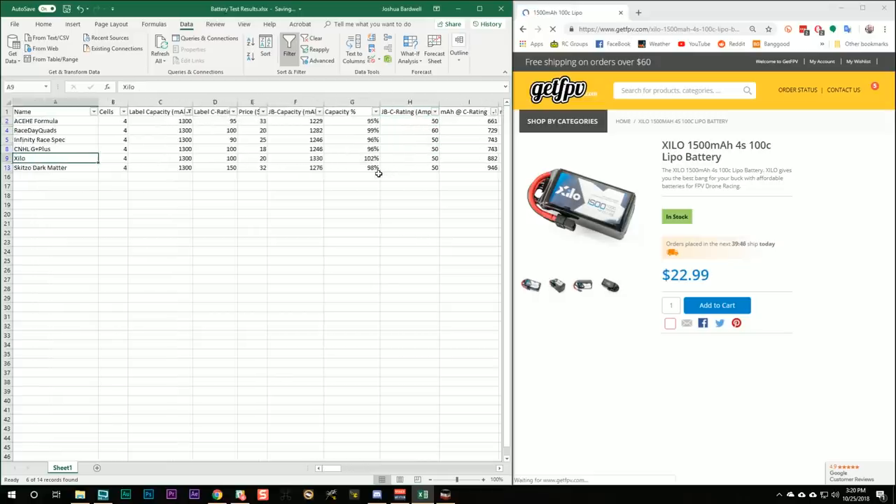
{"action": "left_click", "coordinate": [469, 157]}
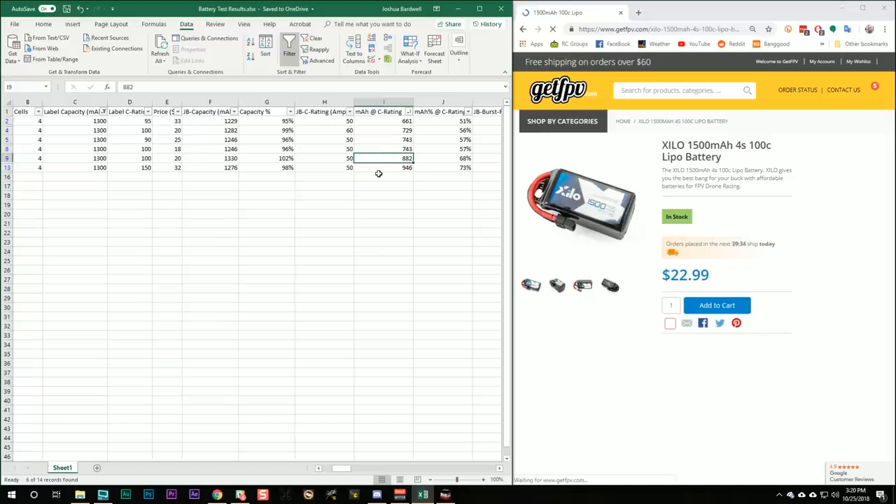
{"action": "left_click", "coordinate": [324, 158]}
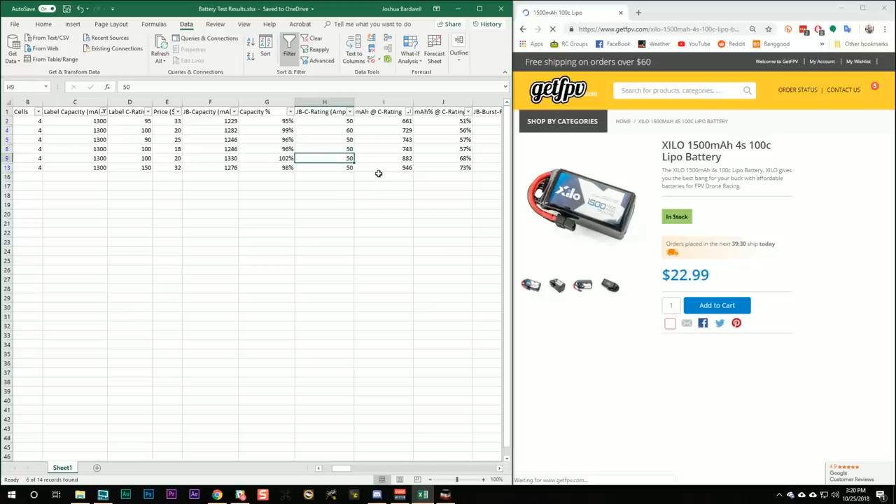
{"action": "mouse_move", "coordinate": [84, 119]}
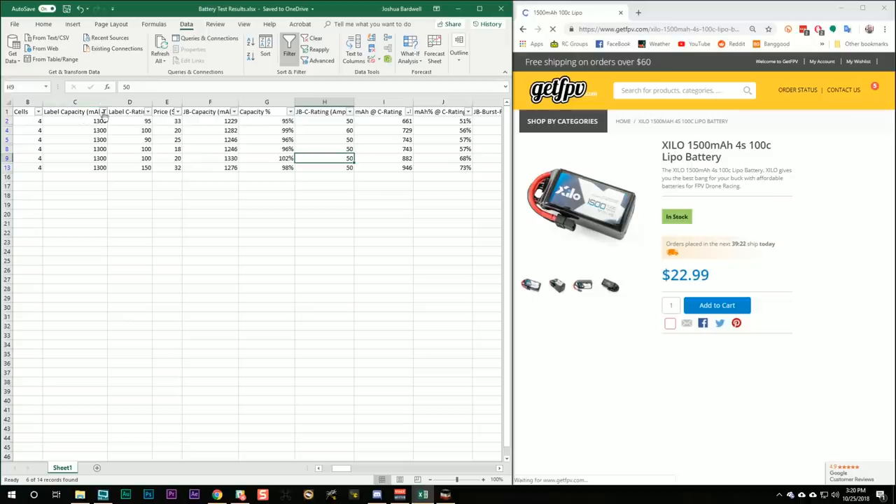
{"action": "left_click", "coordinate": [103, 112]}
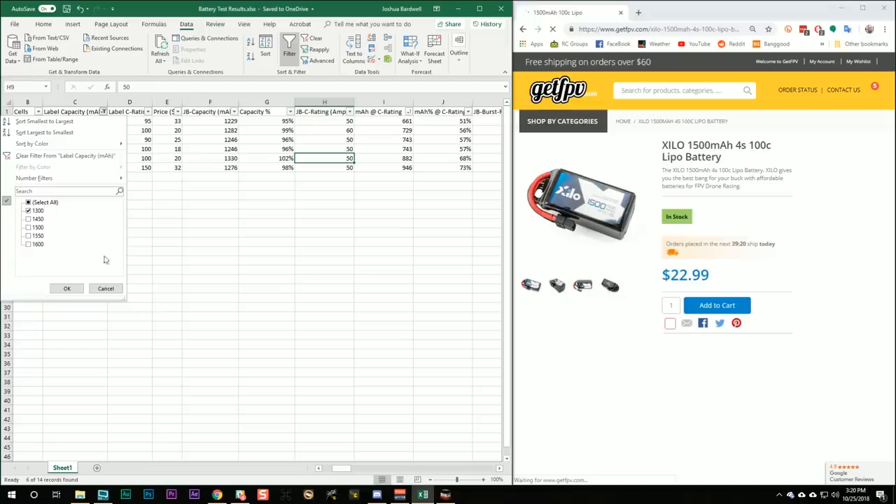
{"action": "left_click", "coordinate": [66, 289]}
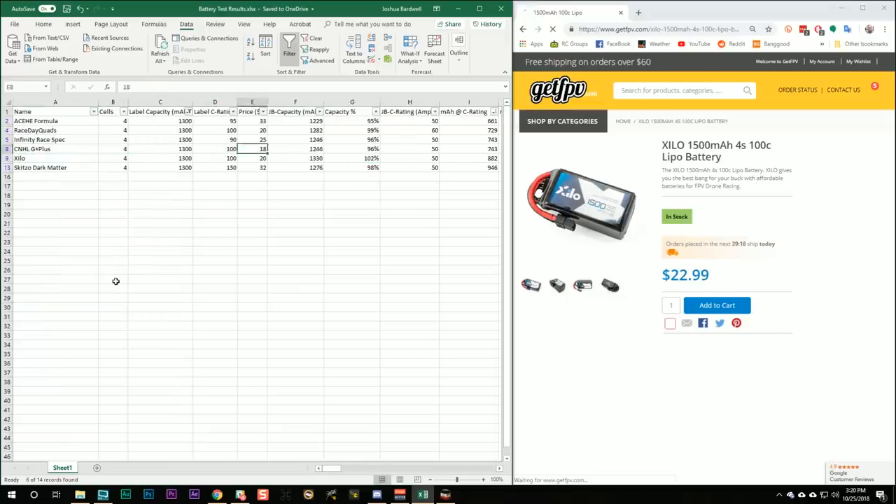
{"action": "left_click", "coordinate": [352, 148]}
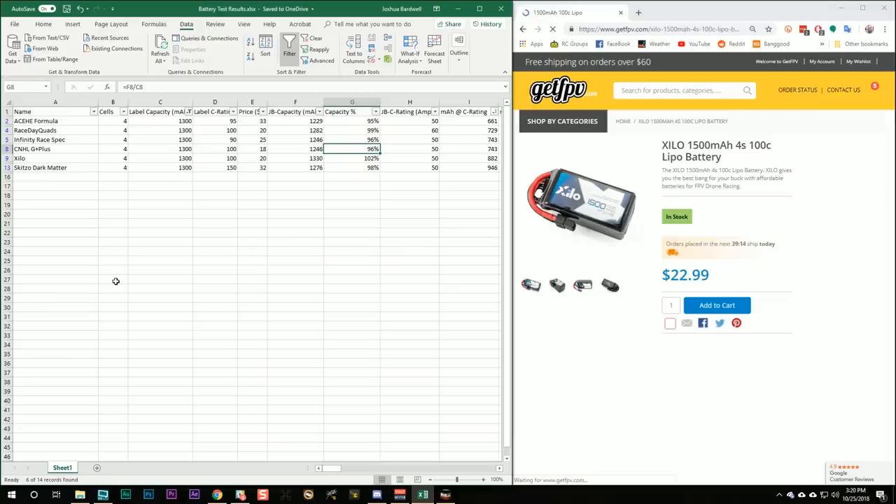
{"action": "left_click", "coordinate": [469, 149]}
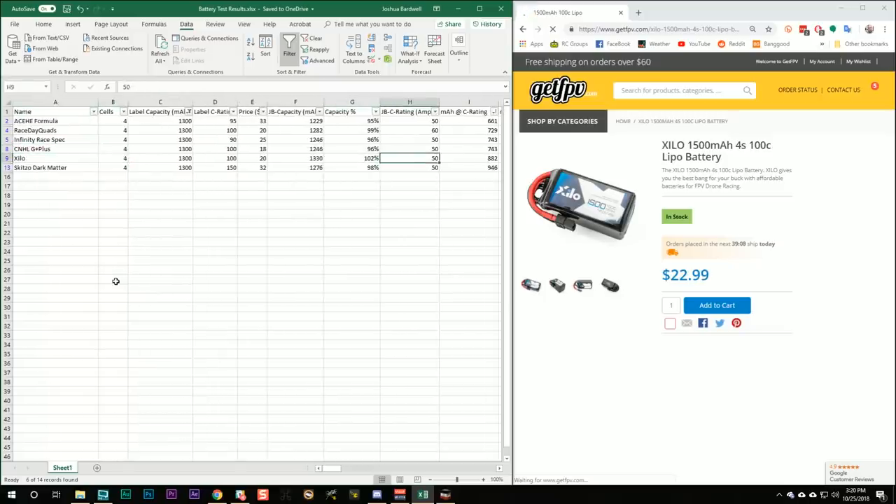
{"action": "left_click", "coordinate": [468, 158]}
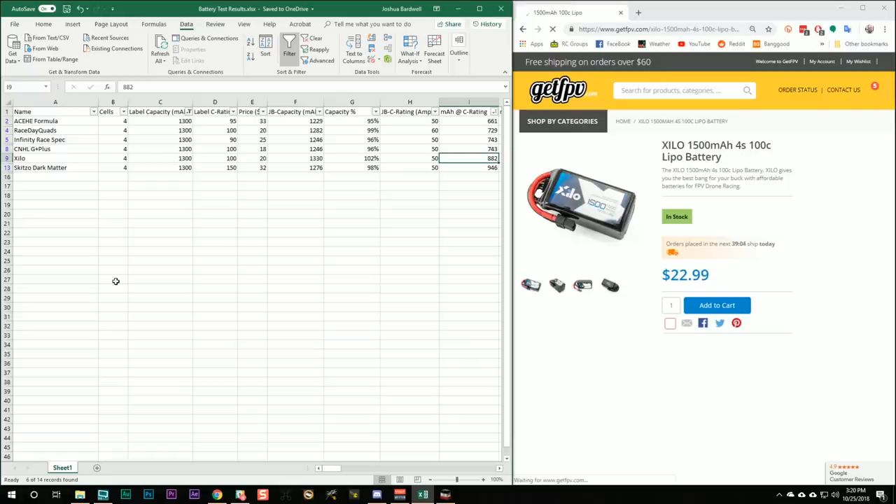
{"action": "scroll", "scroll_direction": "right", "scroll_amount": 3}
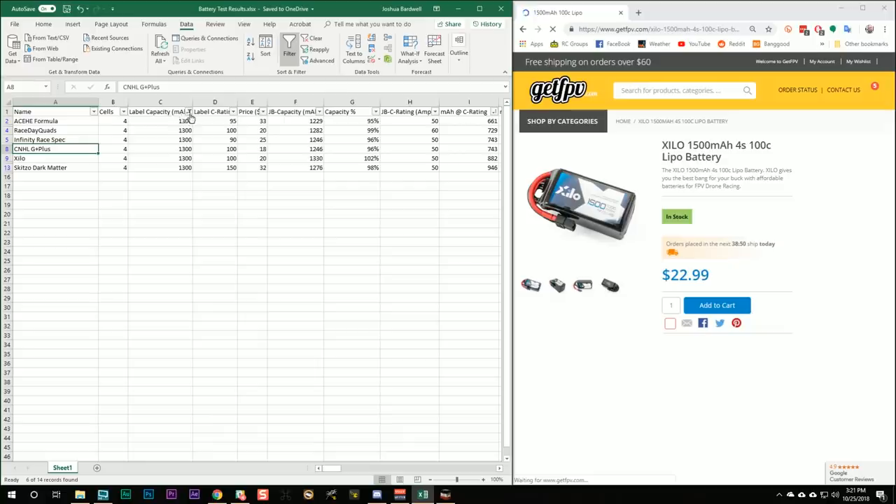
Set Label Capacity's filter to Select All, then cancel the mAh @ C-Rating dropdown unchanged
{"action": "left_click", "coordinate": [187, 112]}
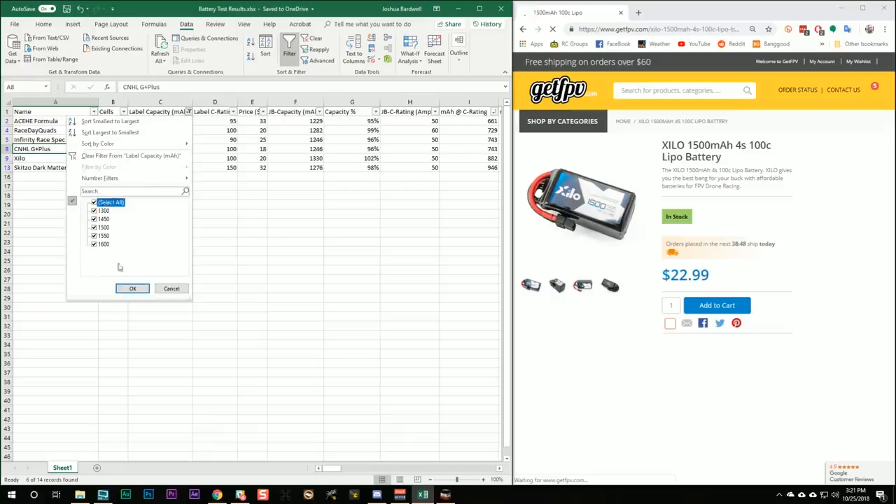
{"action": "left_click", "coordinate": [132, 288]}
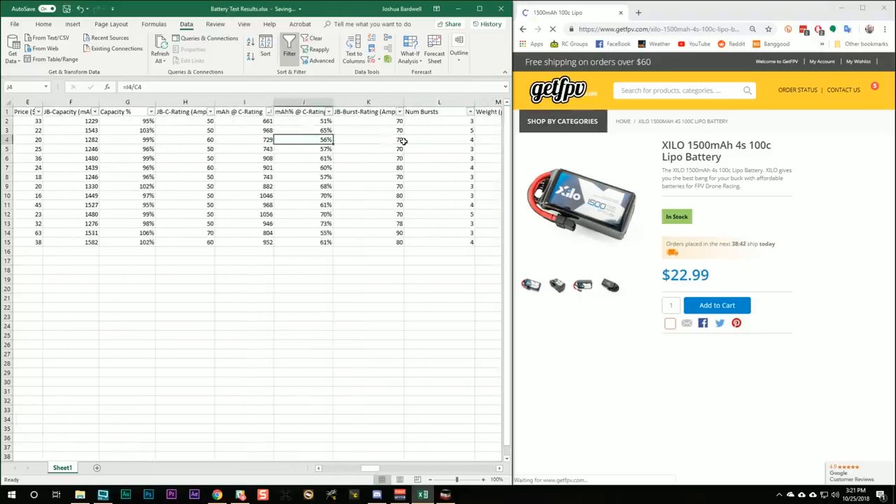
{"action": "left_click", "coordinate": [269, 112]}
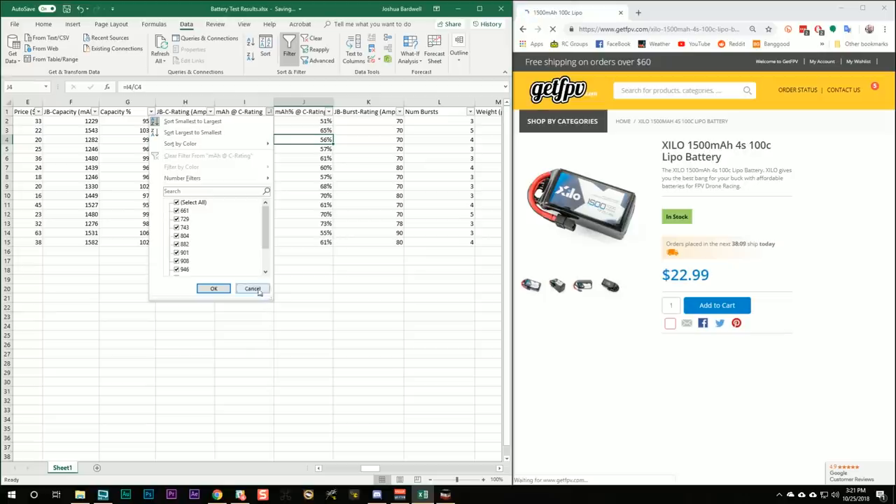
{"action": "left_click", "coordinate": [252, 288]}
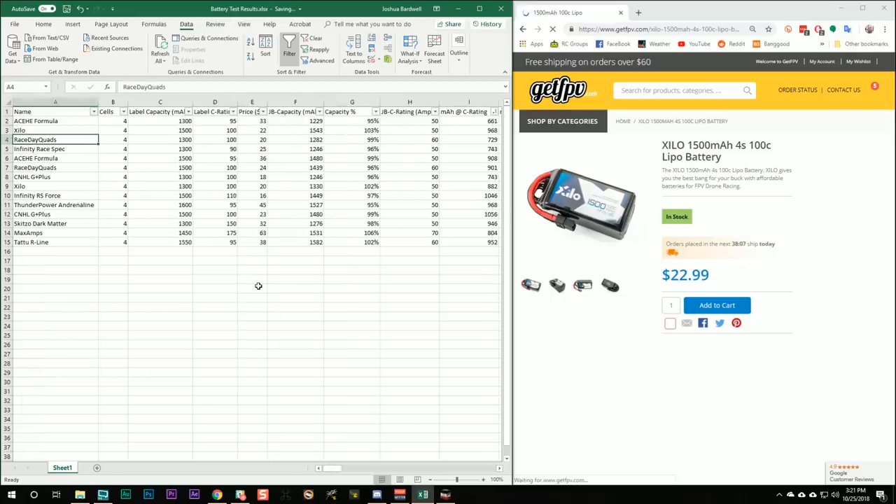
{"action": "left_click", "coordinate": [55, 111]}
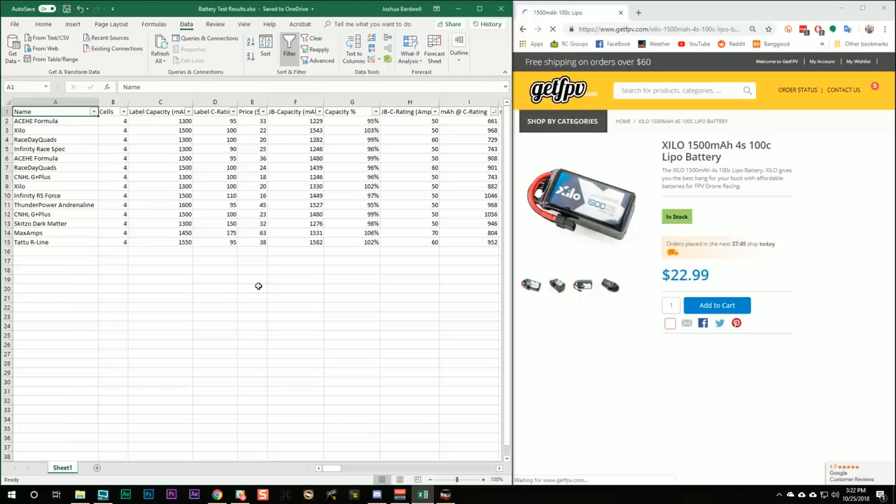
Select the JB-Capacity (mAh) header and scroll right to the Link 1 URL column
{"action": "left_click", "coordinate": [294, 111]}
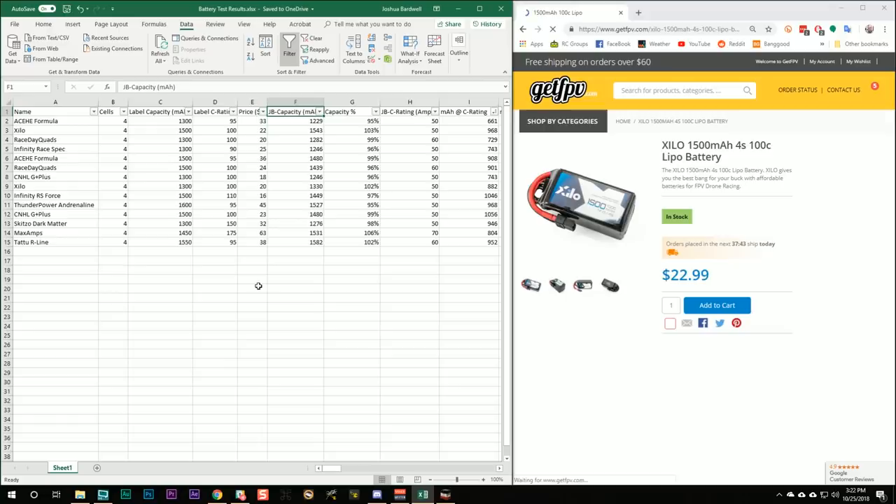
{"action": "scroll", "scroll_direction": "right", "scroll_amount": 3}
{"action": "type", "text": "fpvknowit"}
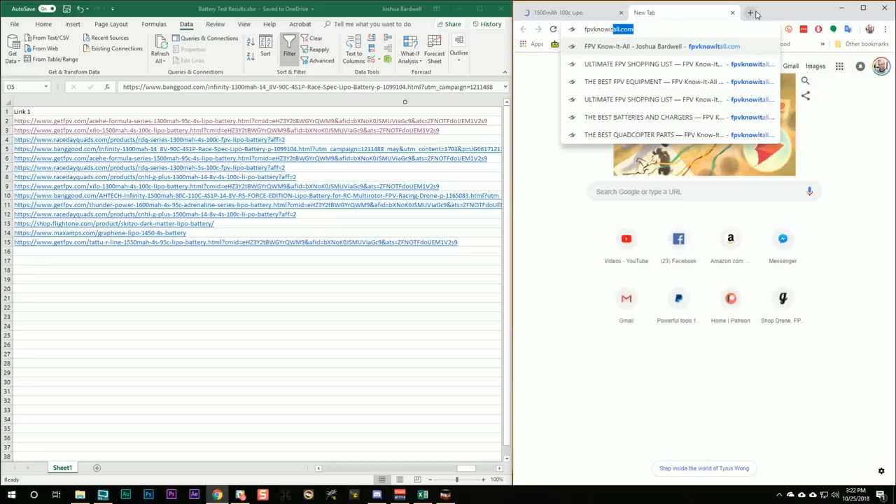
Load fpvknowitall.com/support-me, view its affiliate store links, then go back to the GetFPV Xilo tab
{"action": "type", "text": "/support-"}
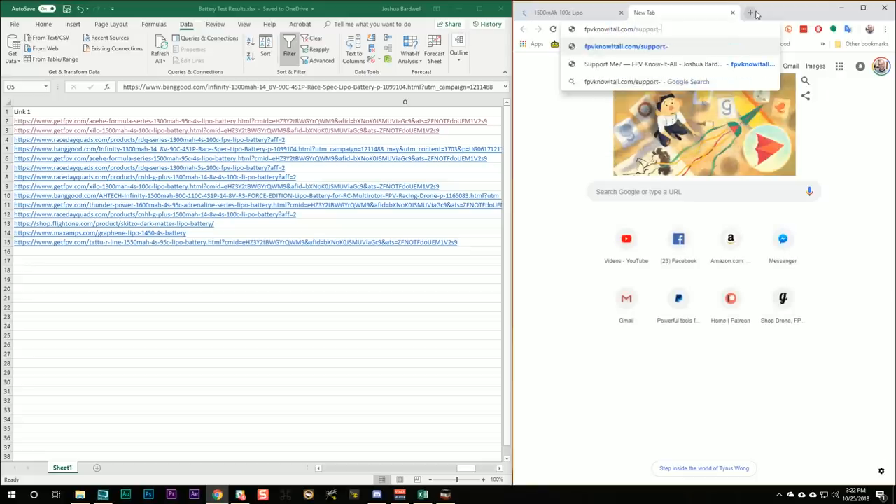
{"action": "left_click", "coordinate": [651, 63]}
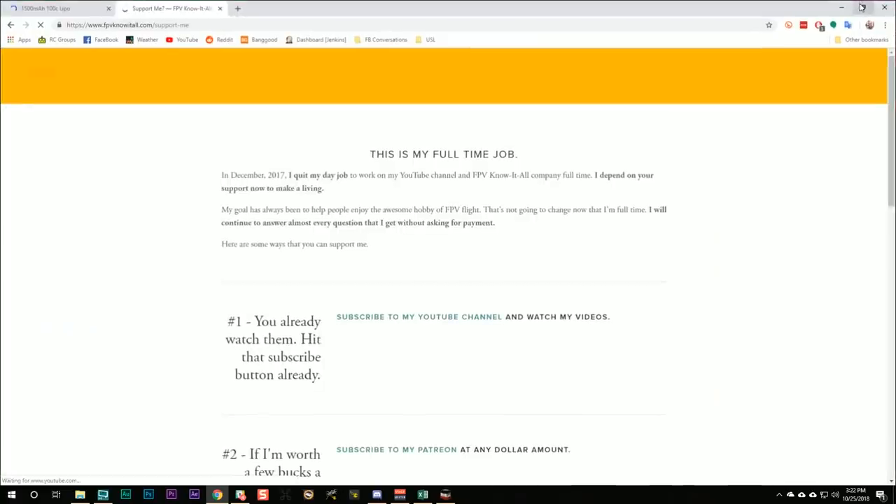
{"action": "scroll", "scroll_direction": "down", "scroll_amount": 3}
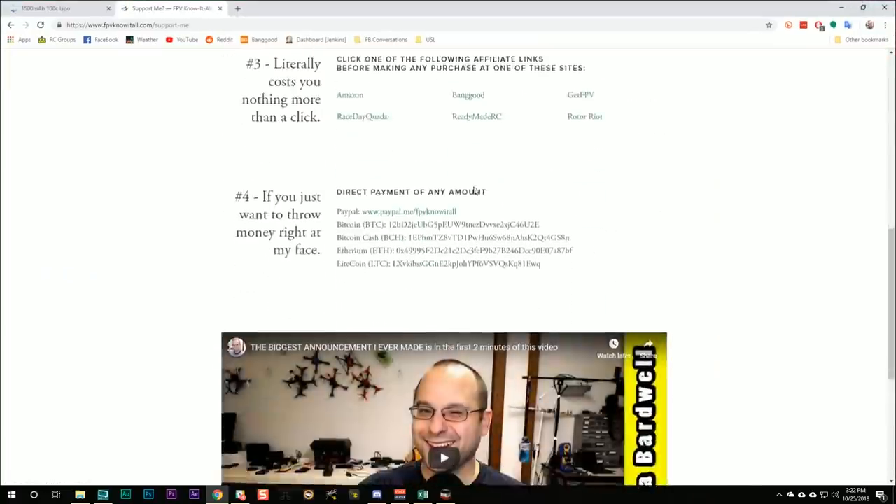
{"action": "left_click", "coordinate": [126, 24]}
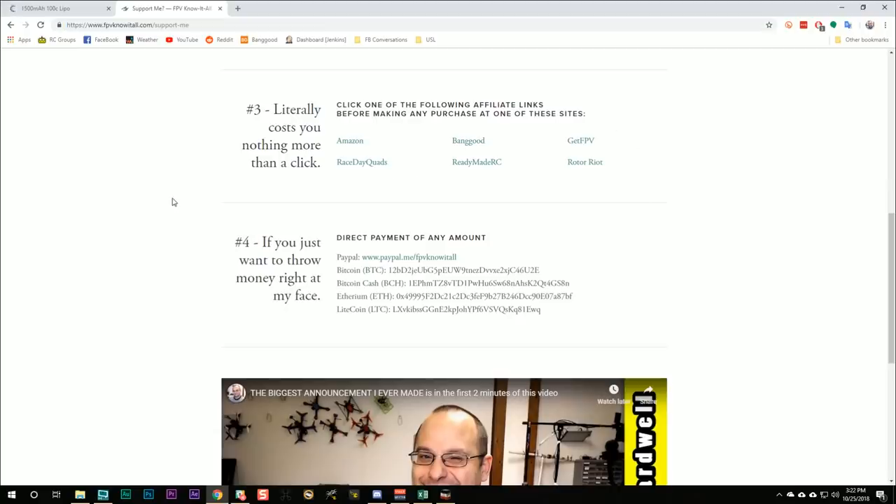
{"action": "left_click", "coordinate": [56, 7]}
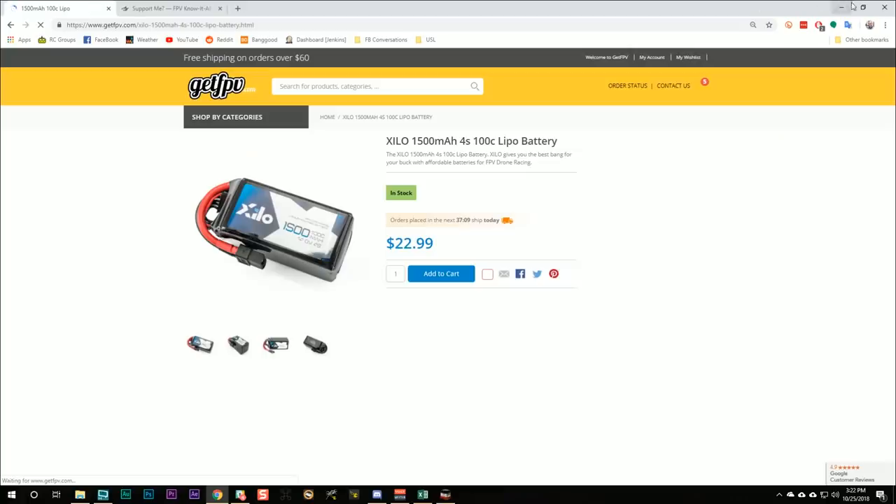
Scroll back to column A and recheck the RaceDayQuads 1500, Tattu R-Line and CNHL G+Plus rows
{"action": "left_click", "coordinate": [422, 495]}
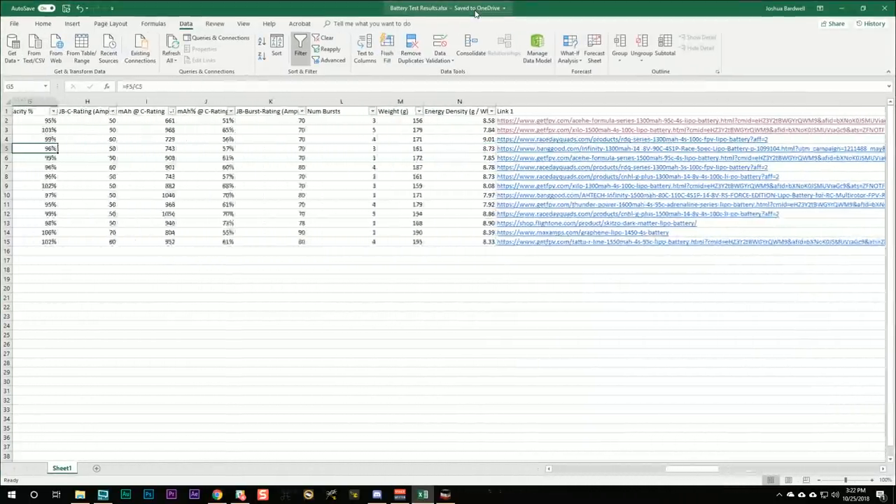
{"action": "scroll", "scroll_direction": "left", "scroll_amount": 3}
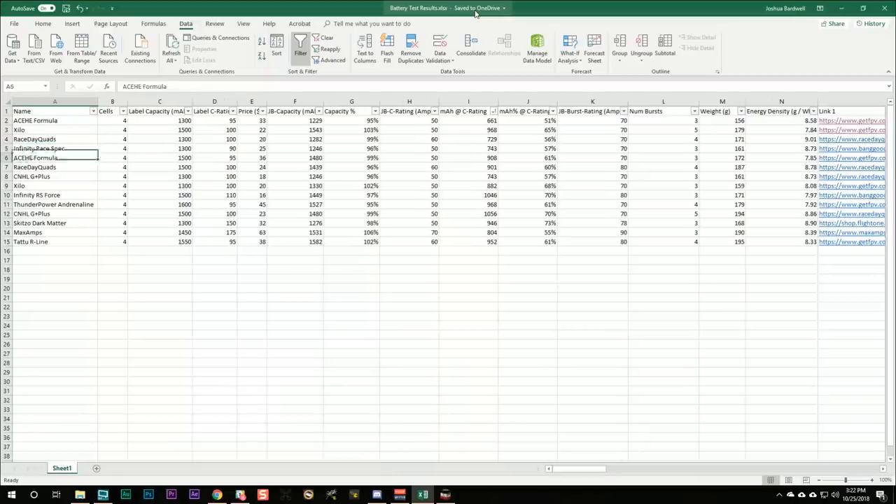
{"action": "left_click", "coordinate": [54, 166]}
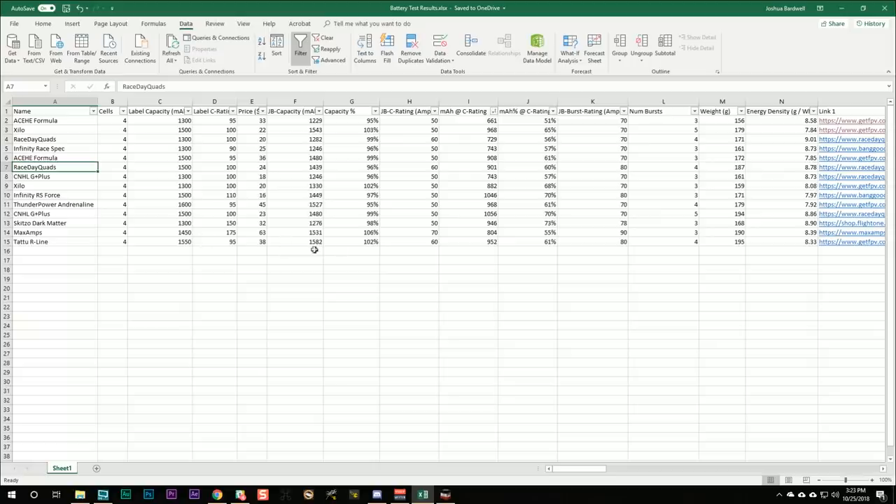
{"action": "left_click", "coordinate": [409, 241]}
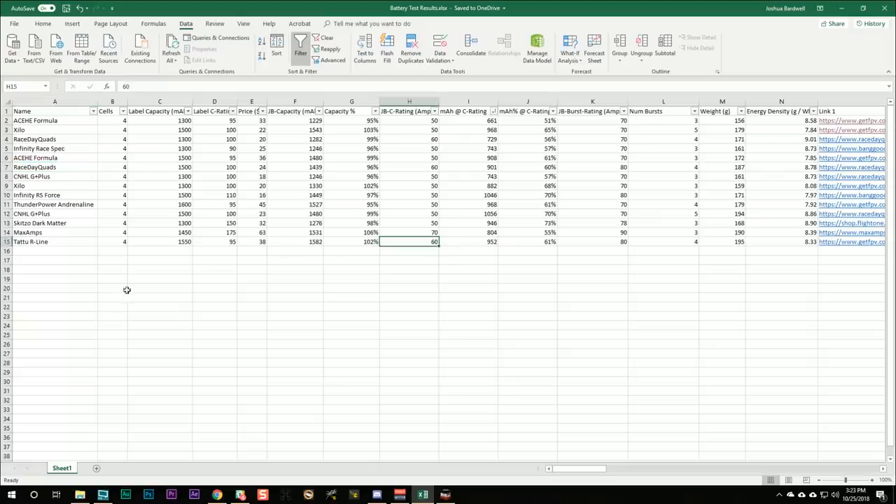
{"action": "mouse_move", "coordinate": [127, 232]}
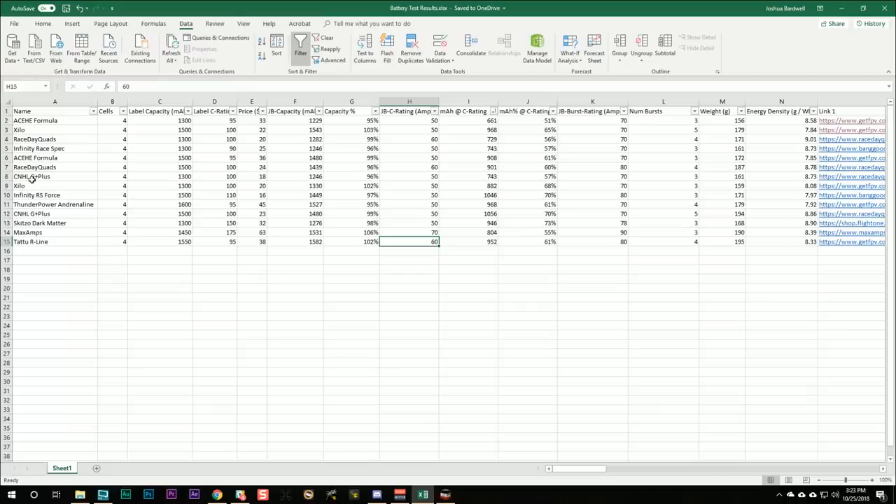
{"action": "left_click", "coordinate": [55, 176]}
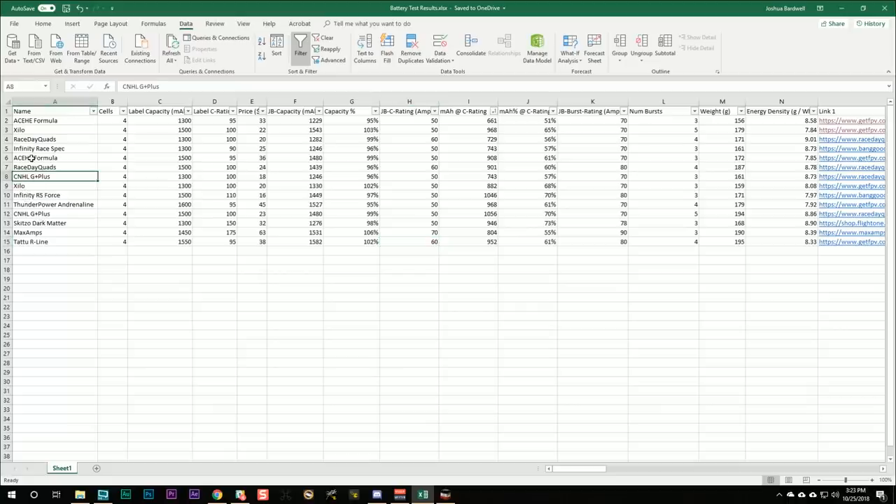